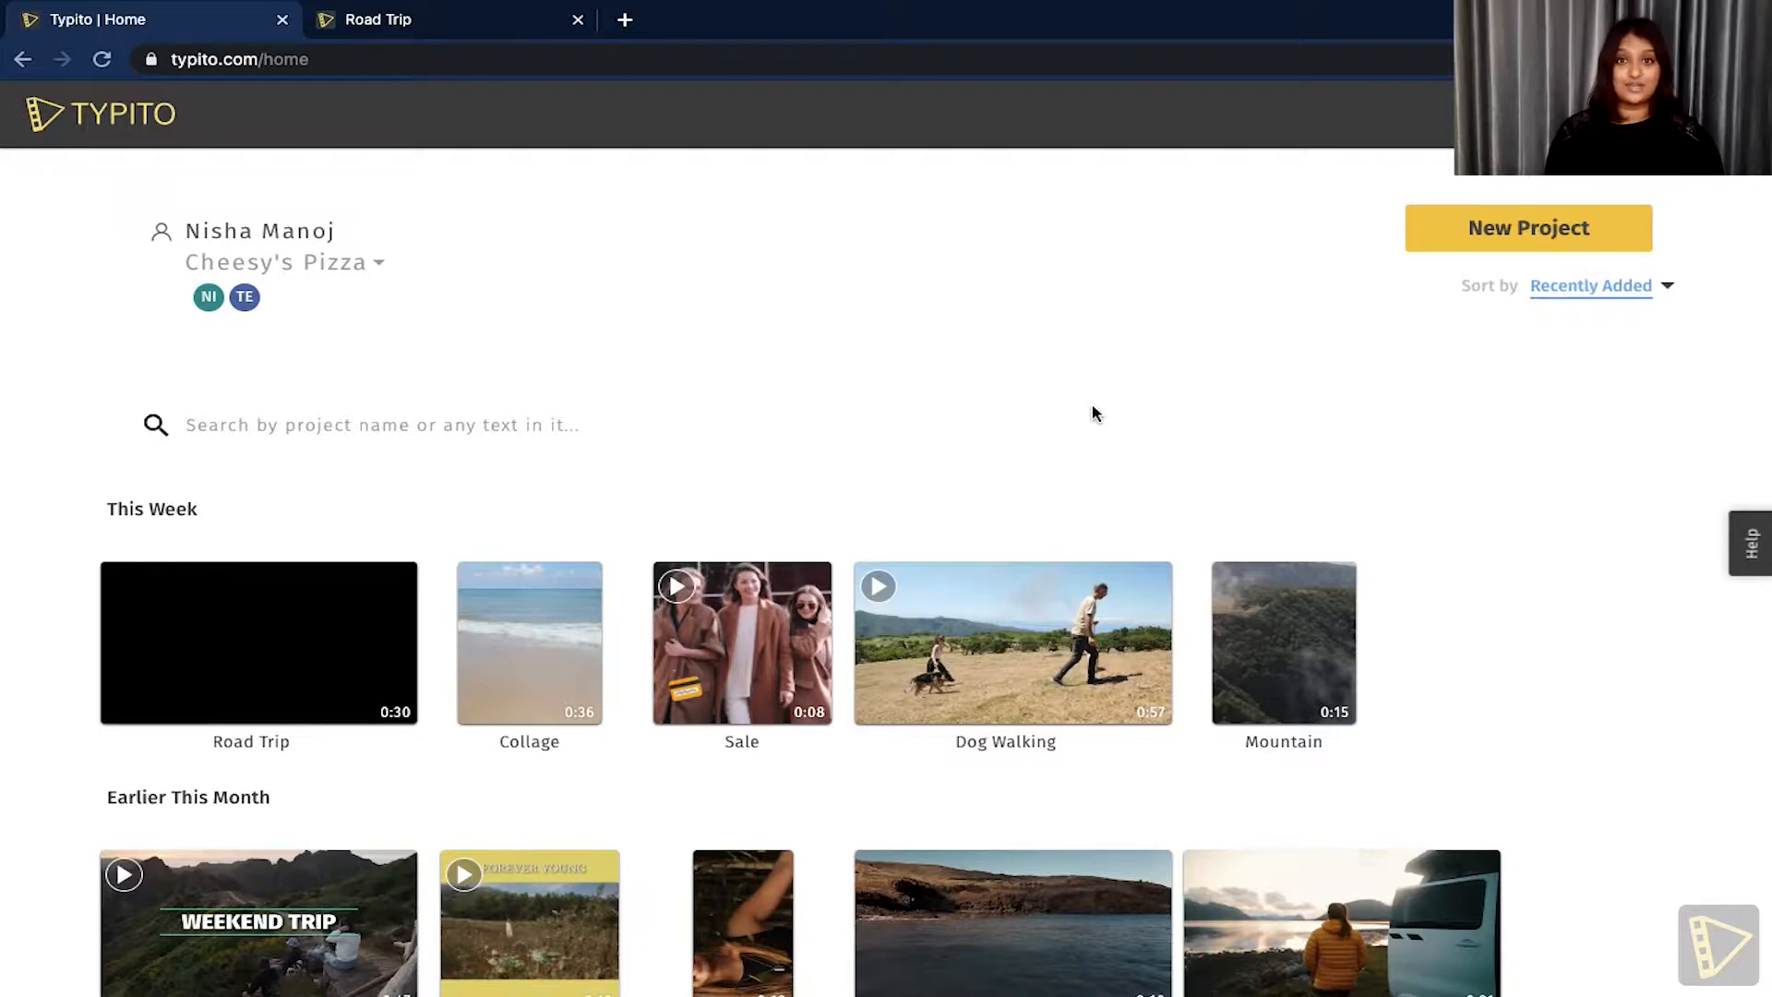
{"action": "mouse_move", "coordinate": [1126, 380]}
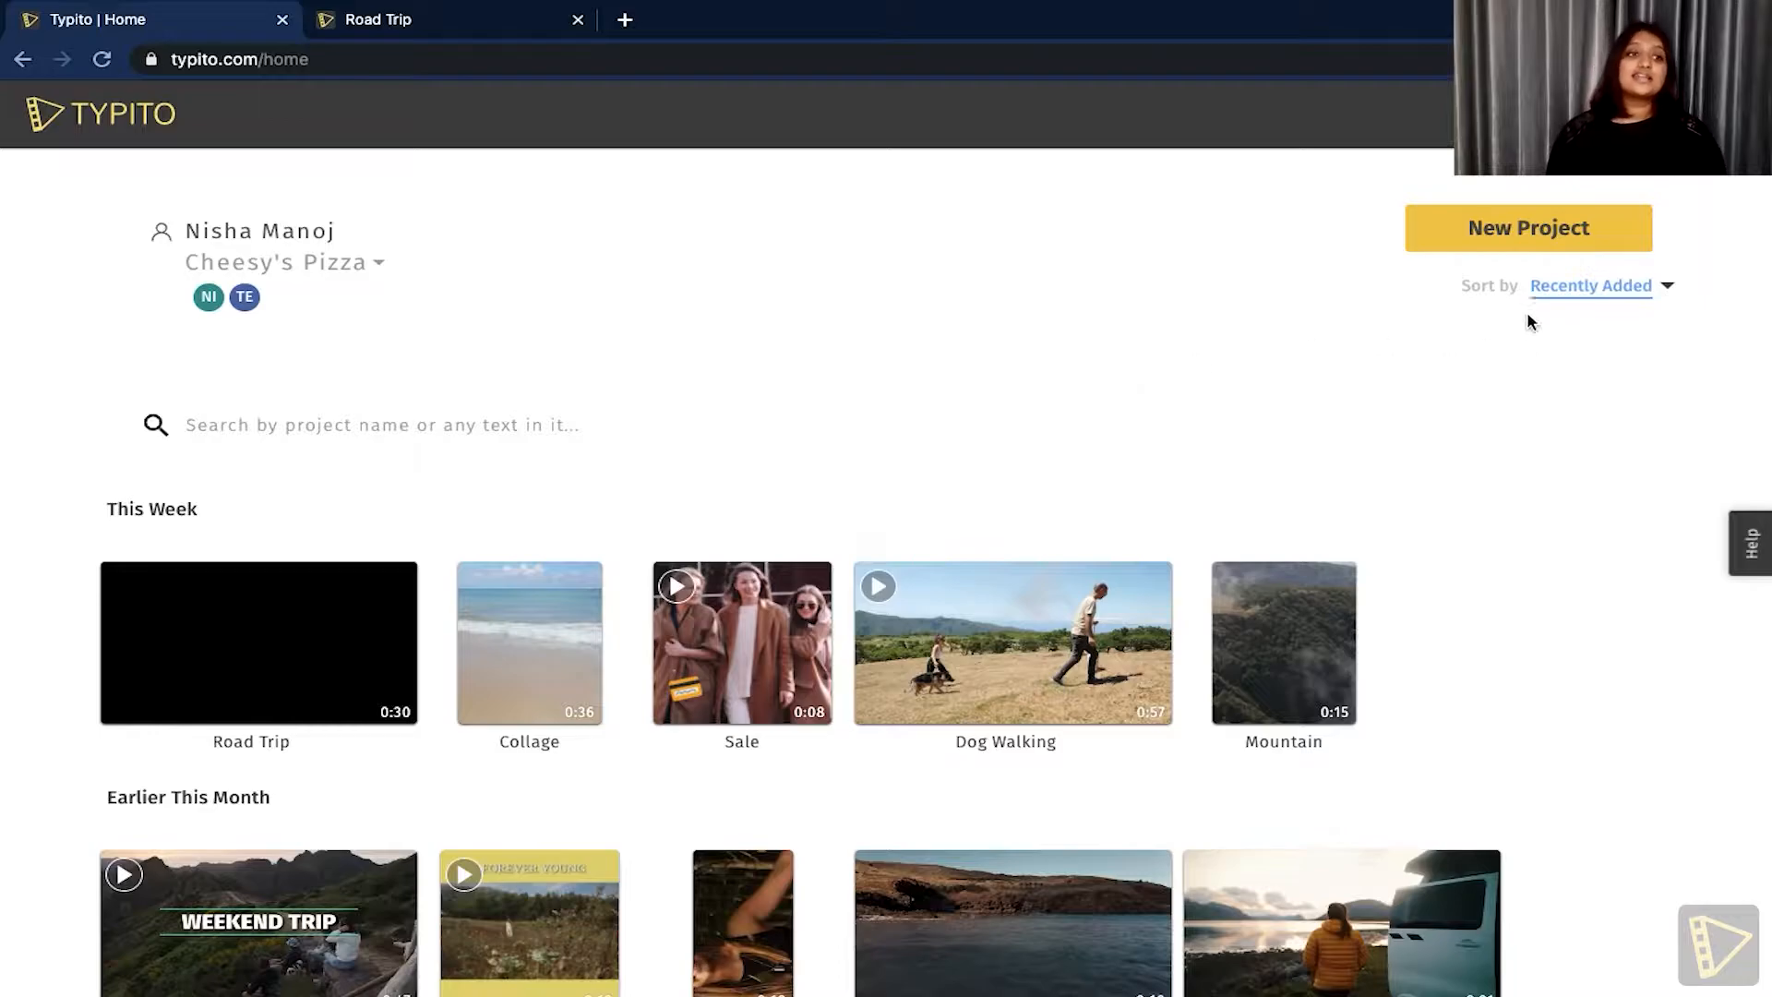
- Start a new project and scroll the format choices down to the YouTube formats
{"action": "left_click", "coordinate": [1527, 227]}
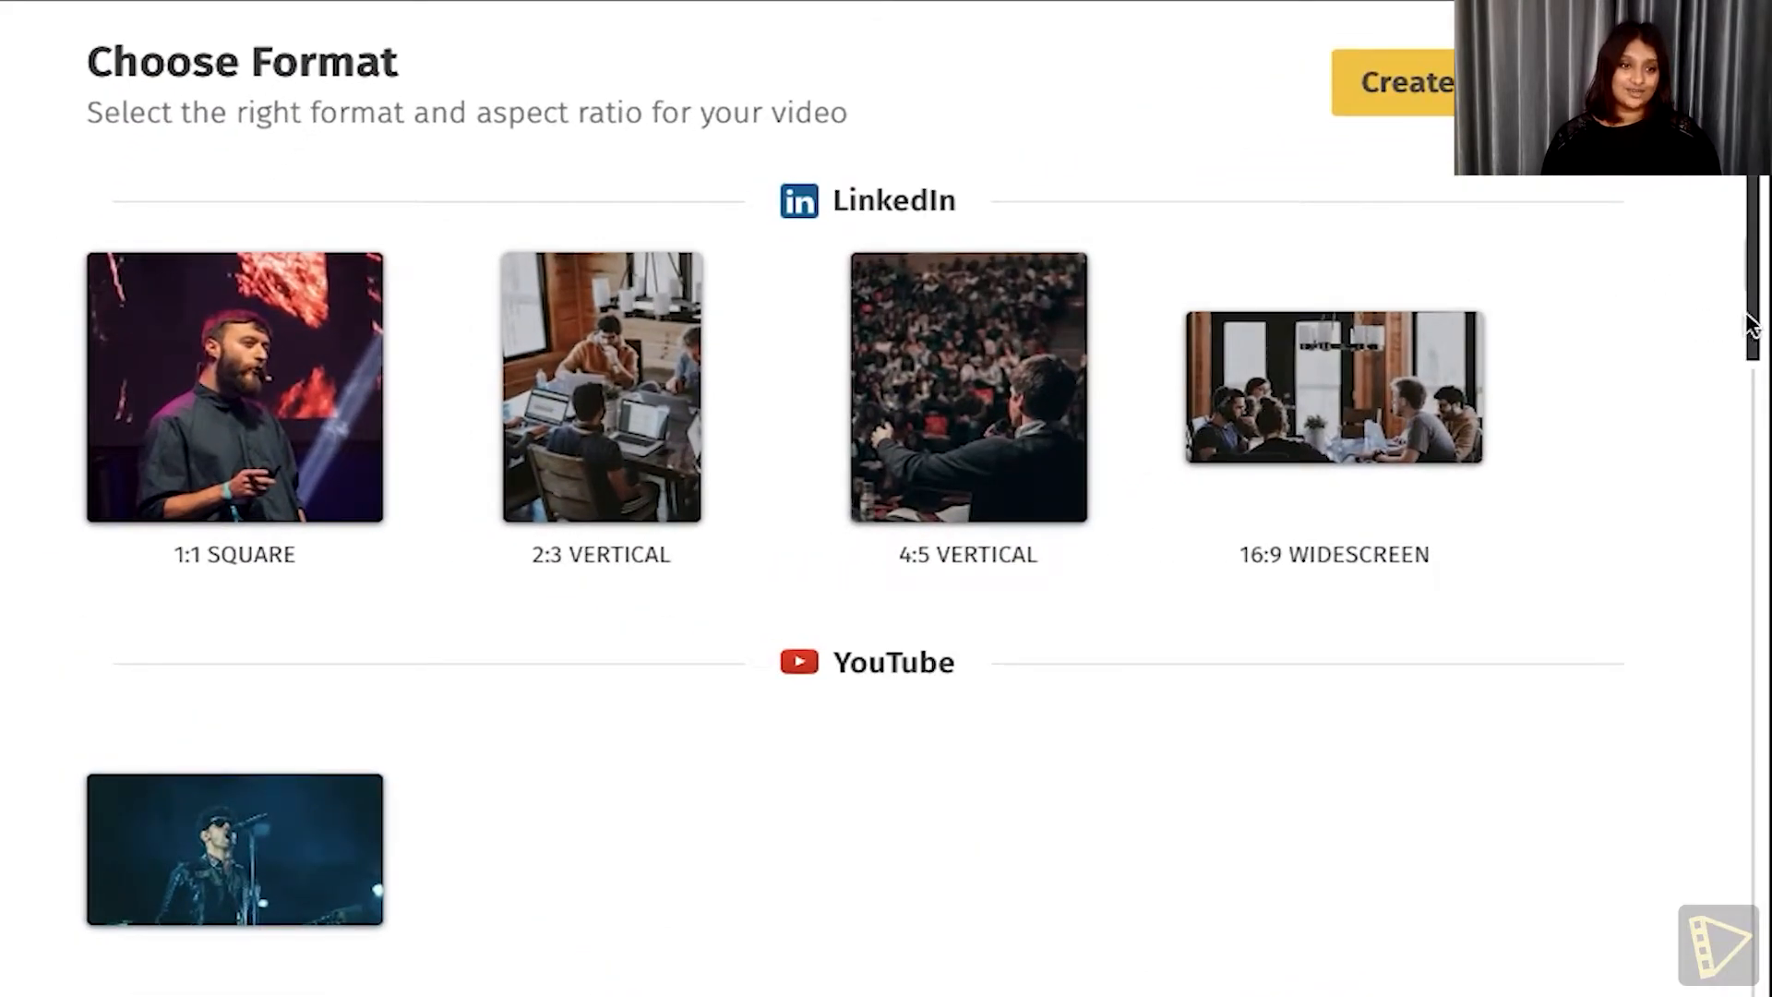
{"action": "scroll", "scroll_direction": "down", "scroll_amount": 3}
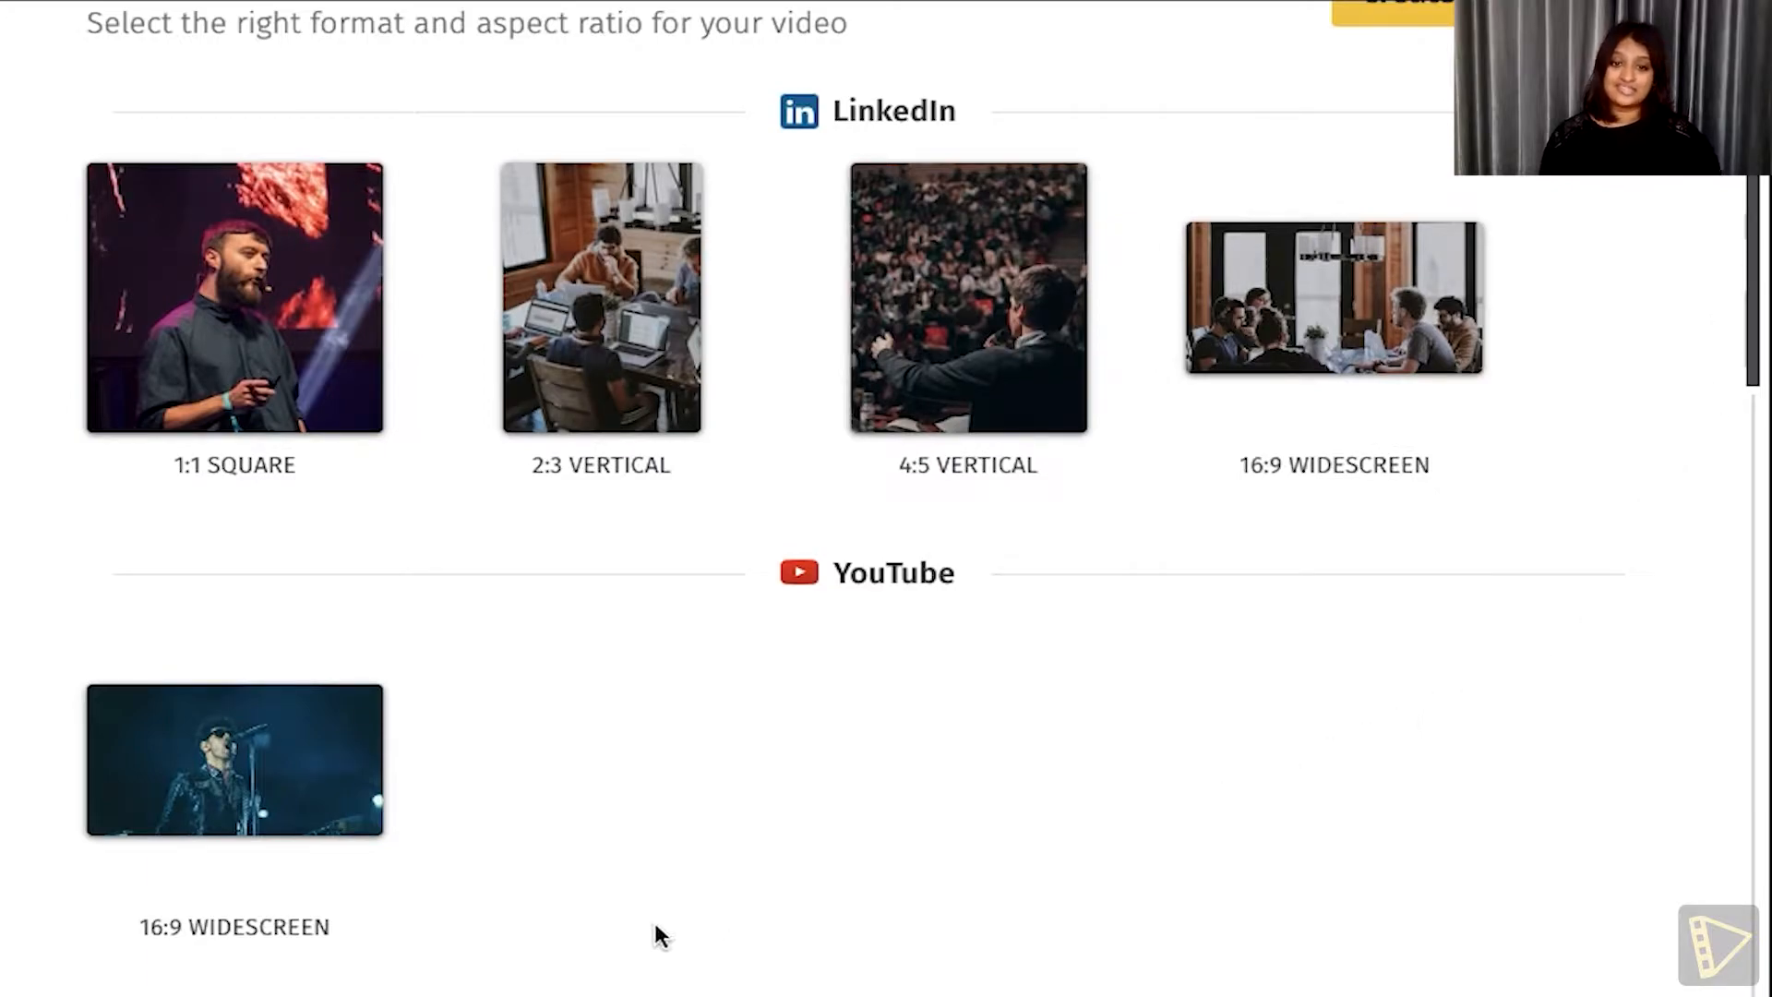
{"action": "mouse_move", "coordinate": [713, 723]}
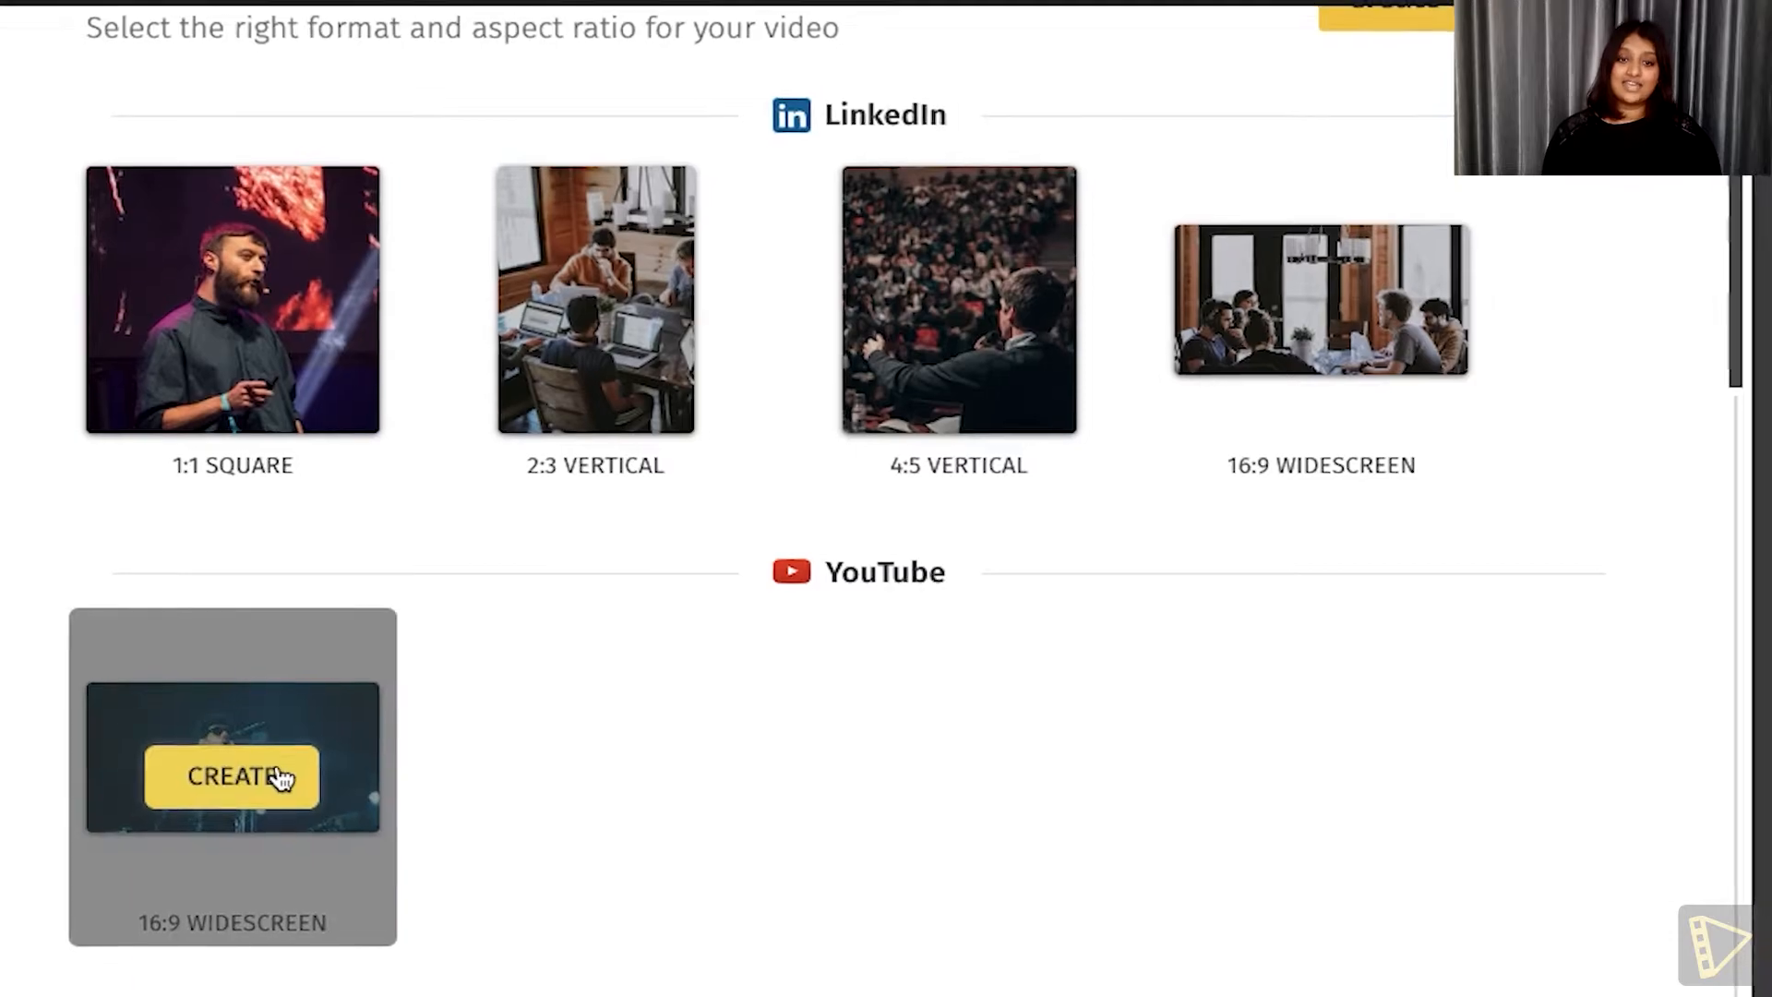
- Create the project as a YouTube 16:9 widescreen video, adding and then deleting a plain title
{"action": "left_click", "coordinate": [232, 777]}
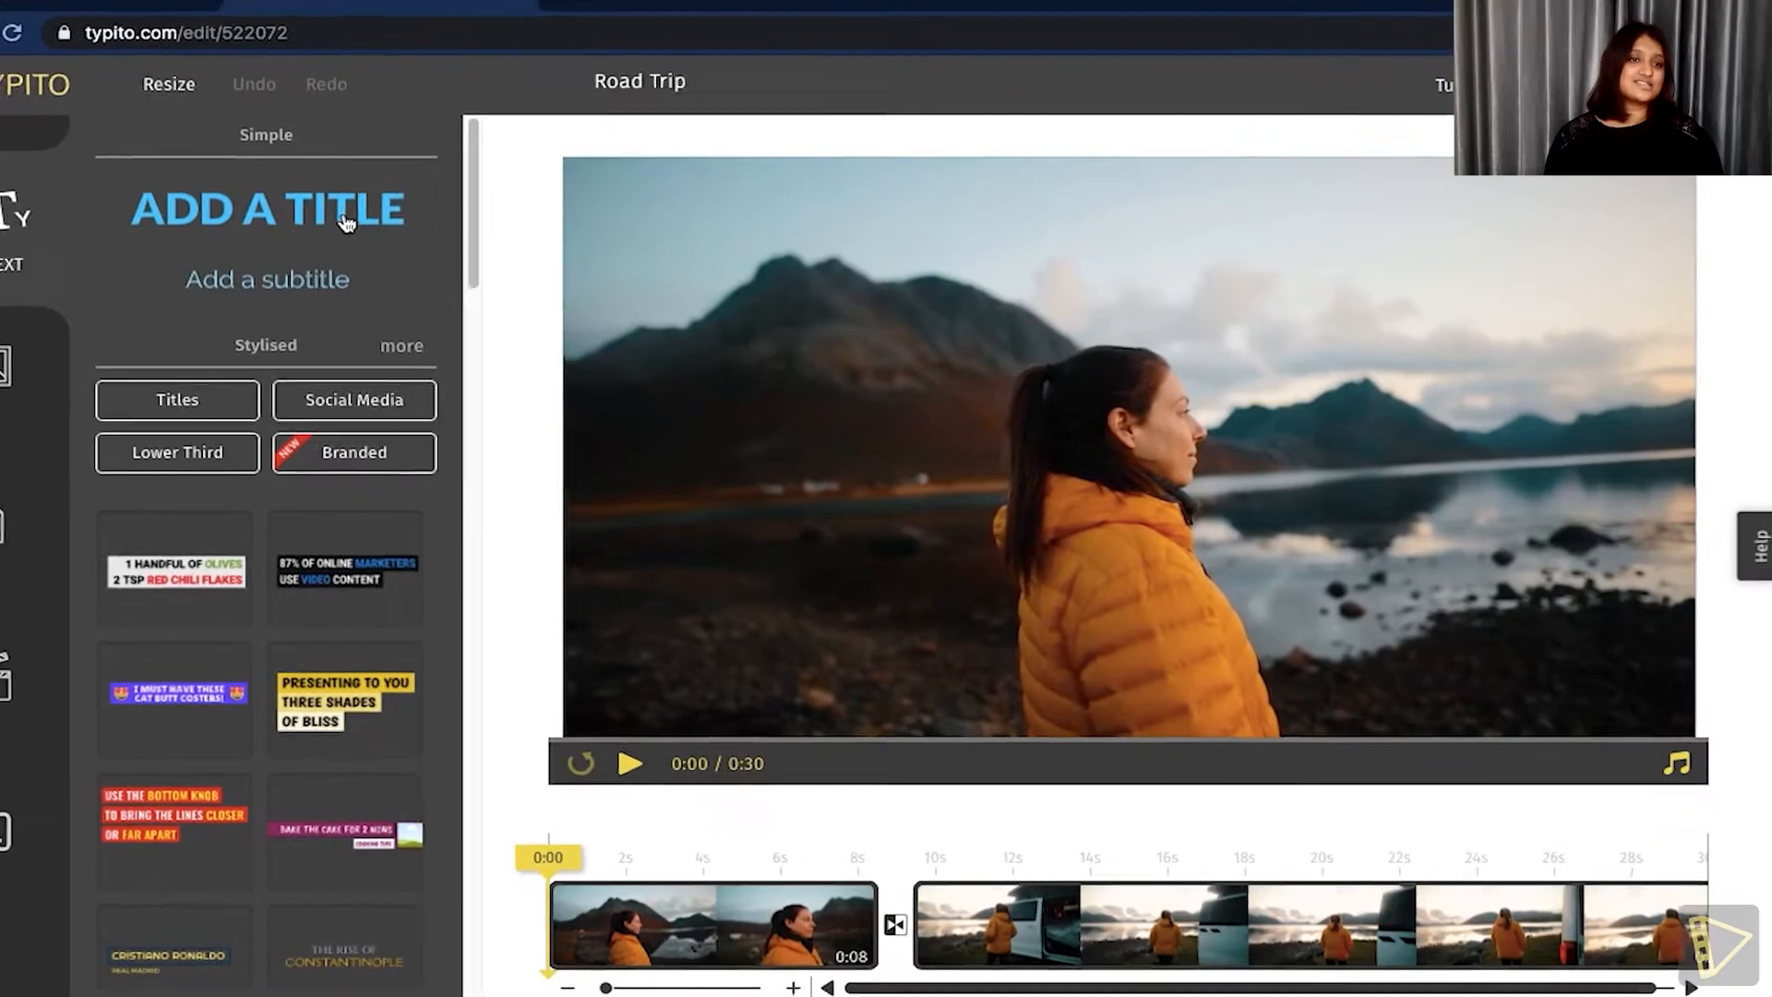
{"action": "left_click", "coordinate": [266, 209]}
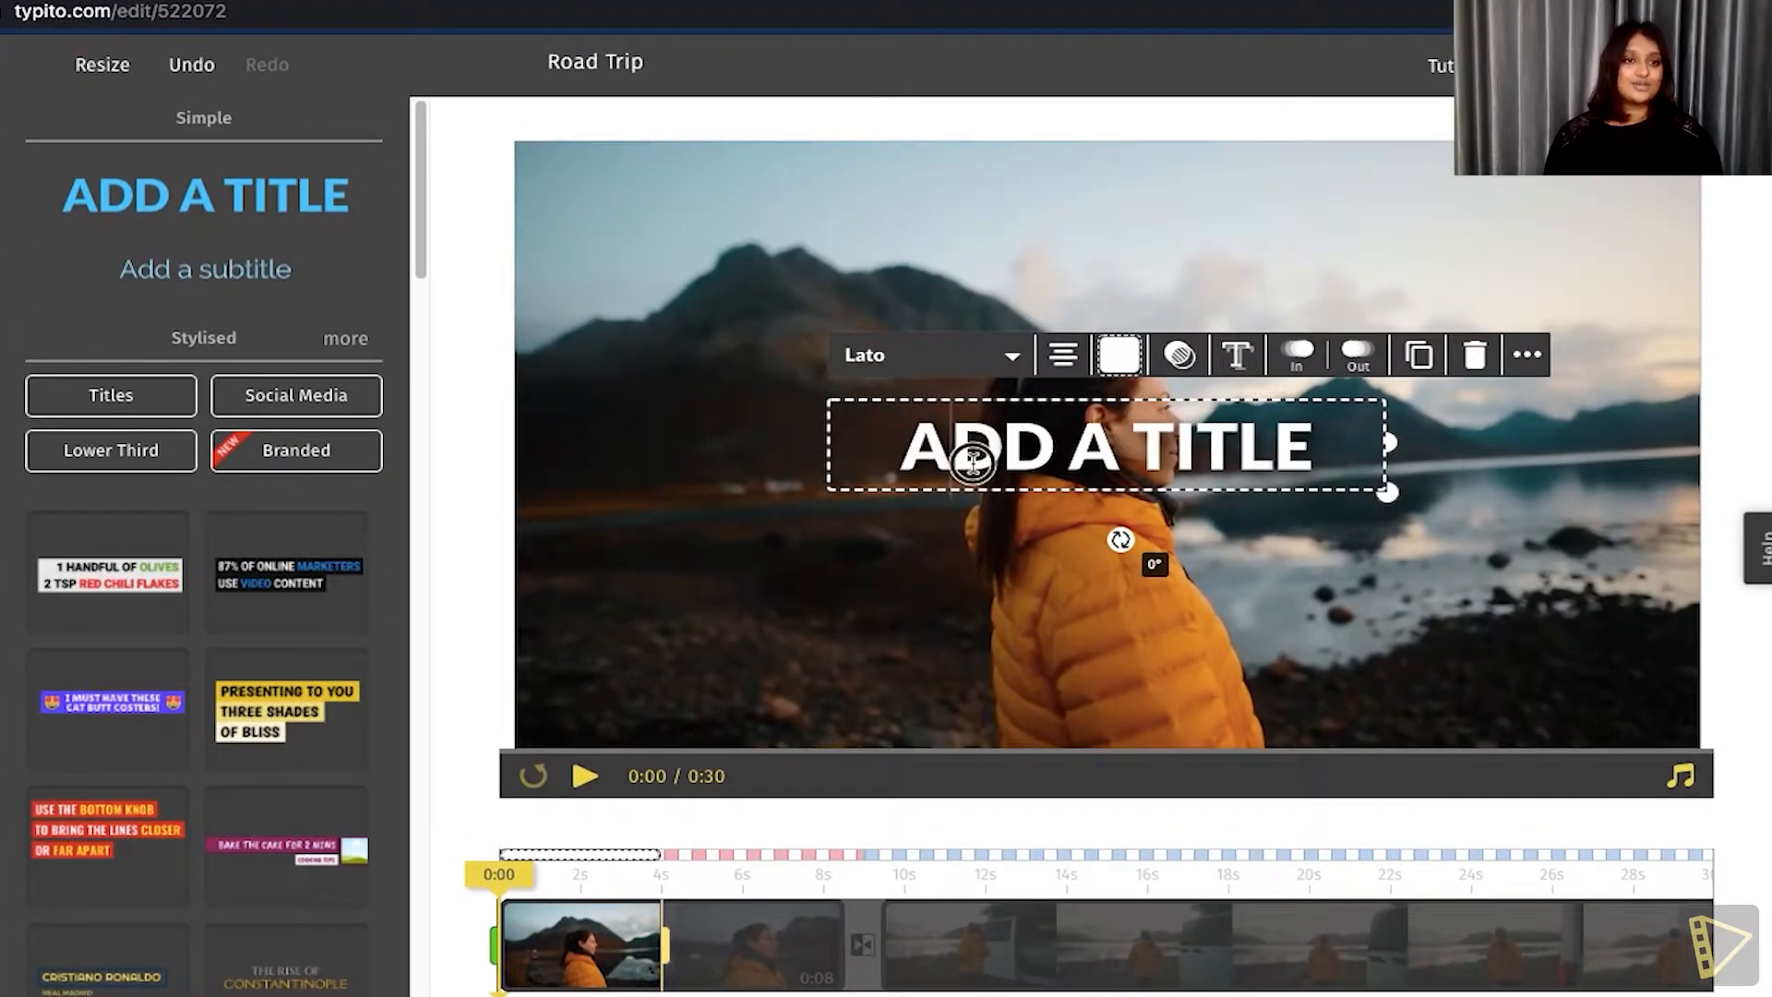
{"action": "left_click", "coordinate": [1476, 354]}
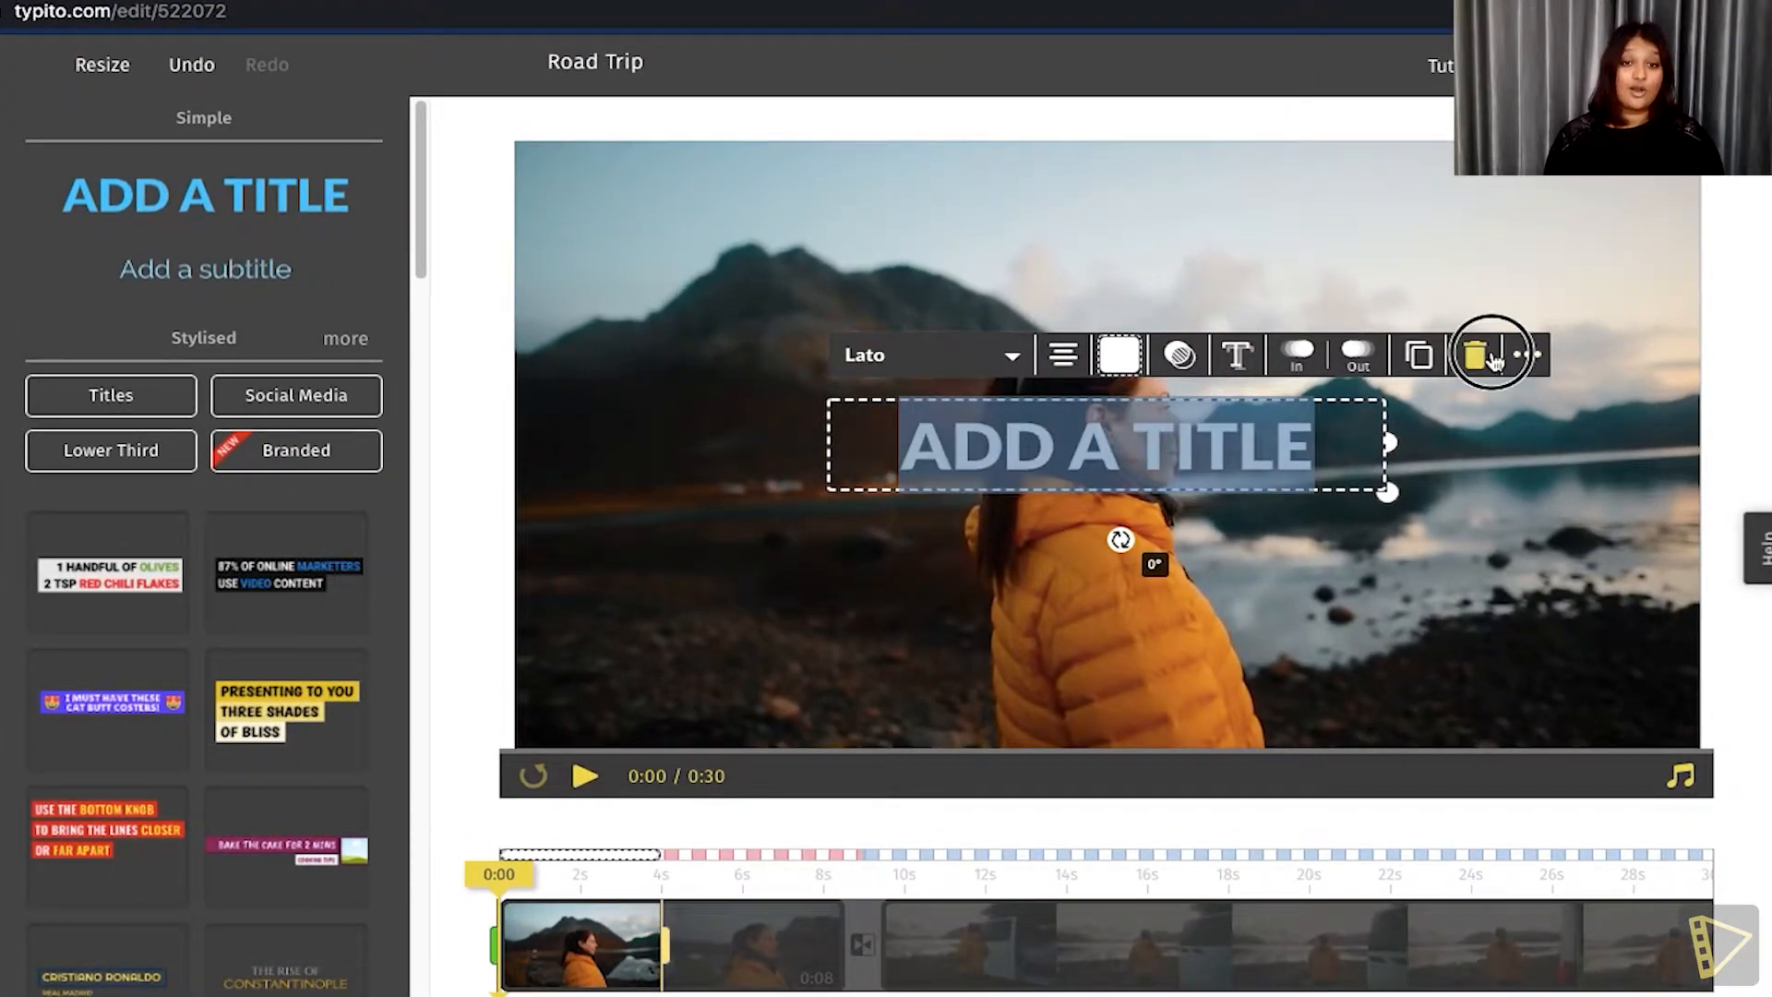
{"action": "left_click", "coordinate": [1482, 354]}
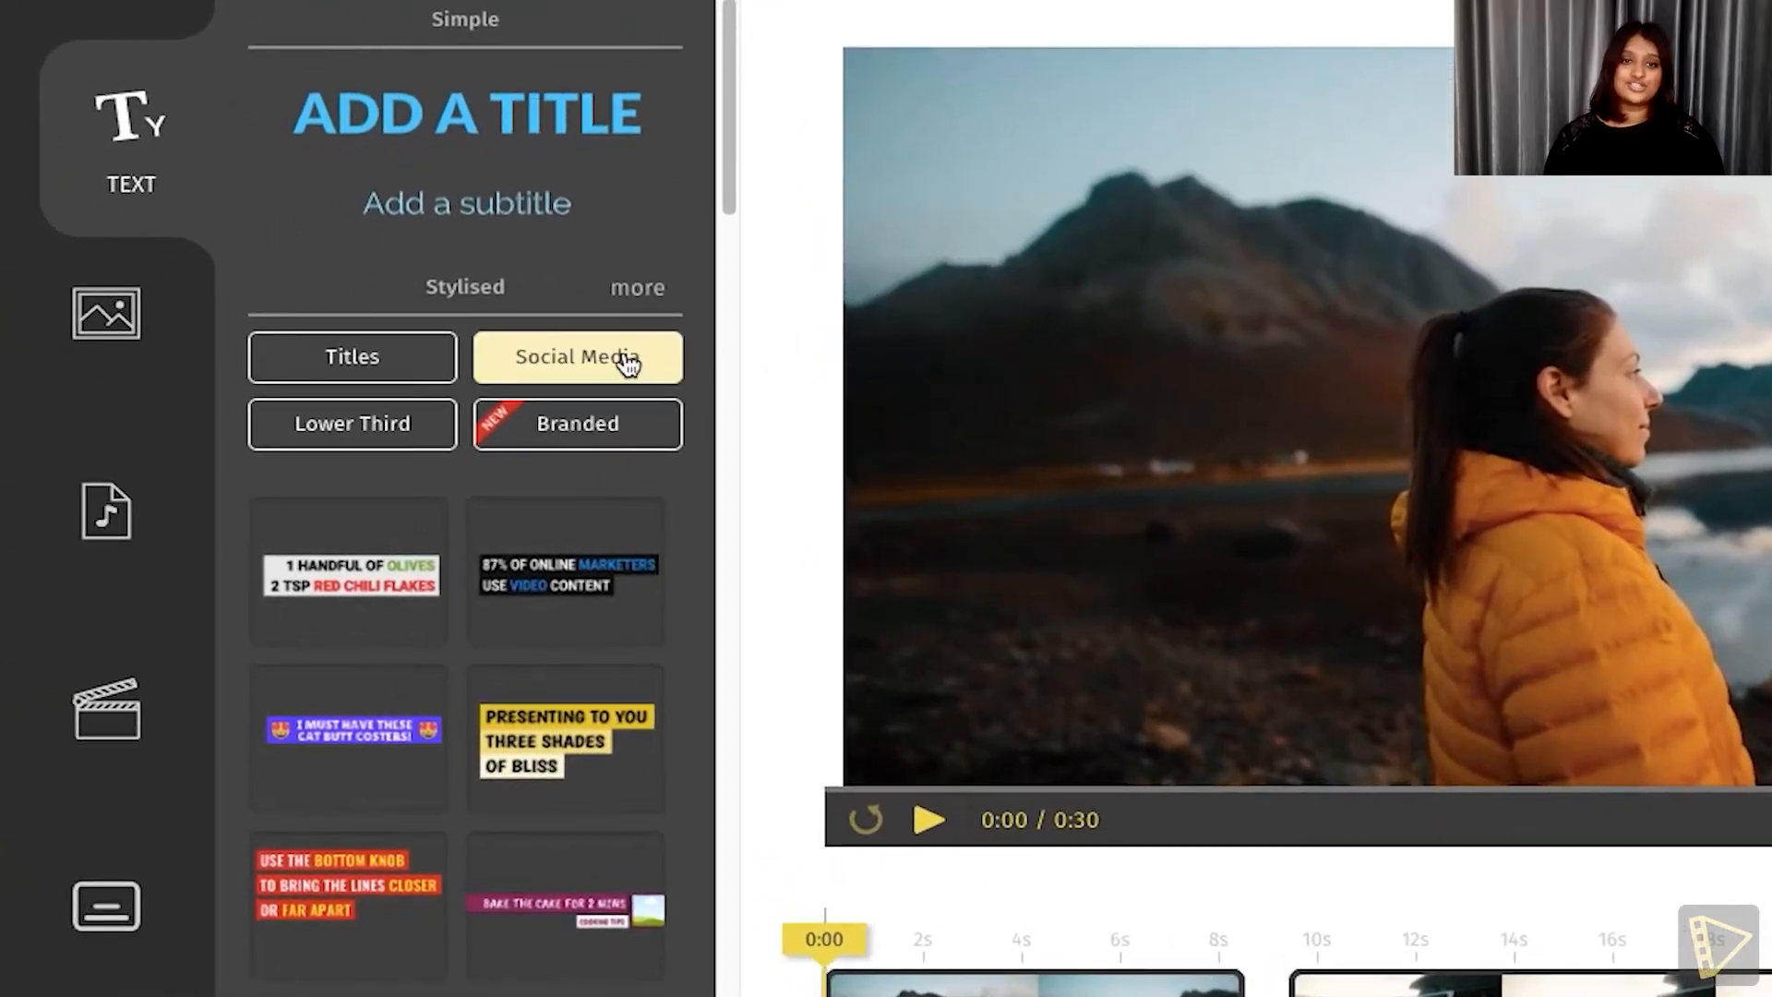
- Browse the Stylised Titles category of the Text panel for a title design
{"action": "scroll", "scroll_direction": "down", "scroll_amount": 3}
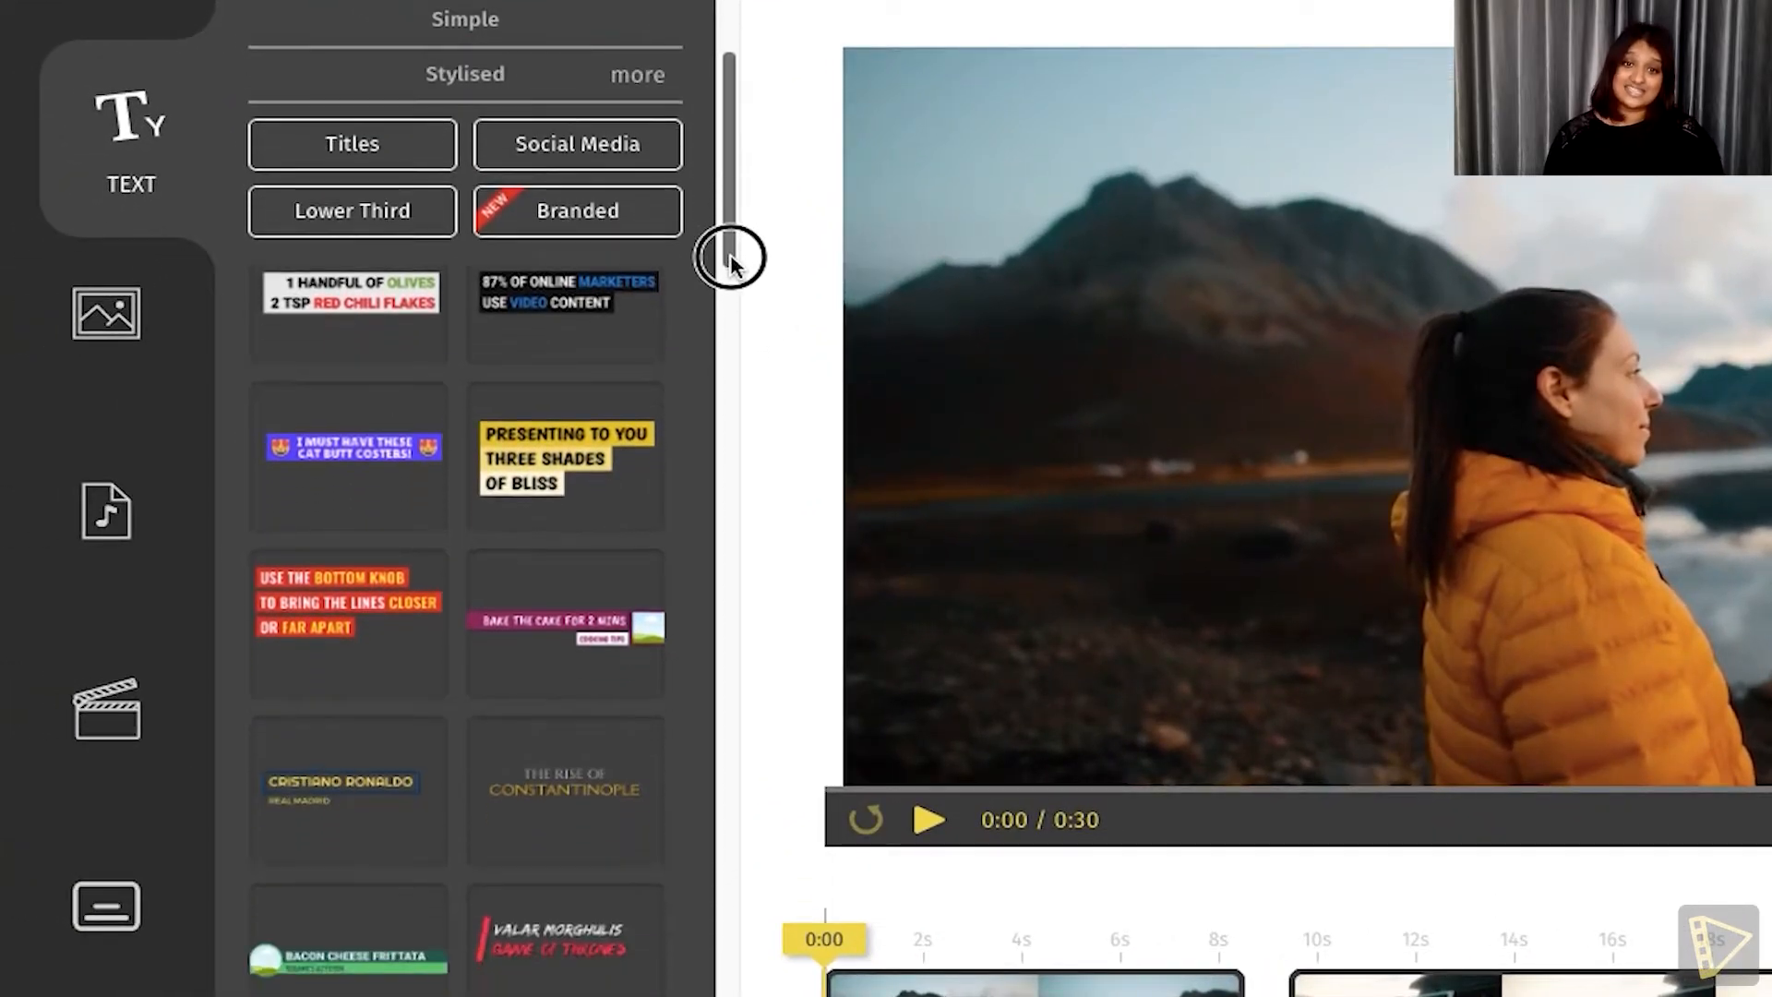
{"action": "left_click", "coordinate": [351, 144]}
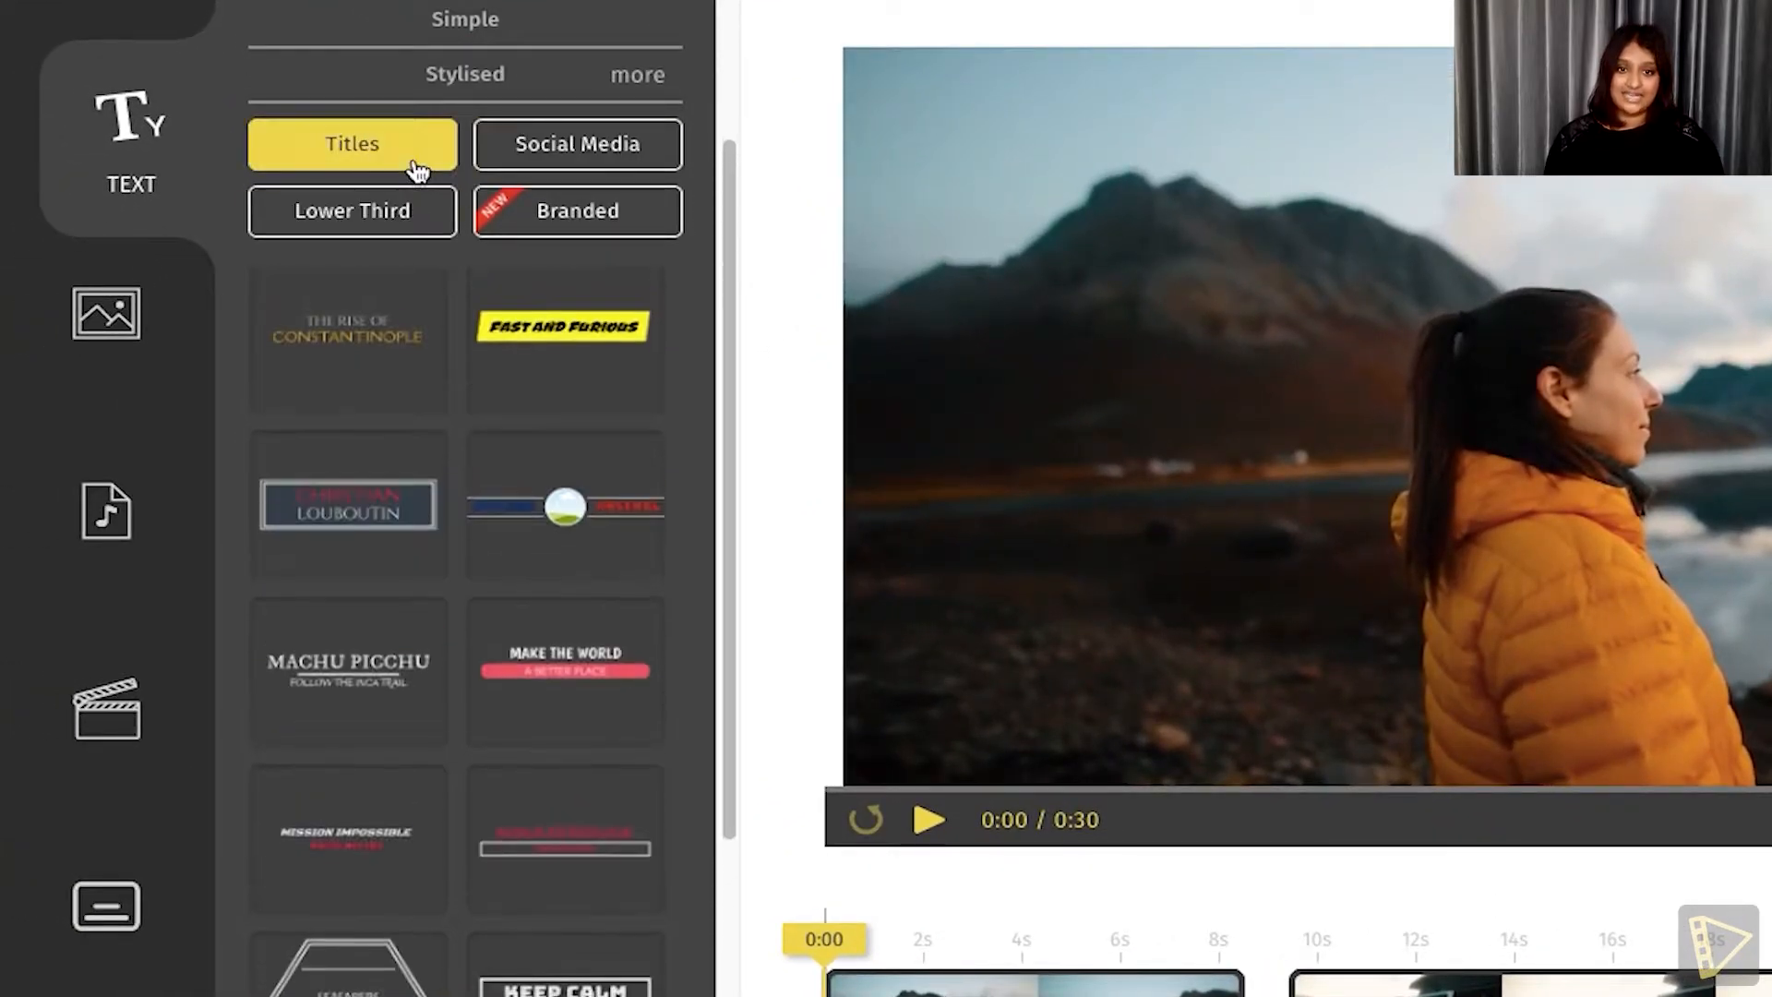
{"action": "left_click", "coordinate": [351, 210]}
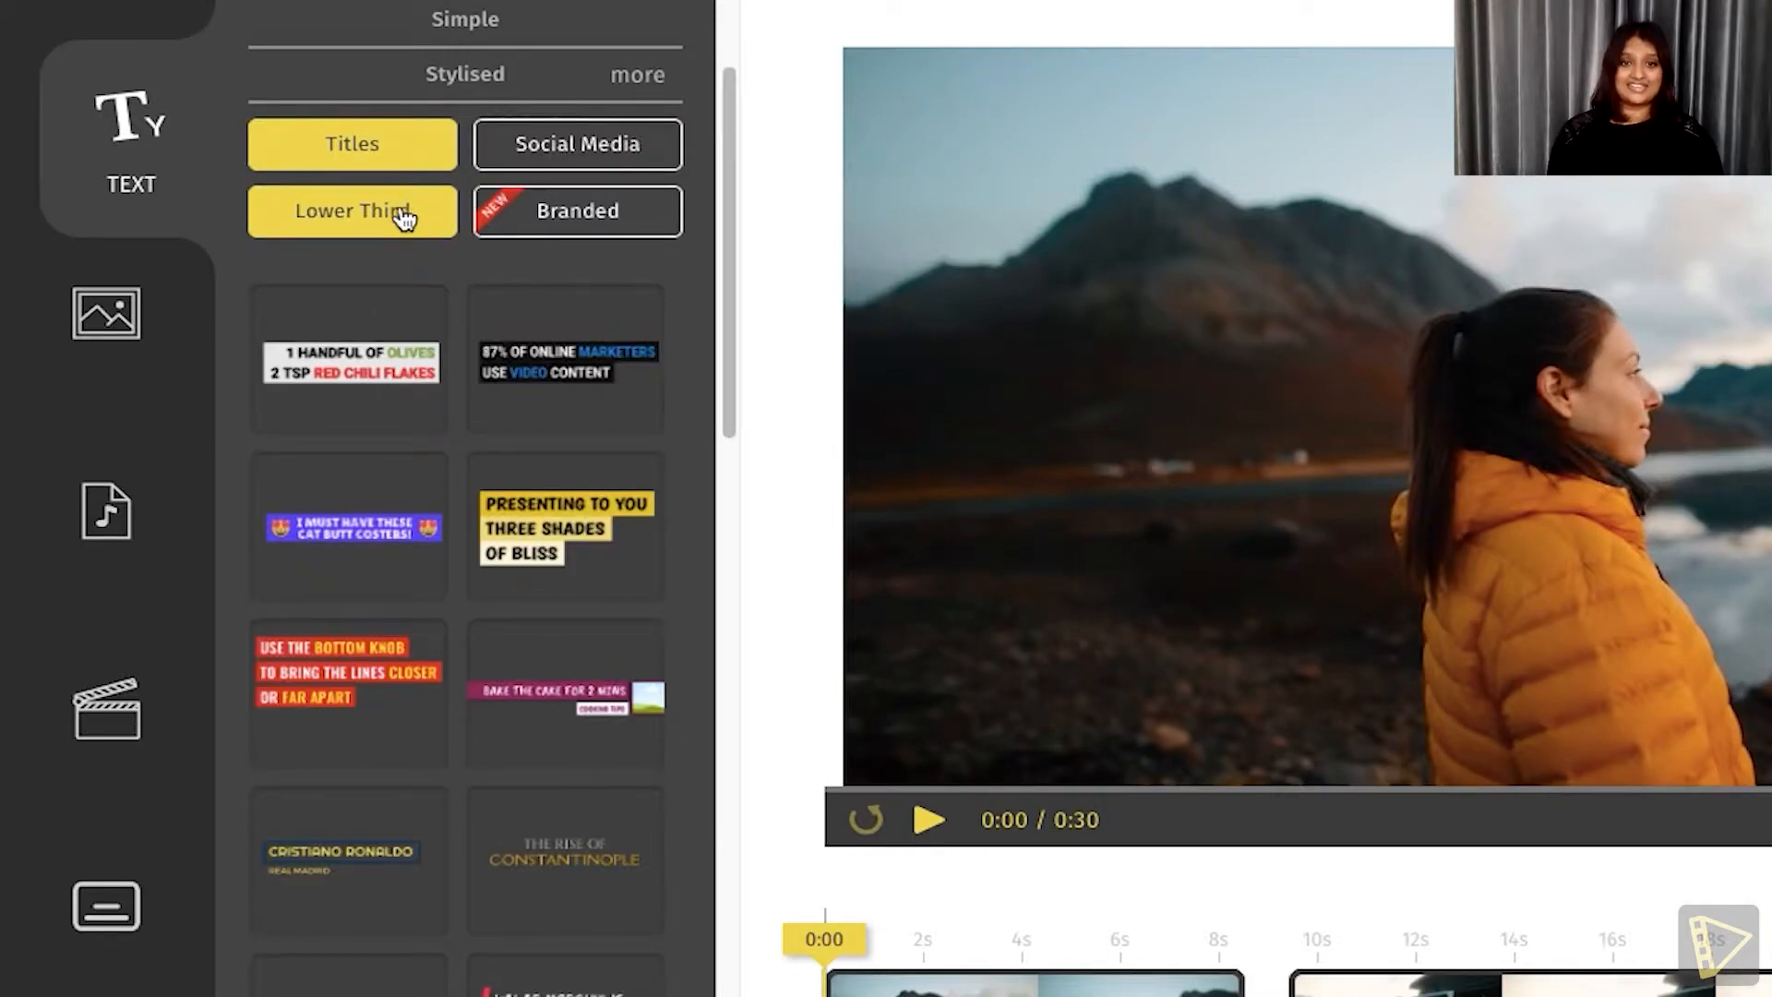
{"action": "scroll", "scroll_direction": "down", "scroll_amount": 3}
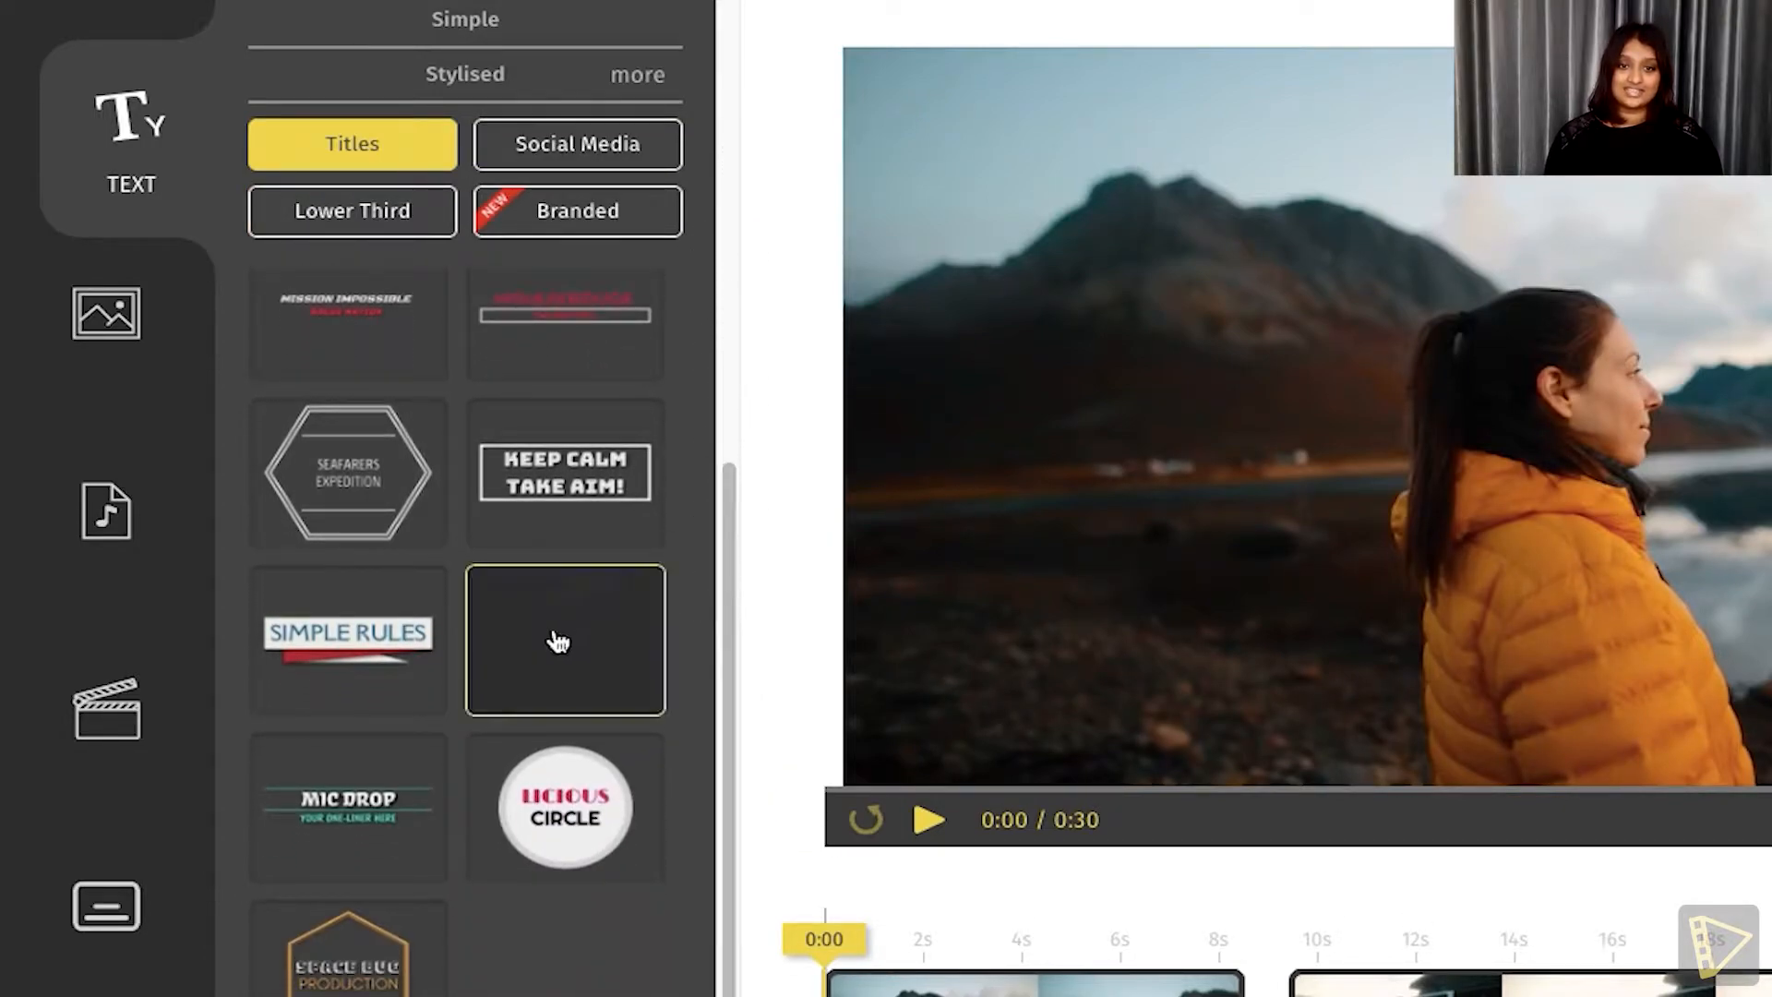
- Add the Simple Rules title reading SUMMER TRIP with black text
{"action": "left_click", "coordinate": [347, 634]}
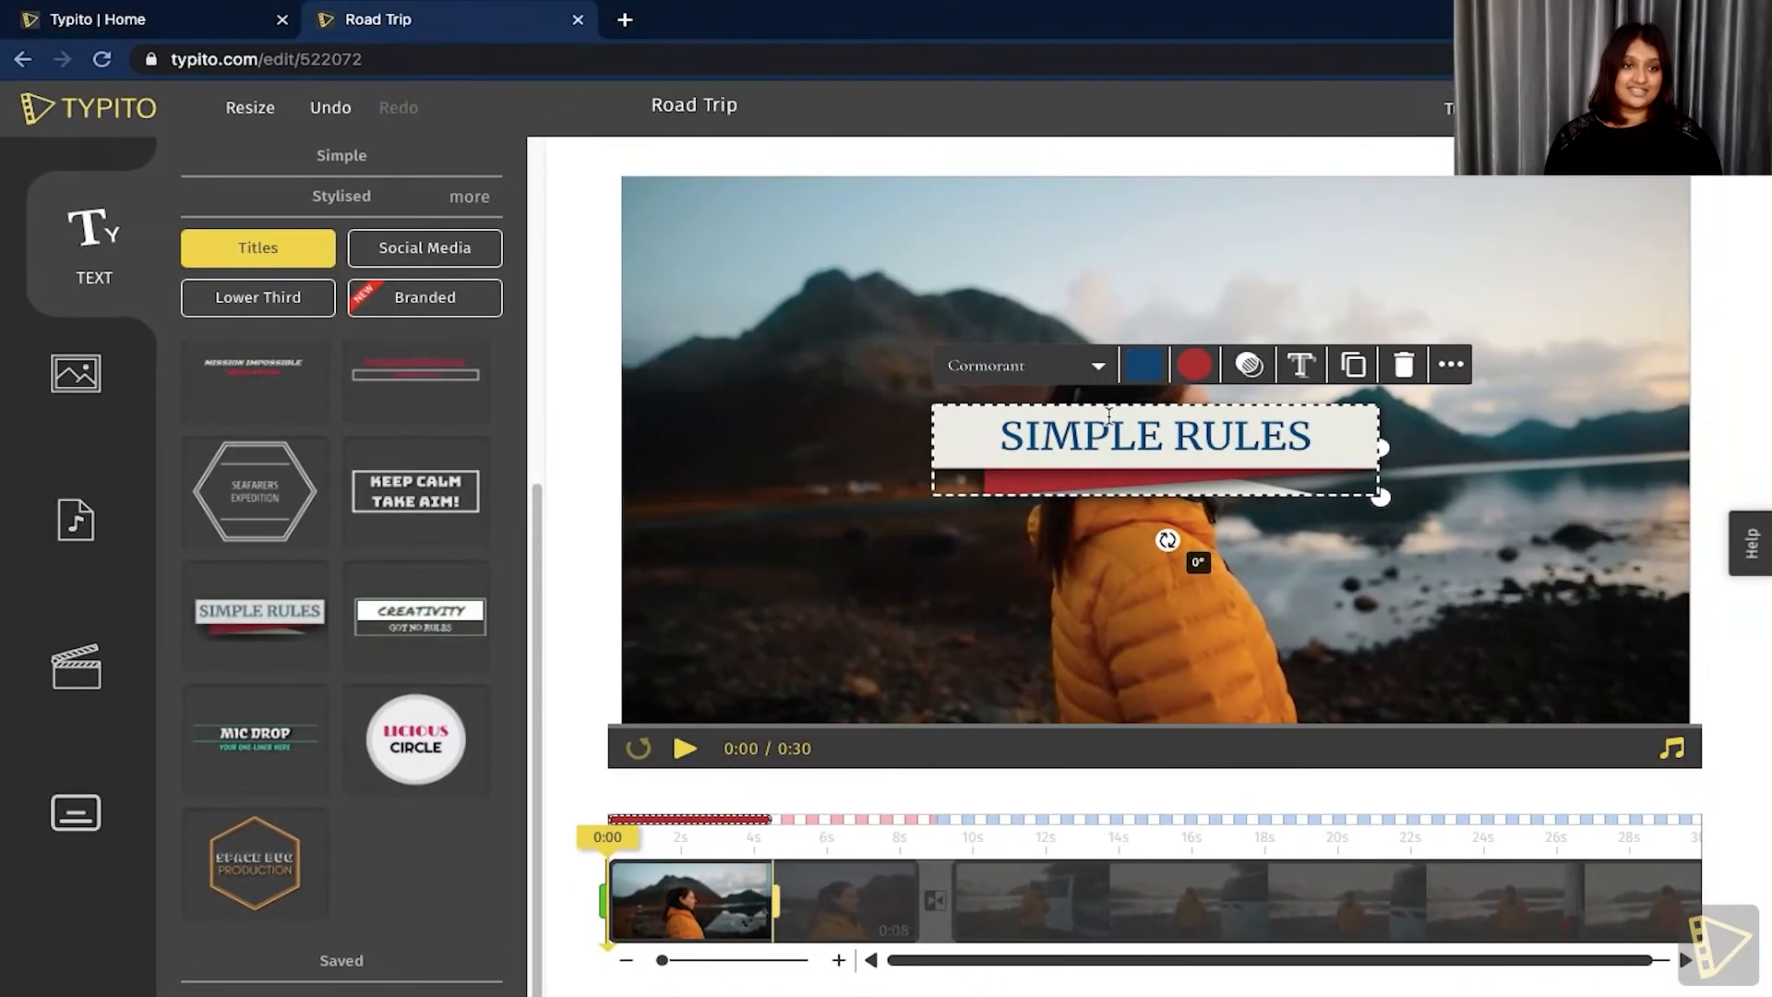
{"action": "type", "text": "SUMMER TRIP"}
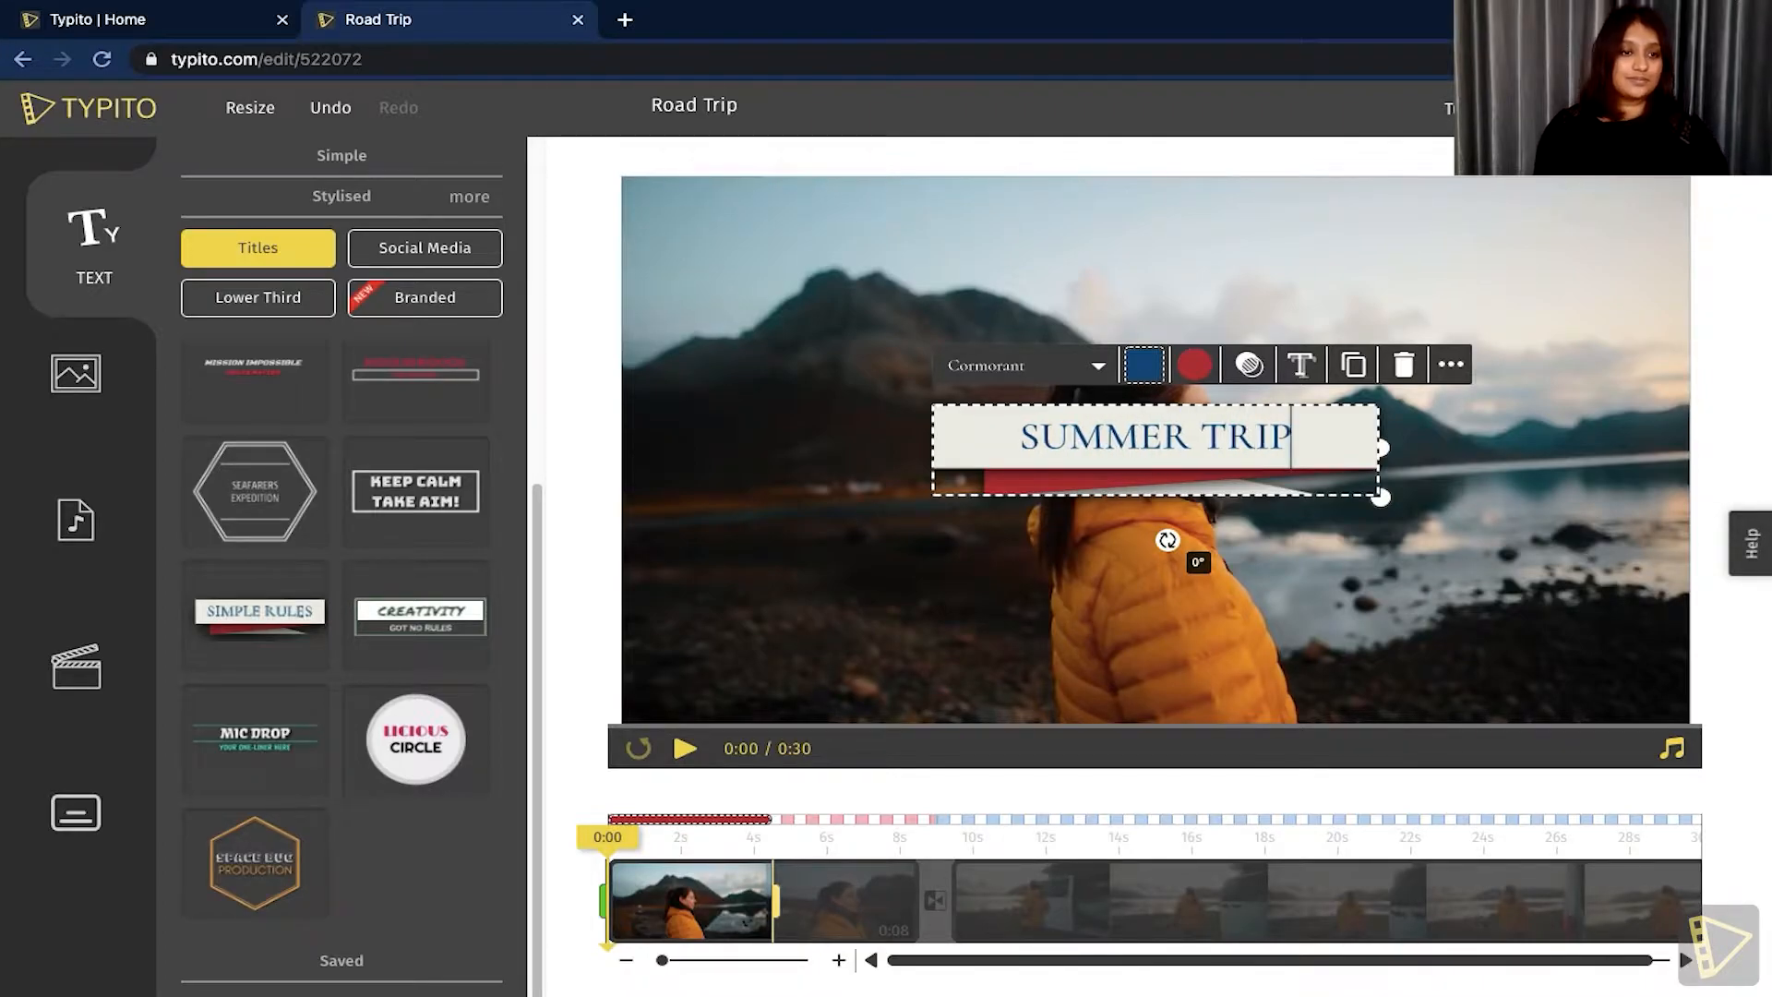
{"action": "left_click", "coordinate": [1143, 364]}
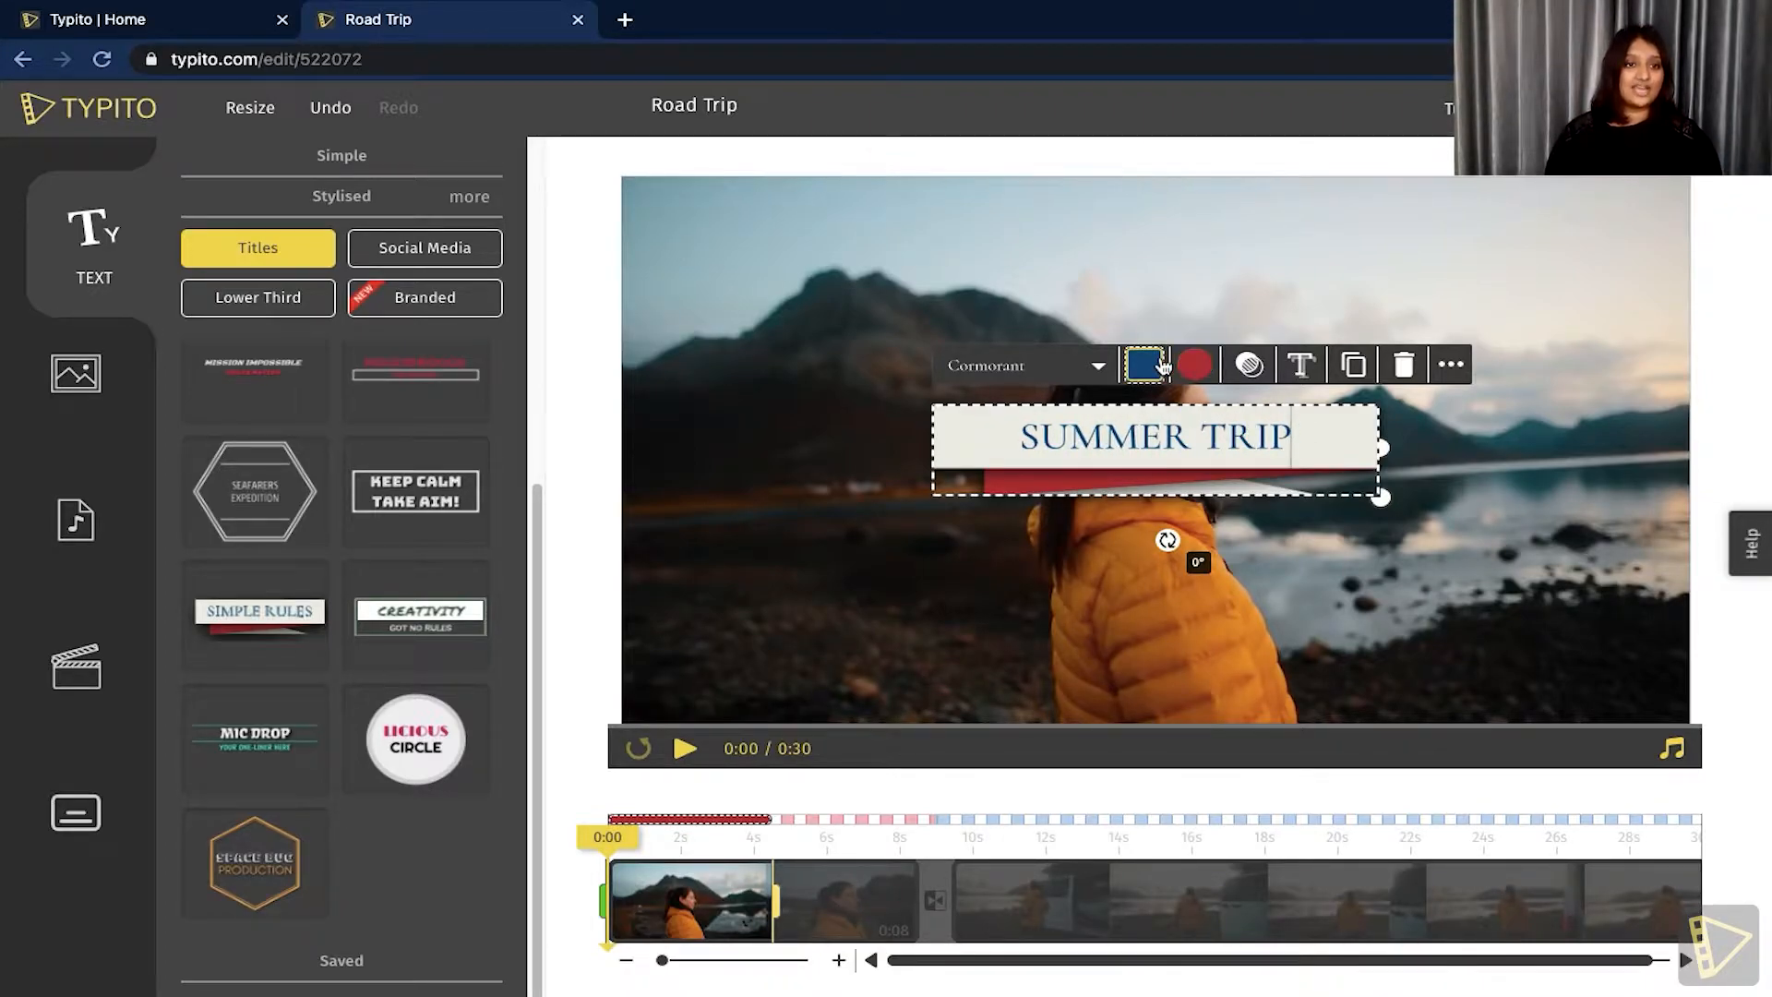
{"action": "left_click", "coordinate": [1143, 364]}
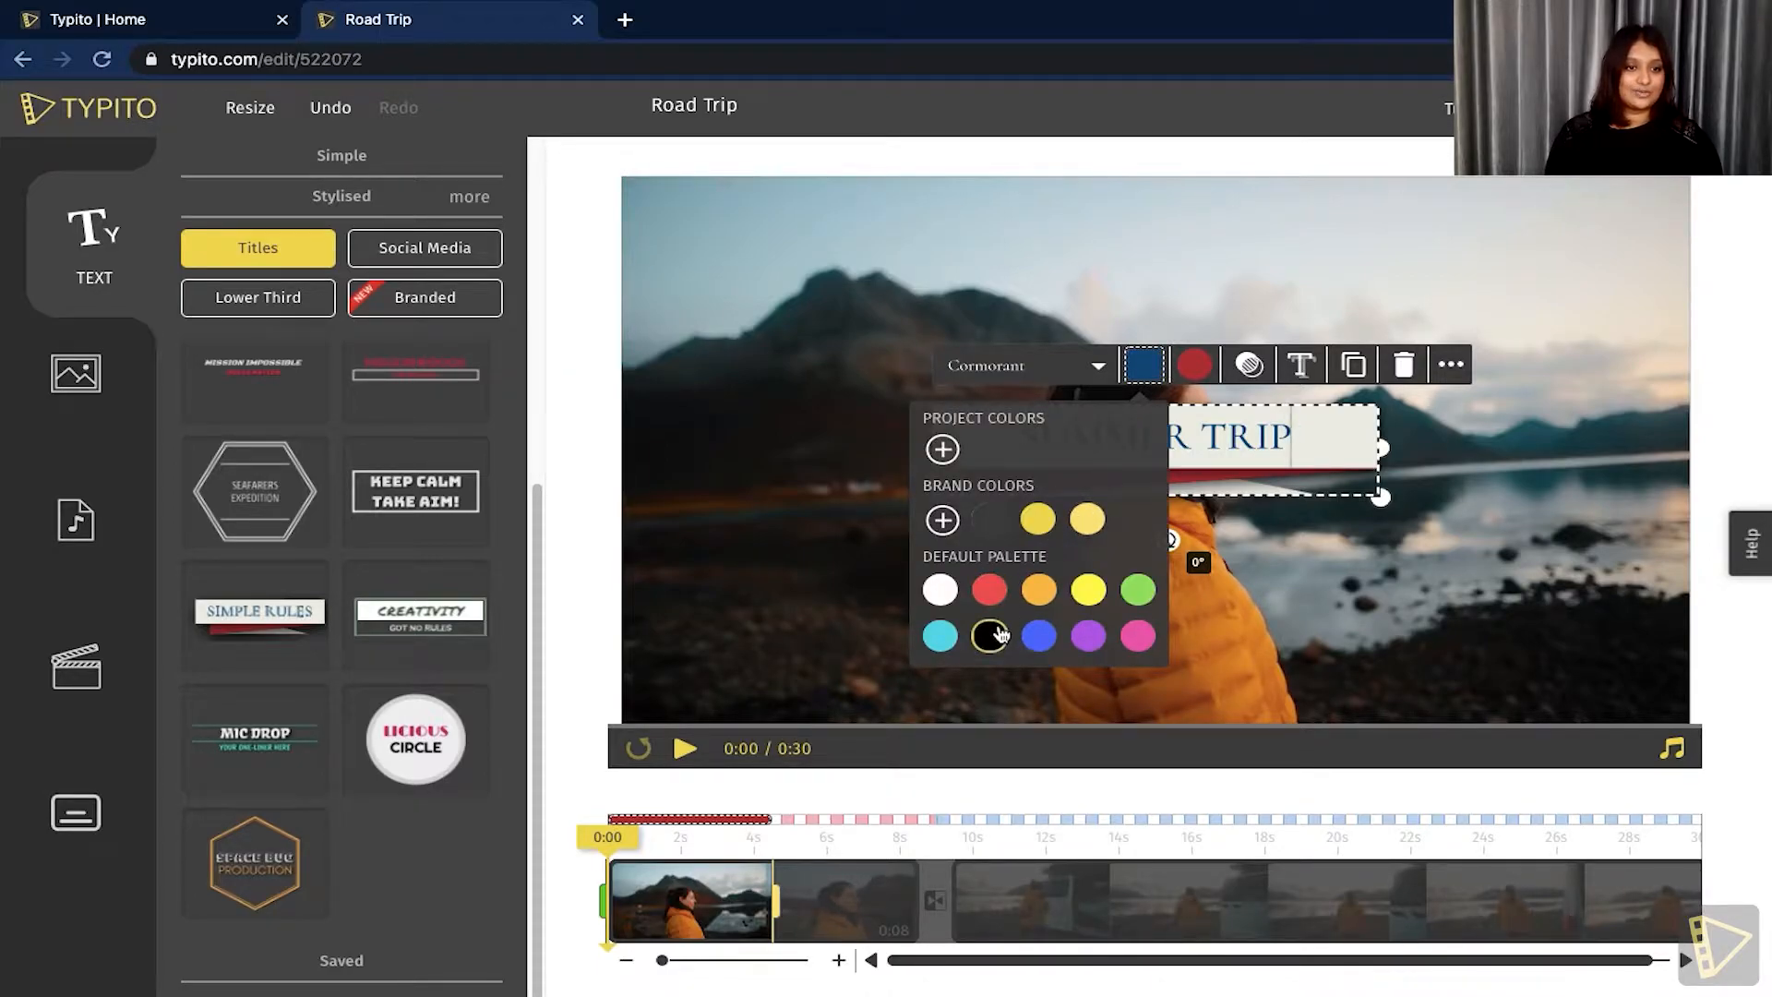
{"action": "left_click", "coordinate": [990, 635]}
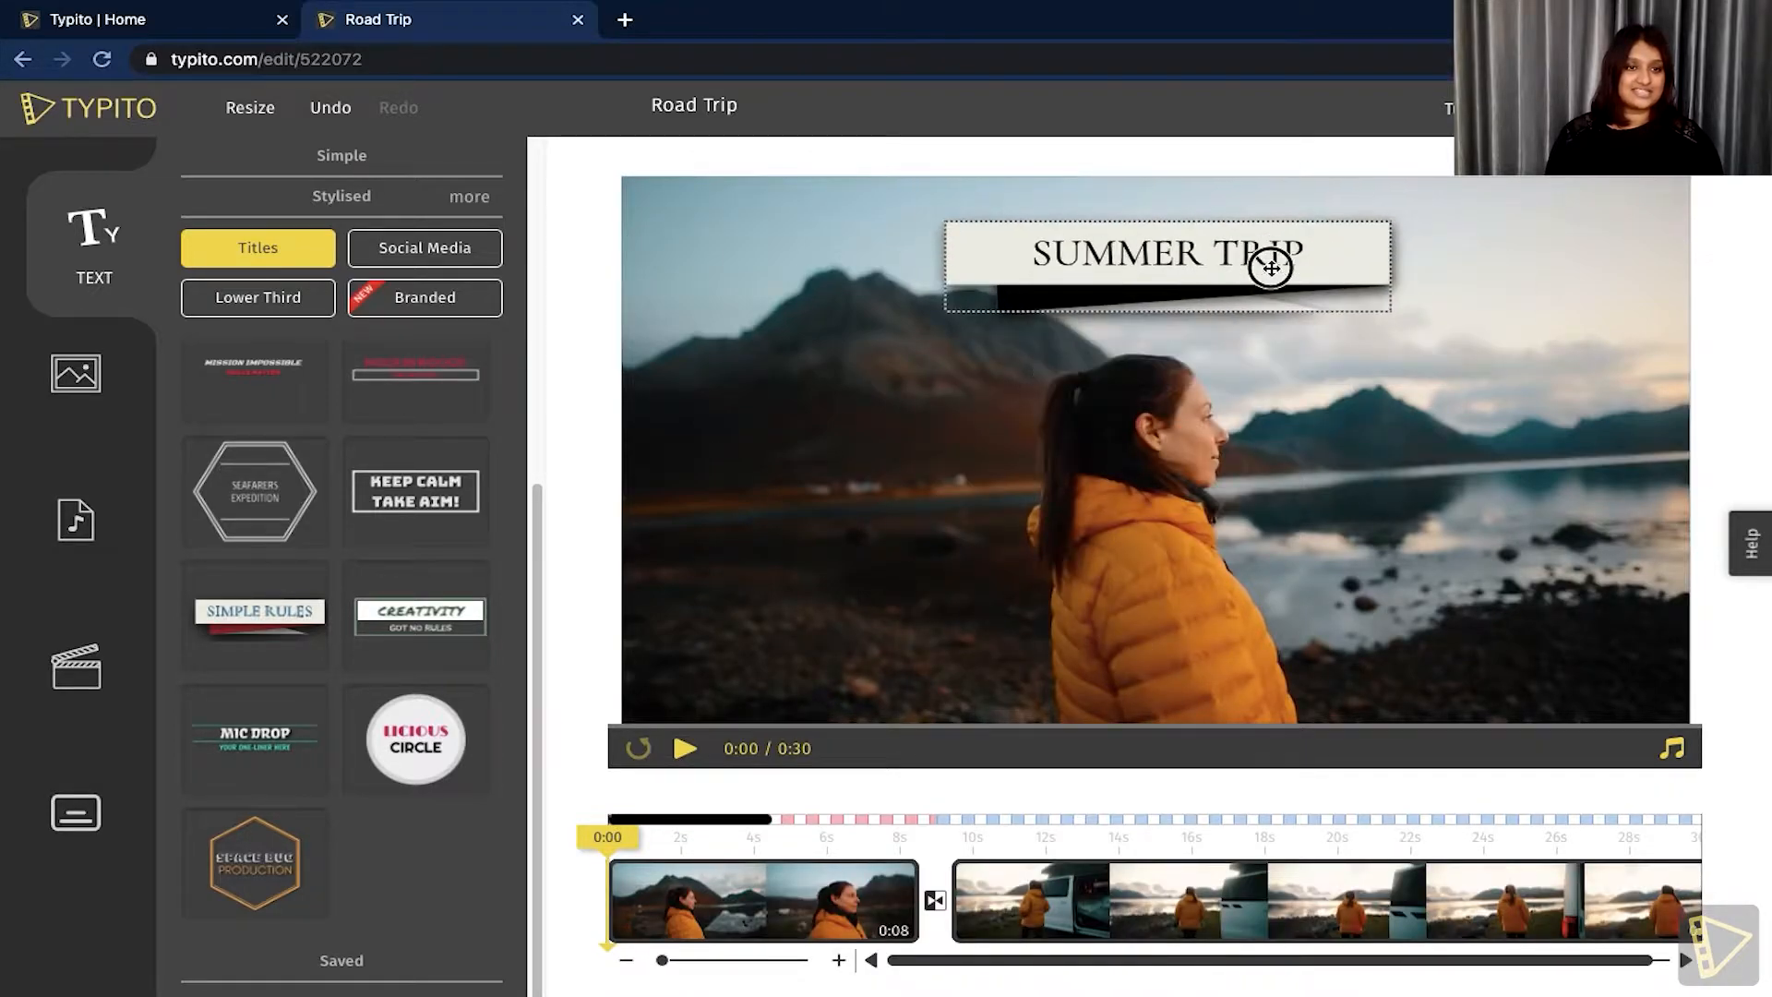
- Move the SUMMER TRIP title to the top centre of the frame
{"action": "left_click_drag", "start_coordinate": [1270, 267], "coordinate": [1141, 262]}
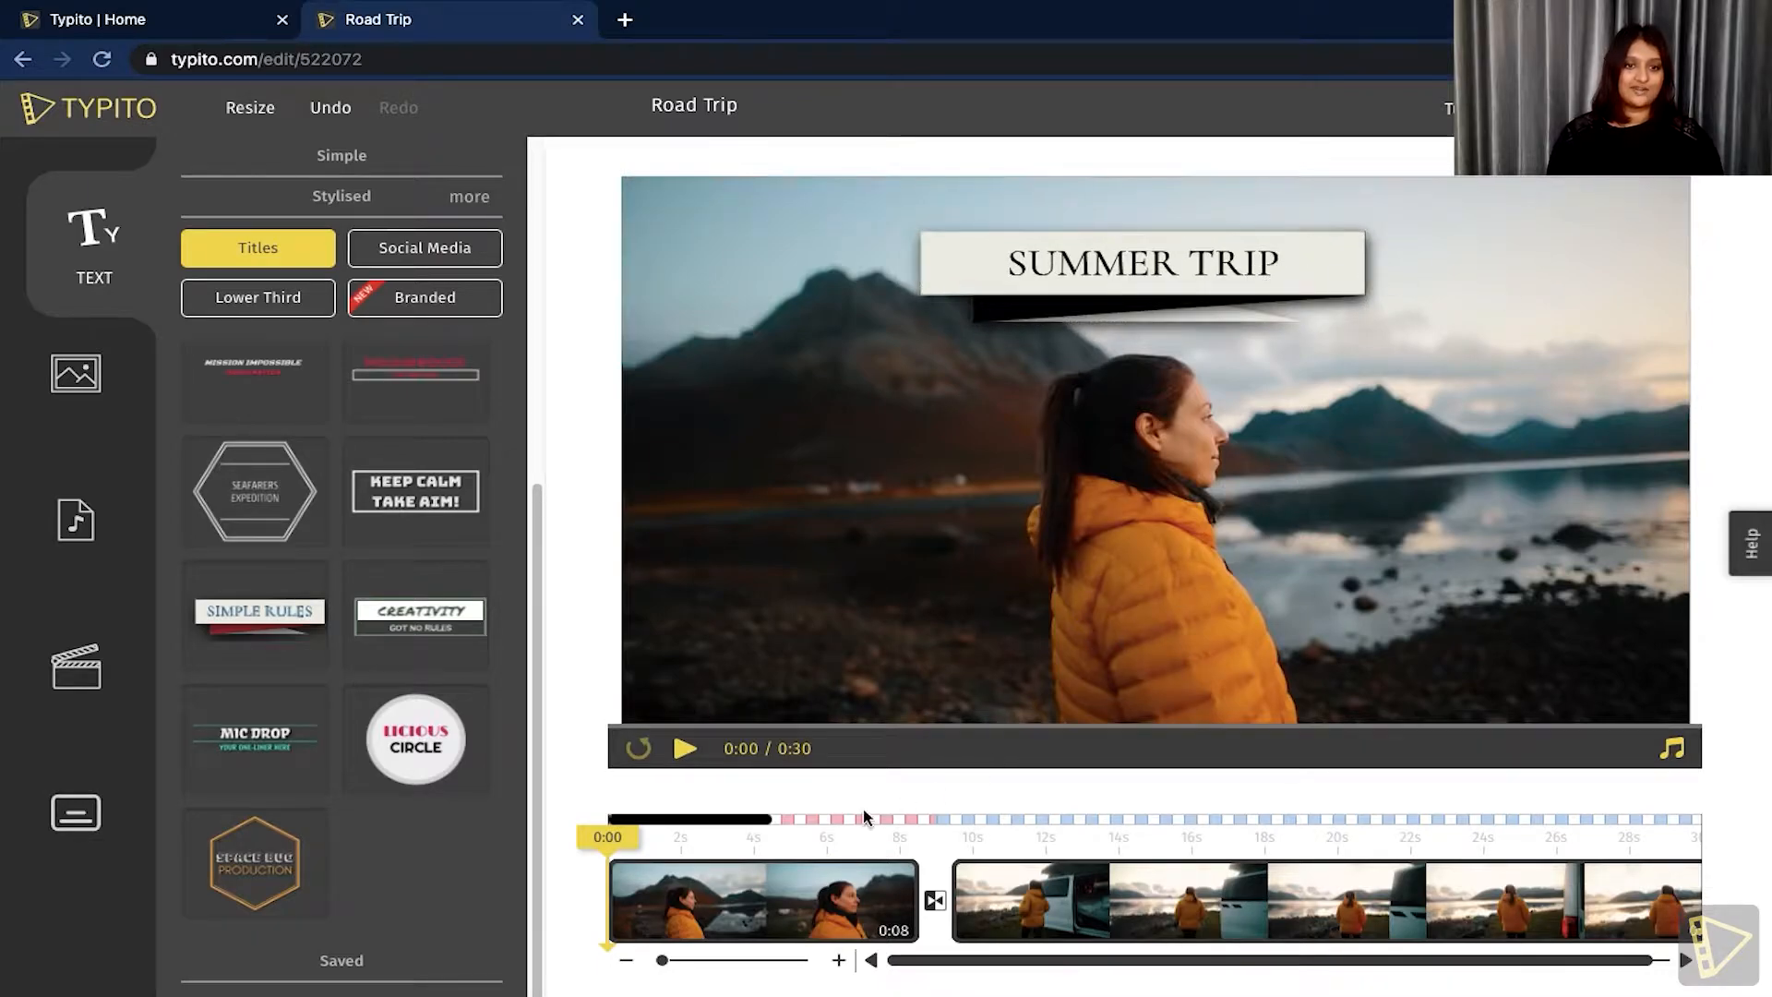
{"action": "left_click", "coordinate": [685, 748]}
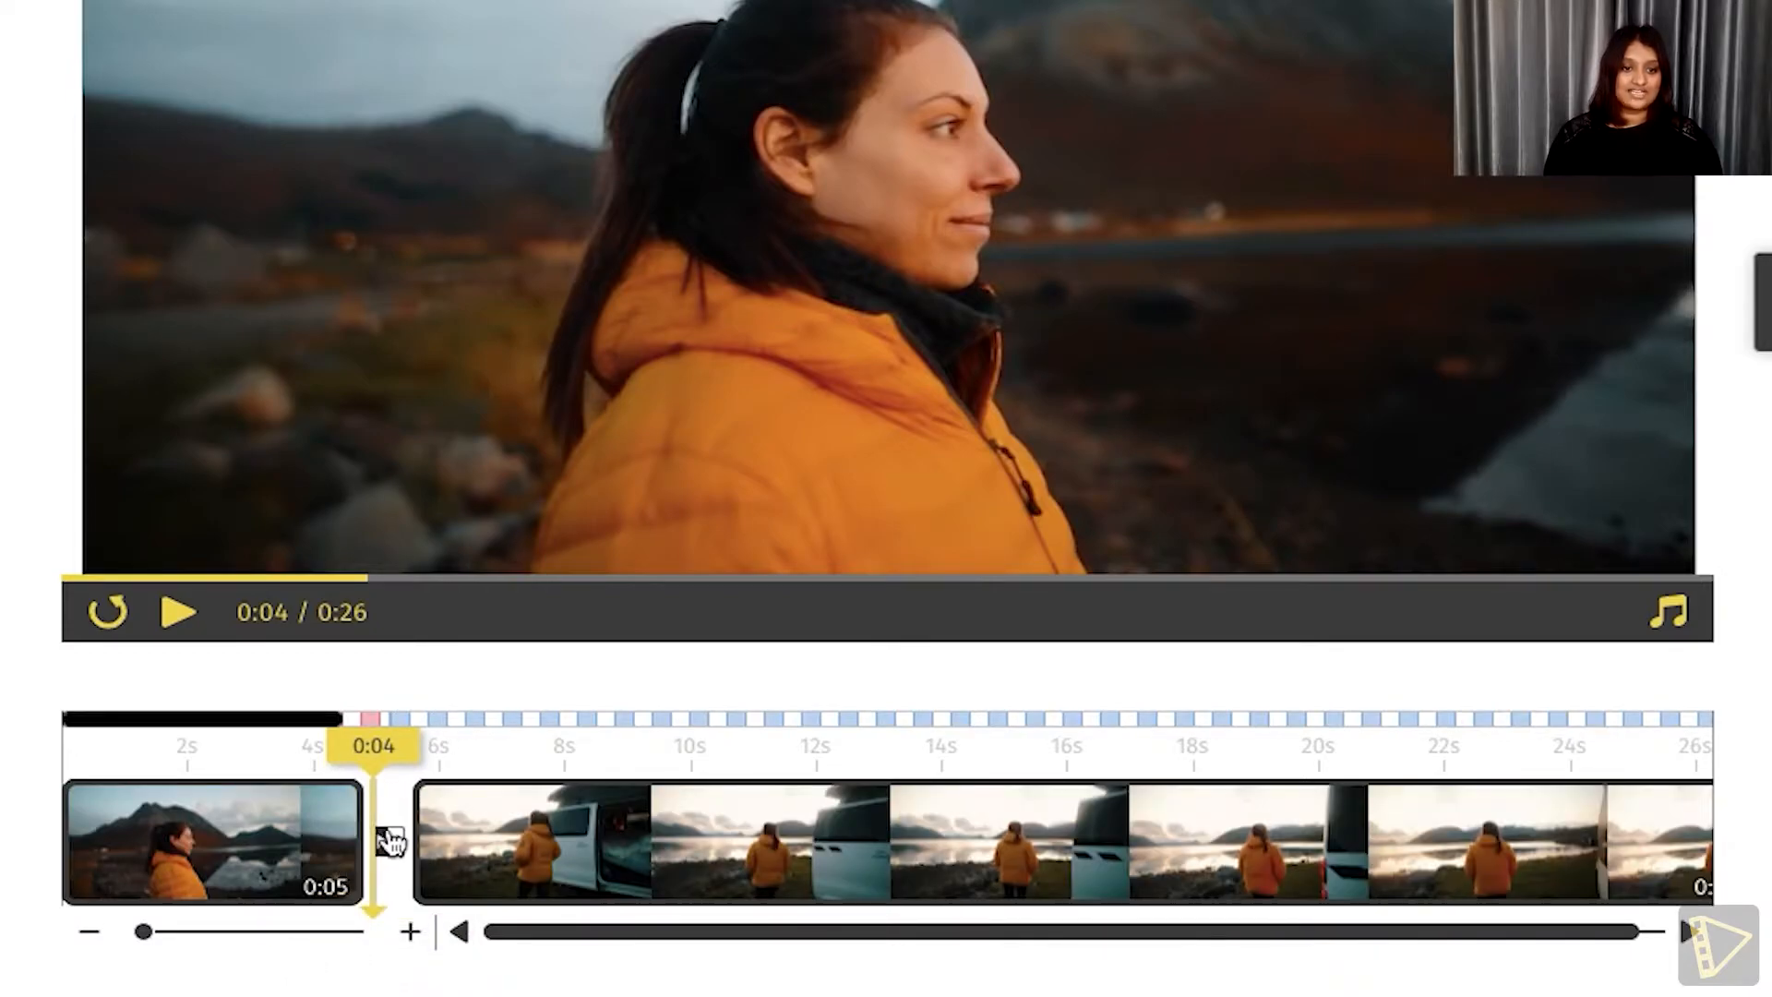
- Set a Cross Dissolve transition between the first two clips and preview it
{"action": "left_click", "coordinate": [386, 842]}
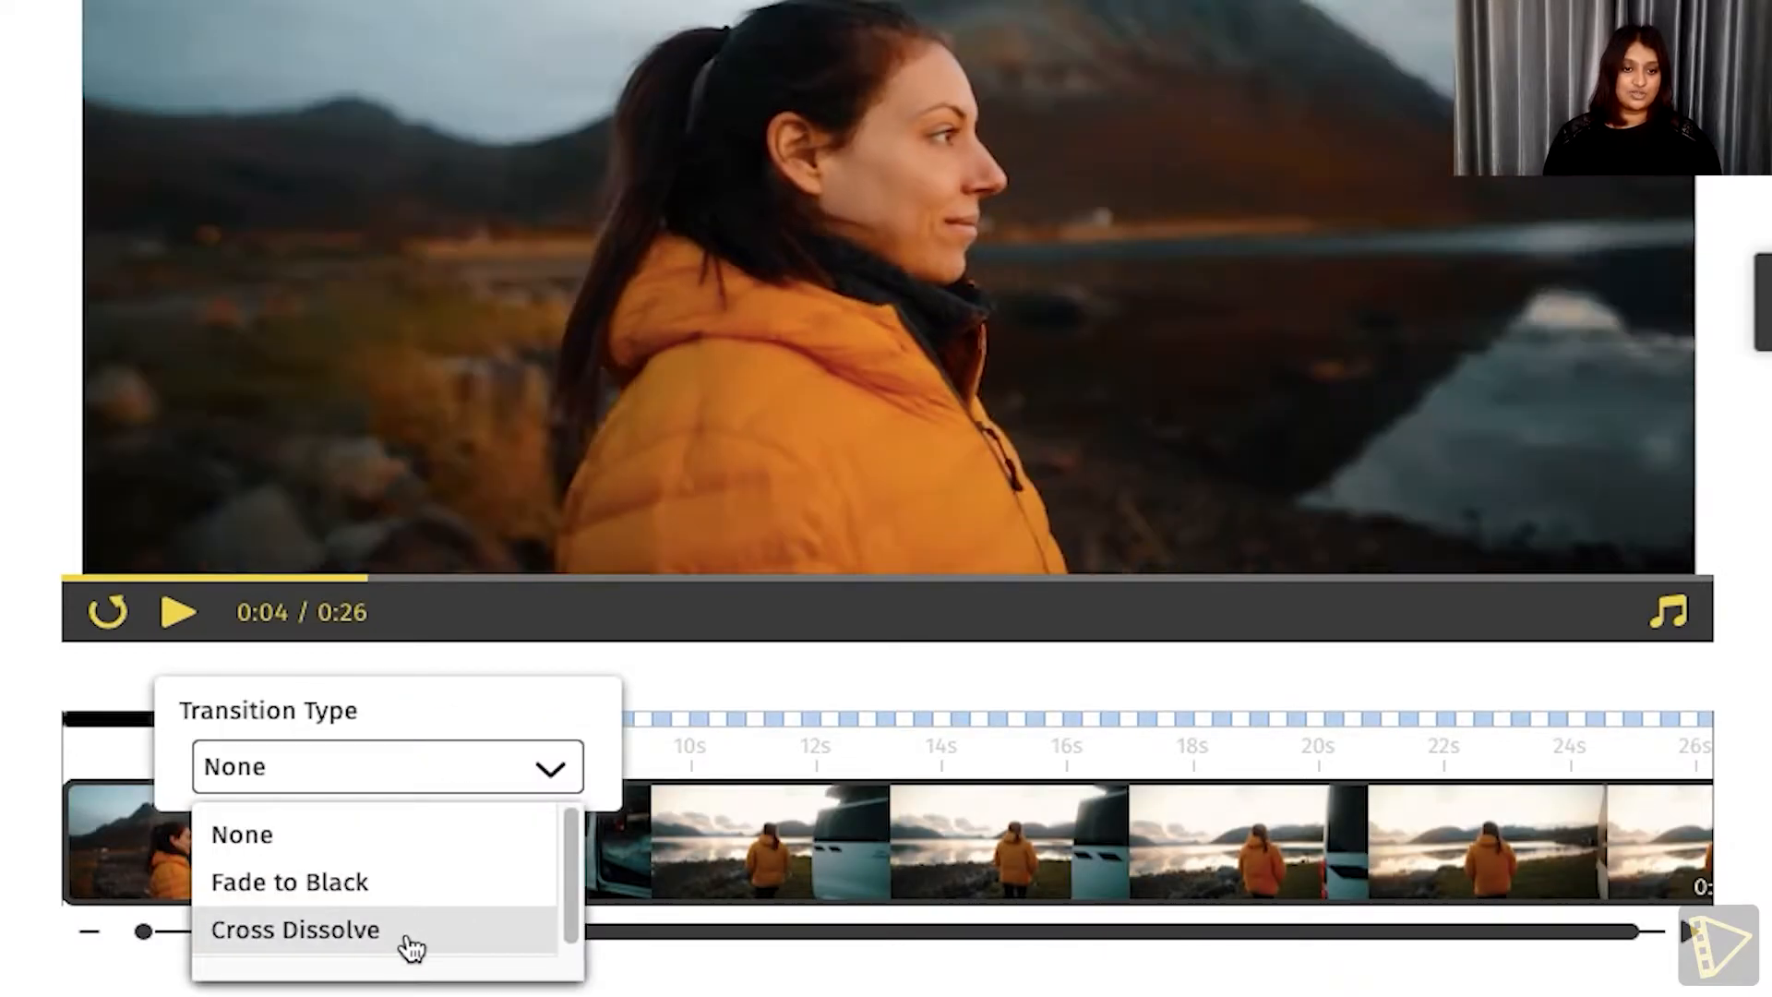
{"action": "left_click", "coordinate": [296, 928]}
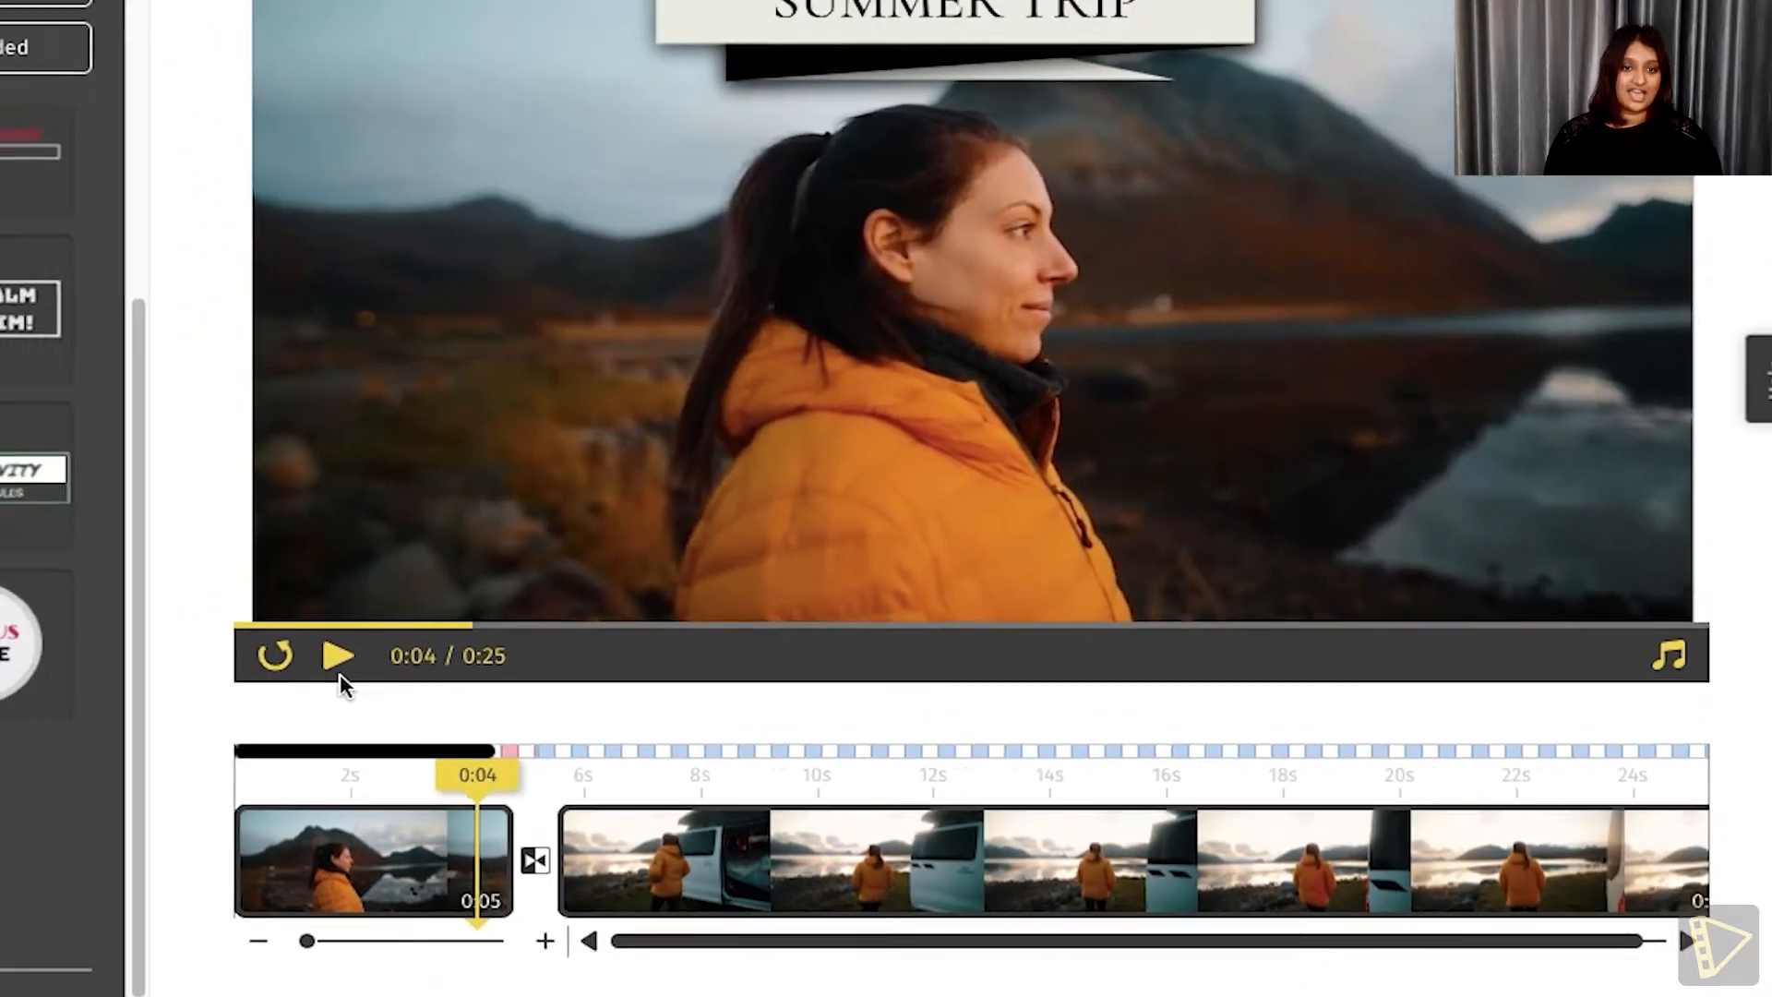
{"action": "left_click", "coordinate": [340, 656]}
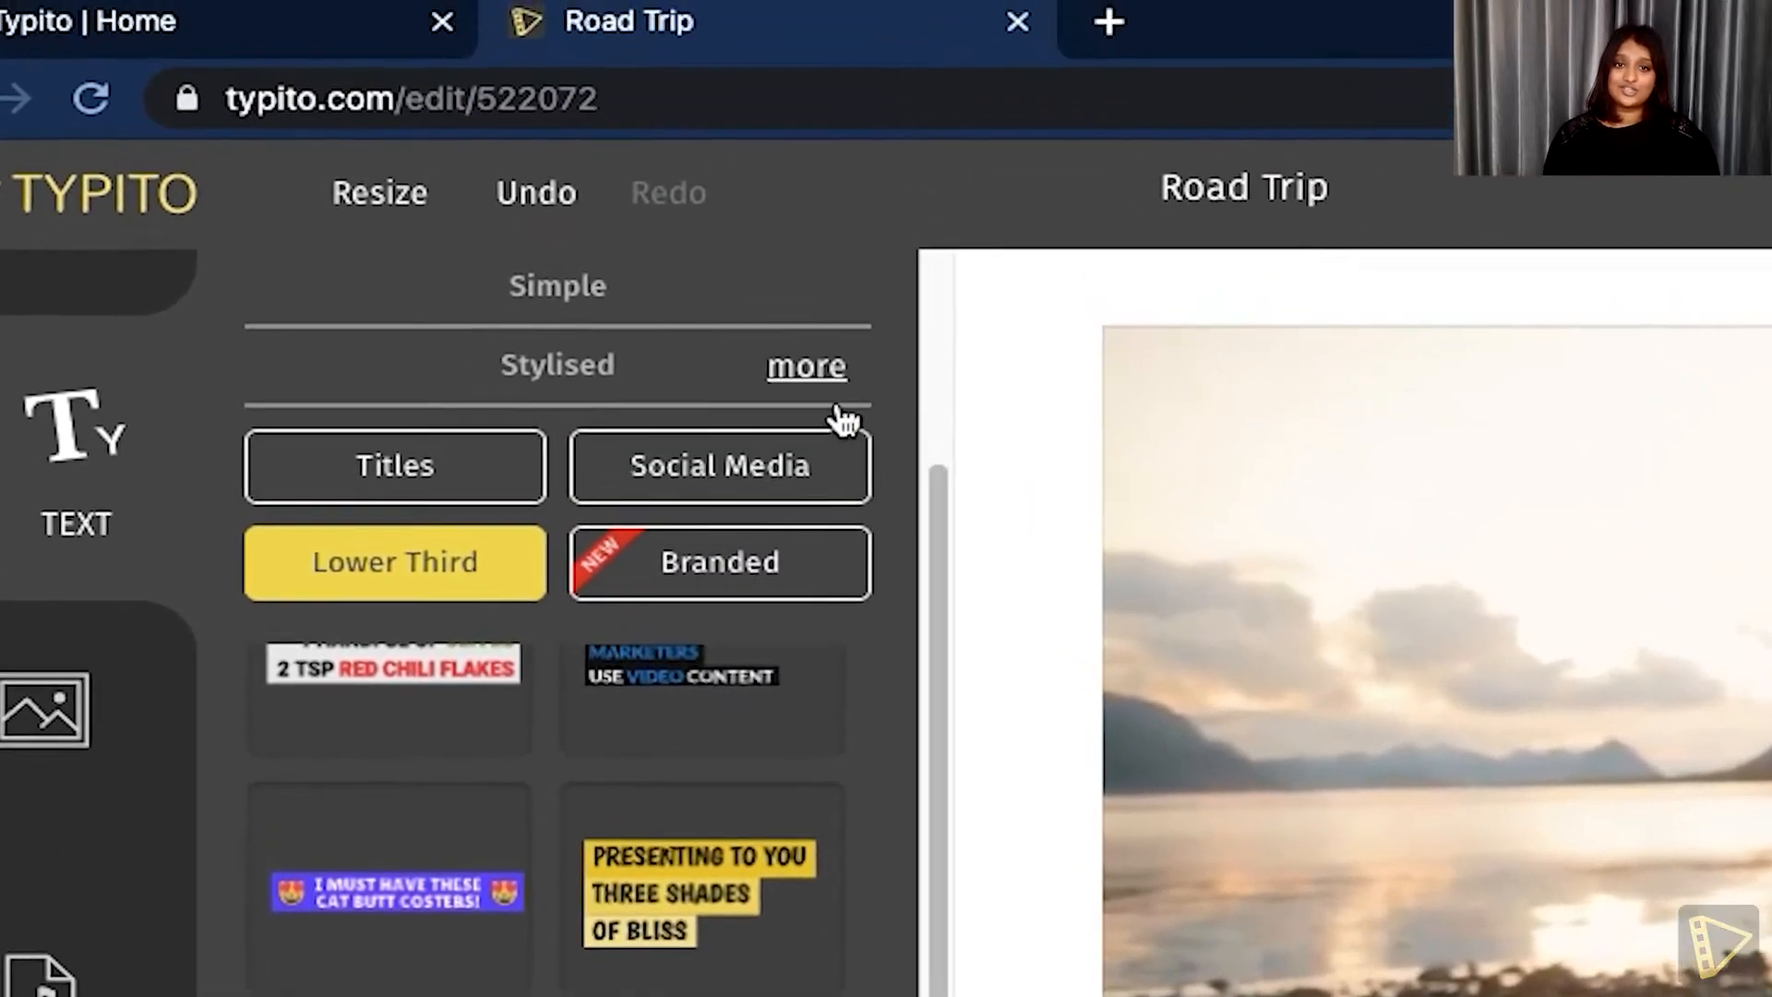
- Open the full text template gallery and filter it to the Travel templates
{"action": "left_click", "coordinate": [1107, 22]}
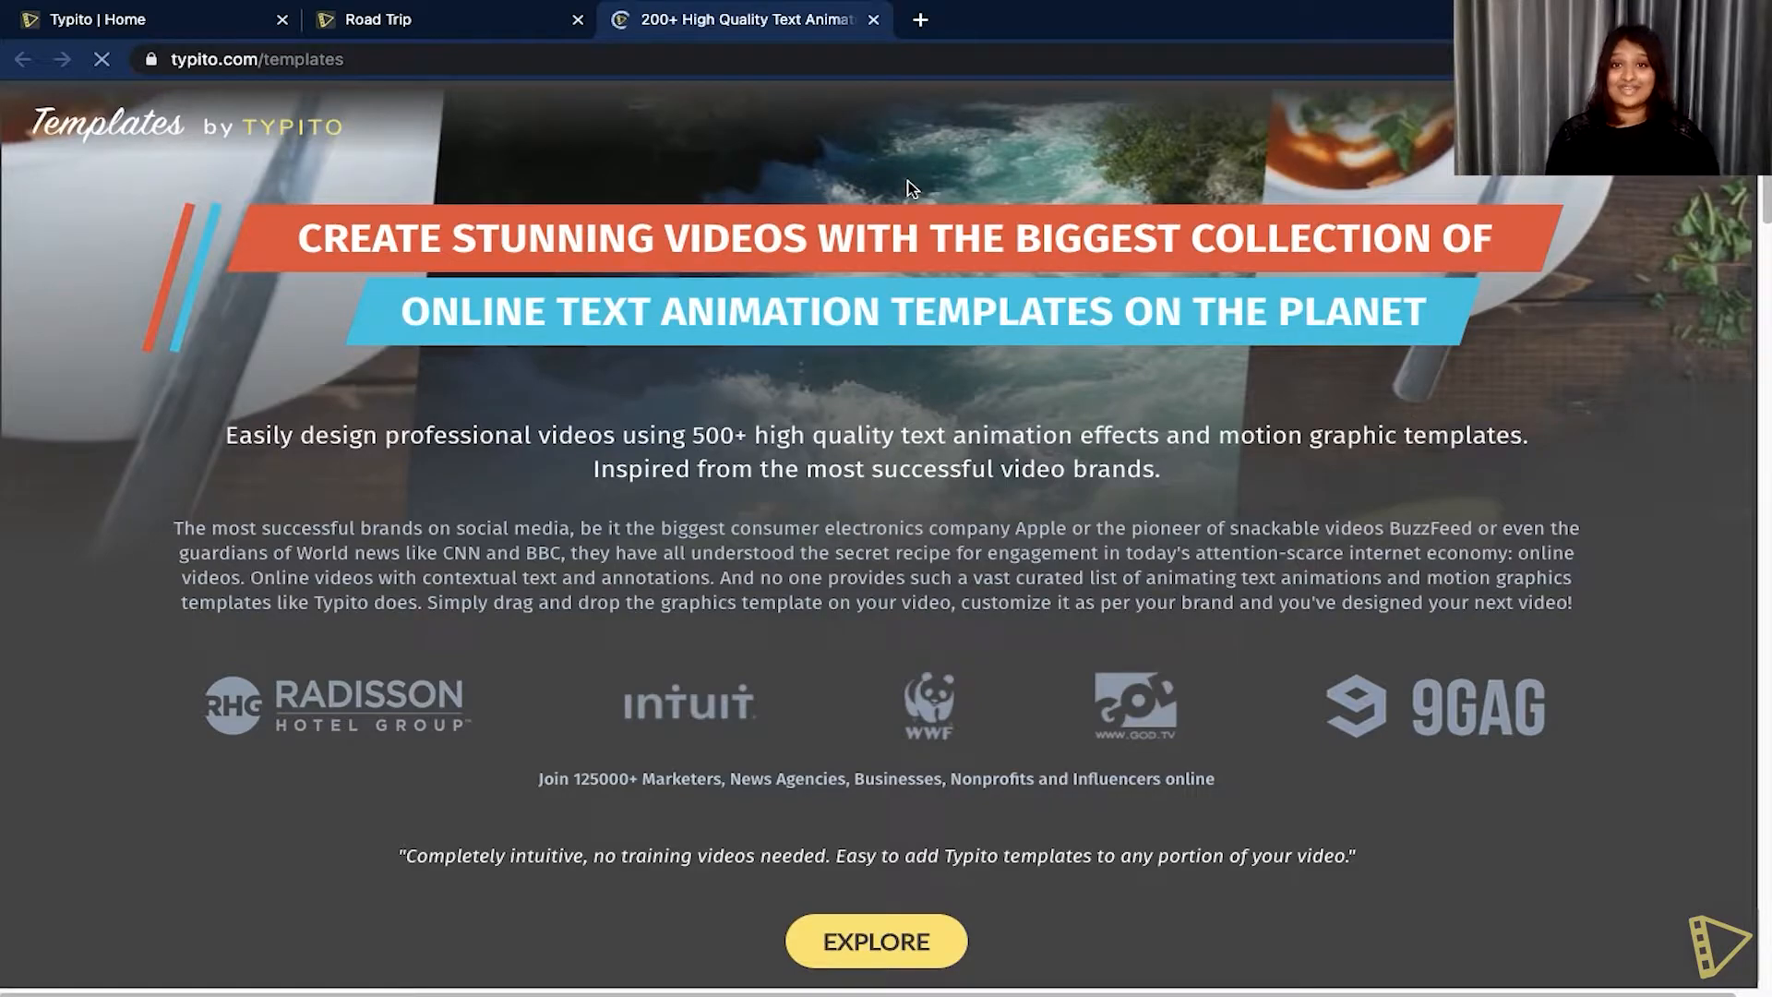
{"action": "scroll", "scroll_direction": "down", "scroll_amount": 3}
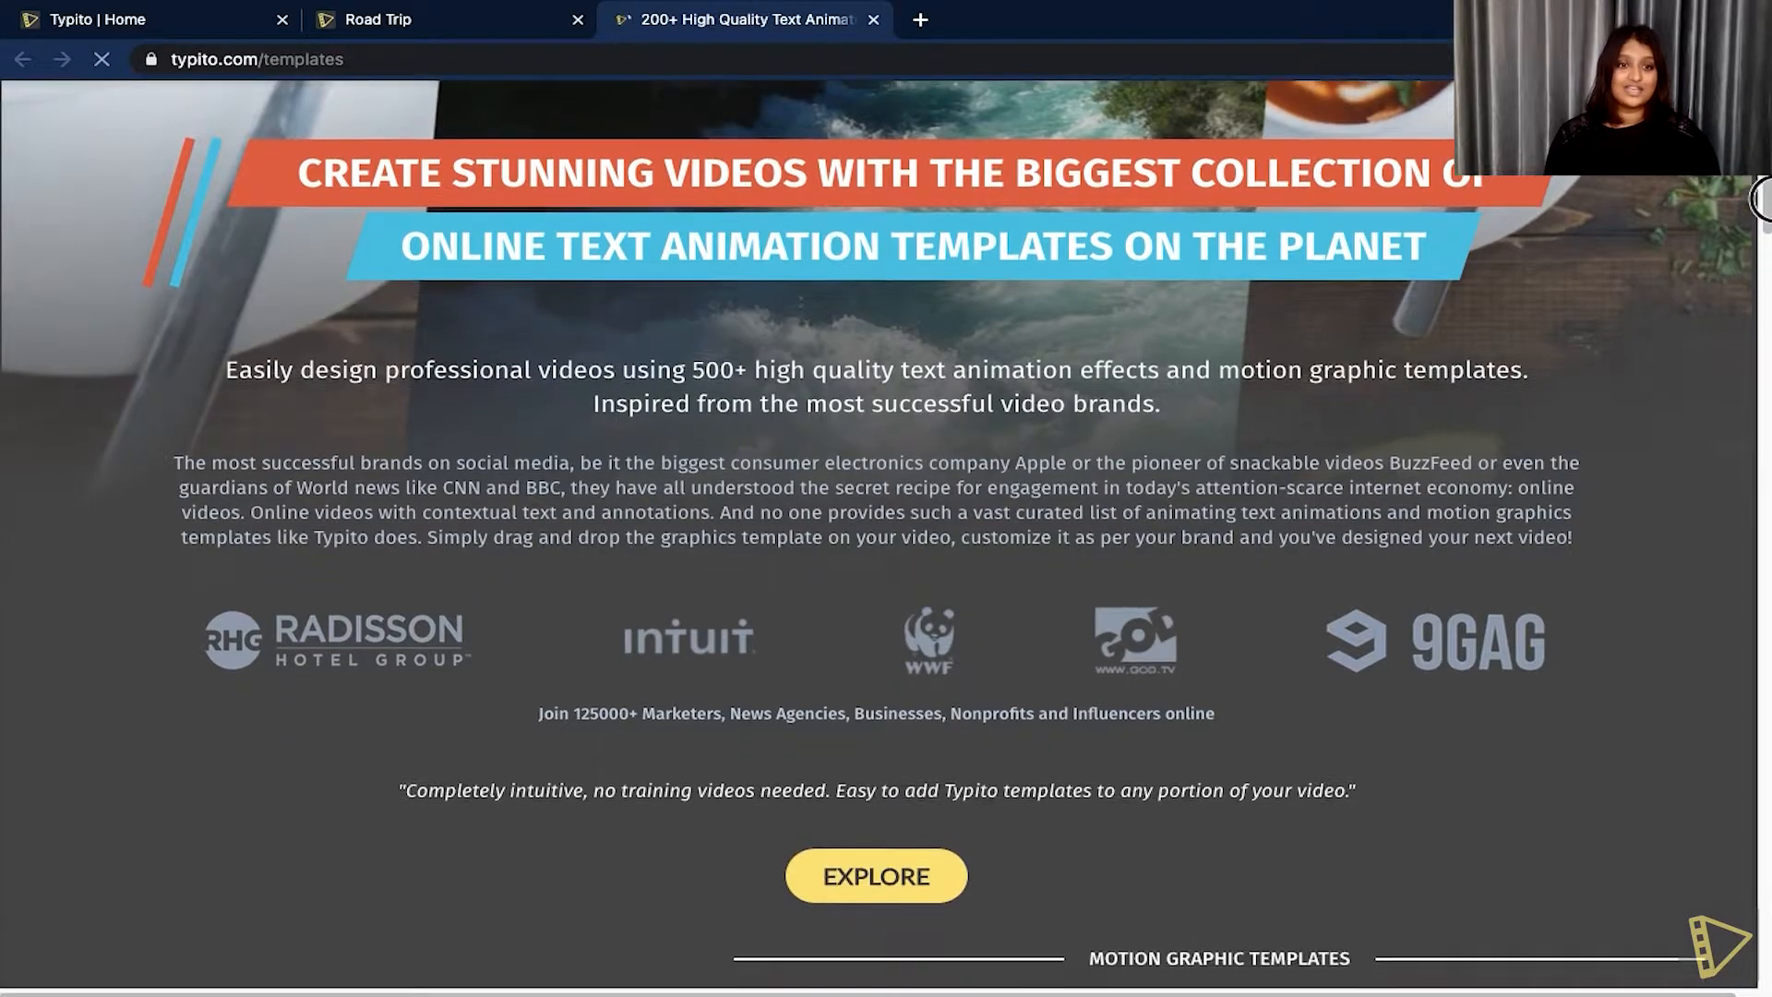
{"action": "scroll", "scroll_direction": "down", "scroll_amount": 3}
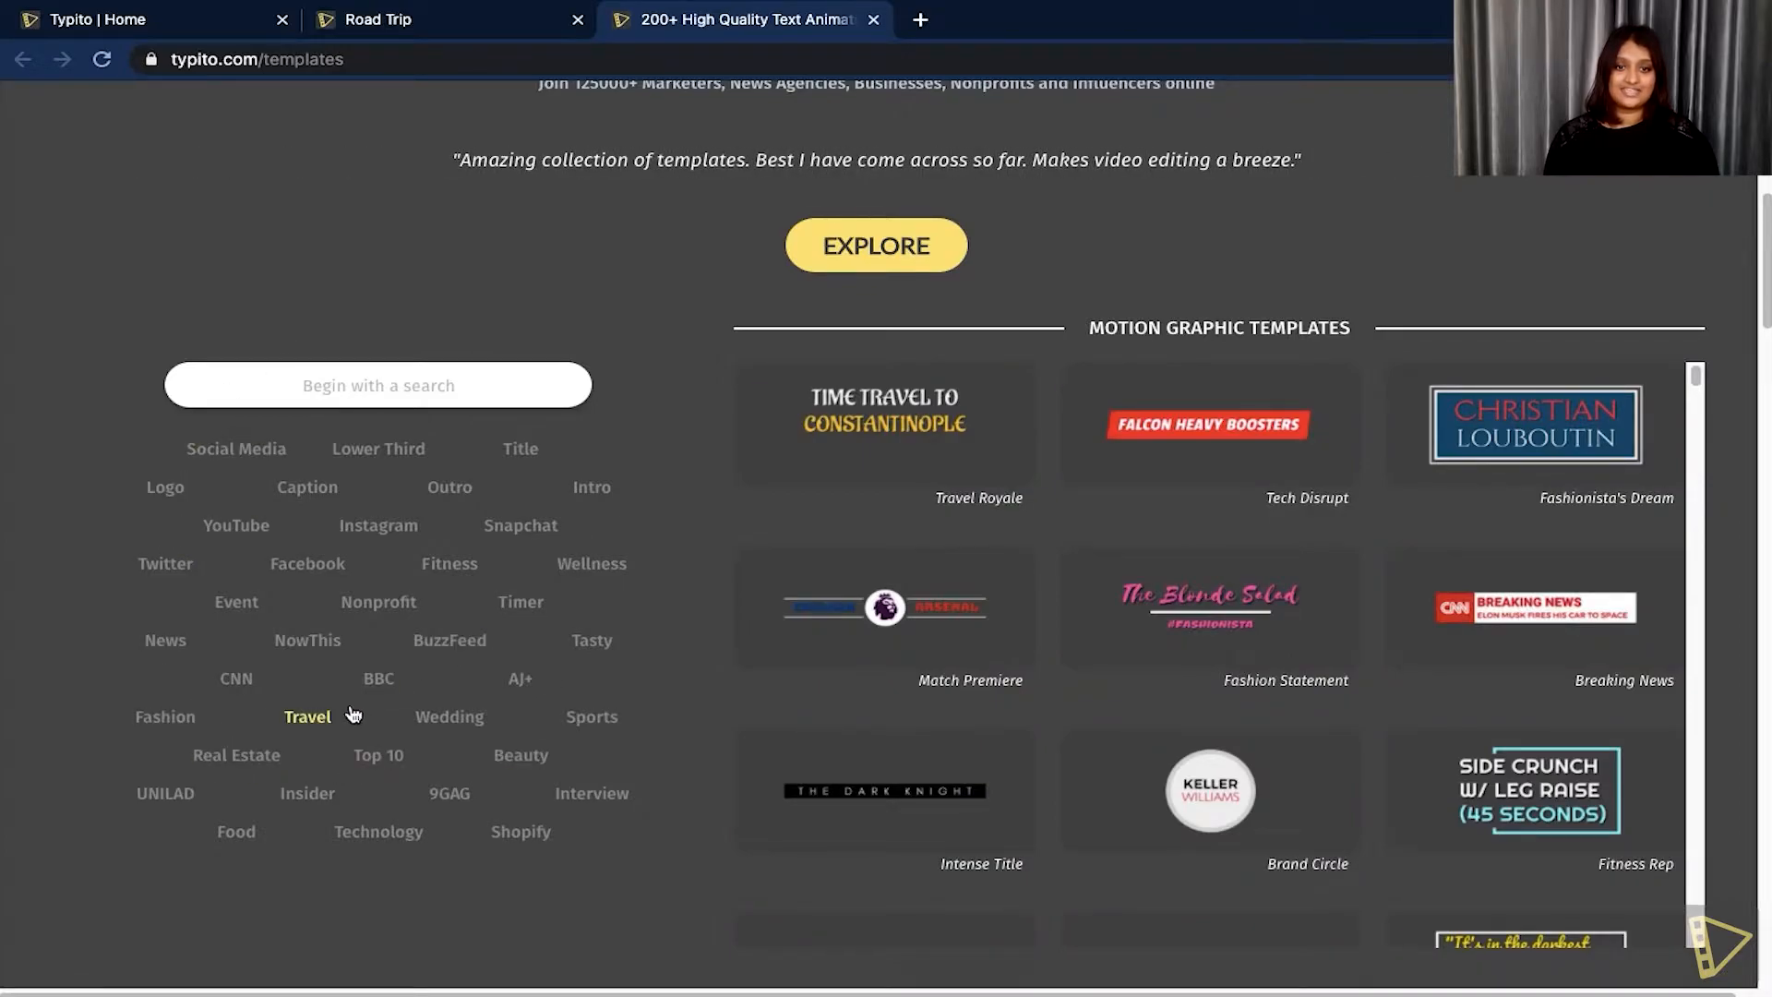
{"action": "left_click", "coordinate": [309, 716]}
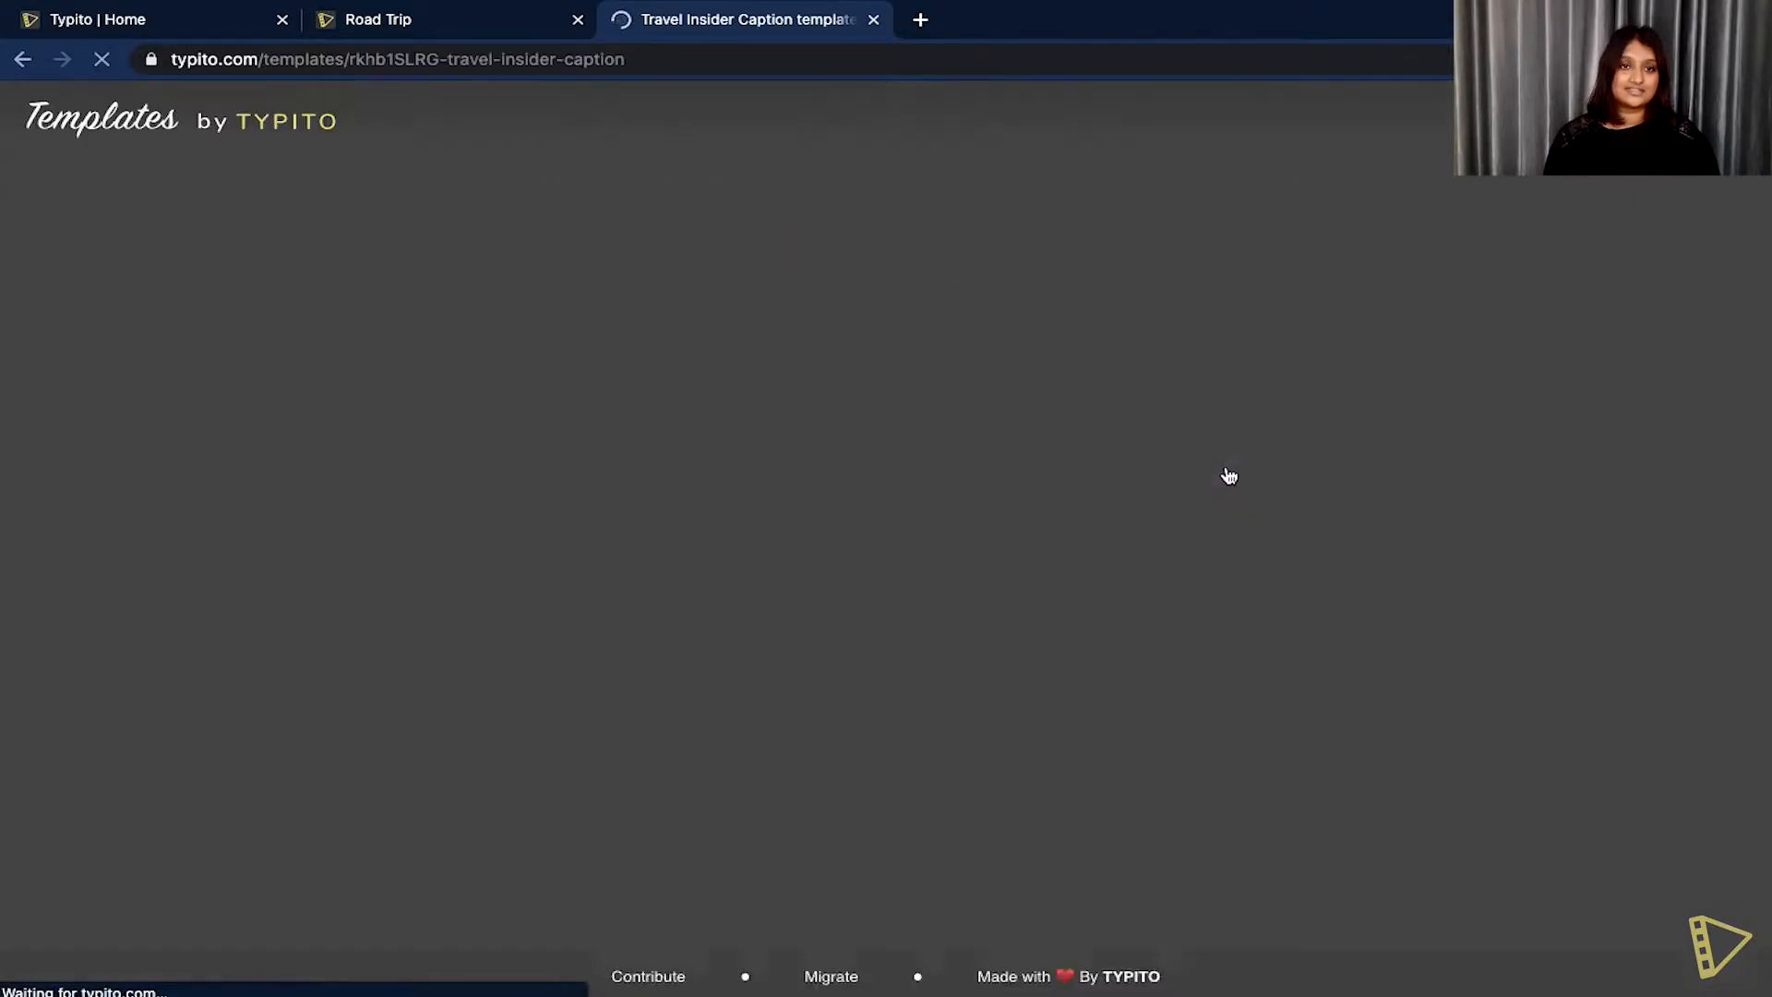
{"action": "mouse_move", "coordinate": [936, 457]}
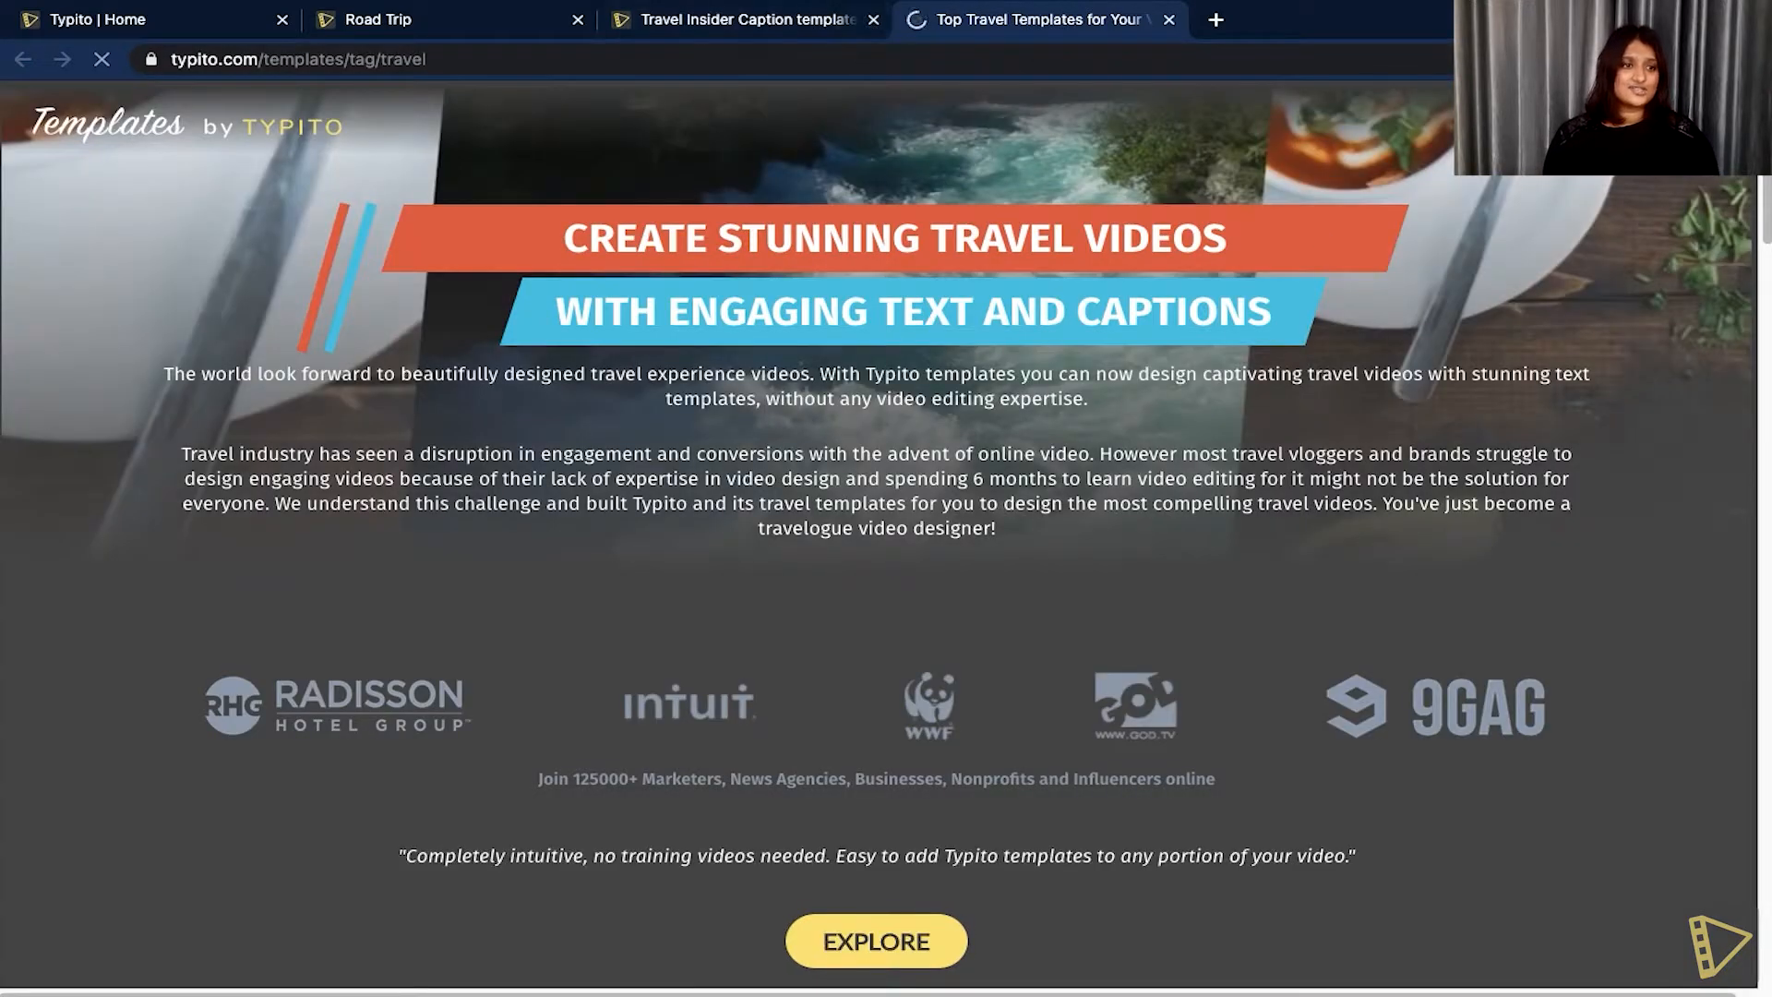
- Find the Travel Diary caption template and use it in the project
{"action": "scroll", "scroll_direction": "down", "scroll_amount": 3}
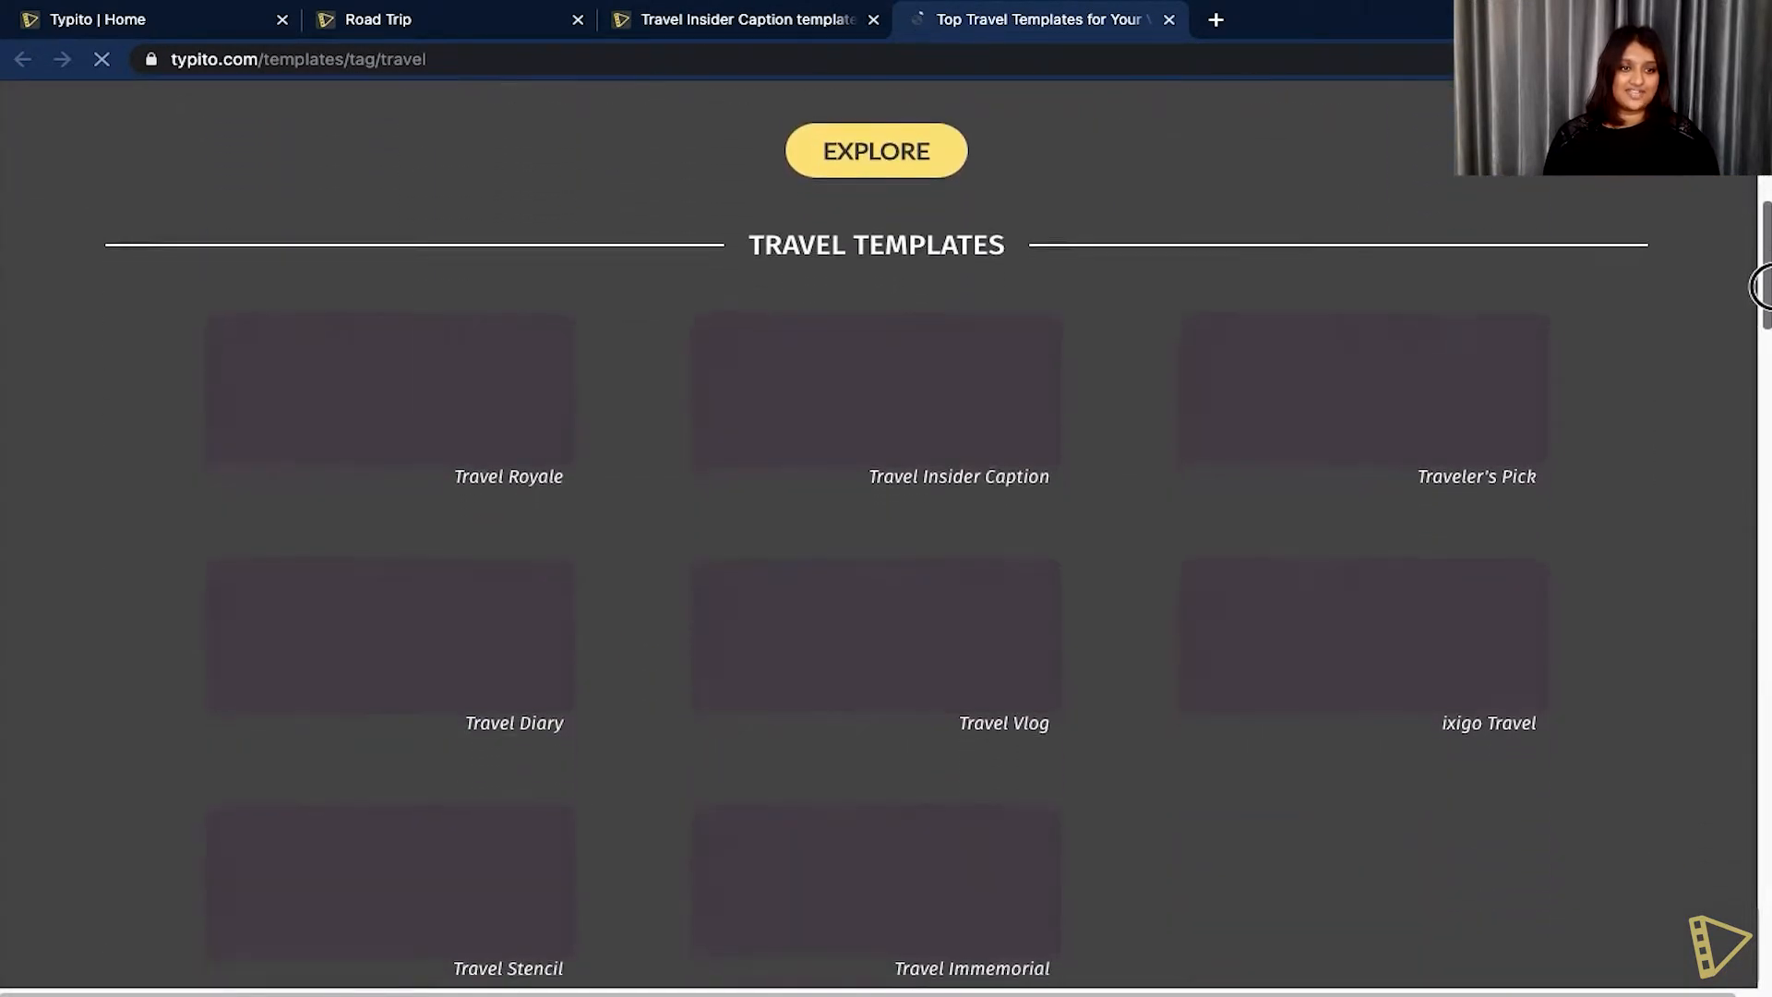
{"action": "scroll", "scroll_direction": "down", "scroll_amount": 3}
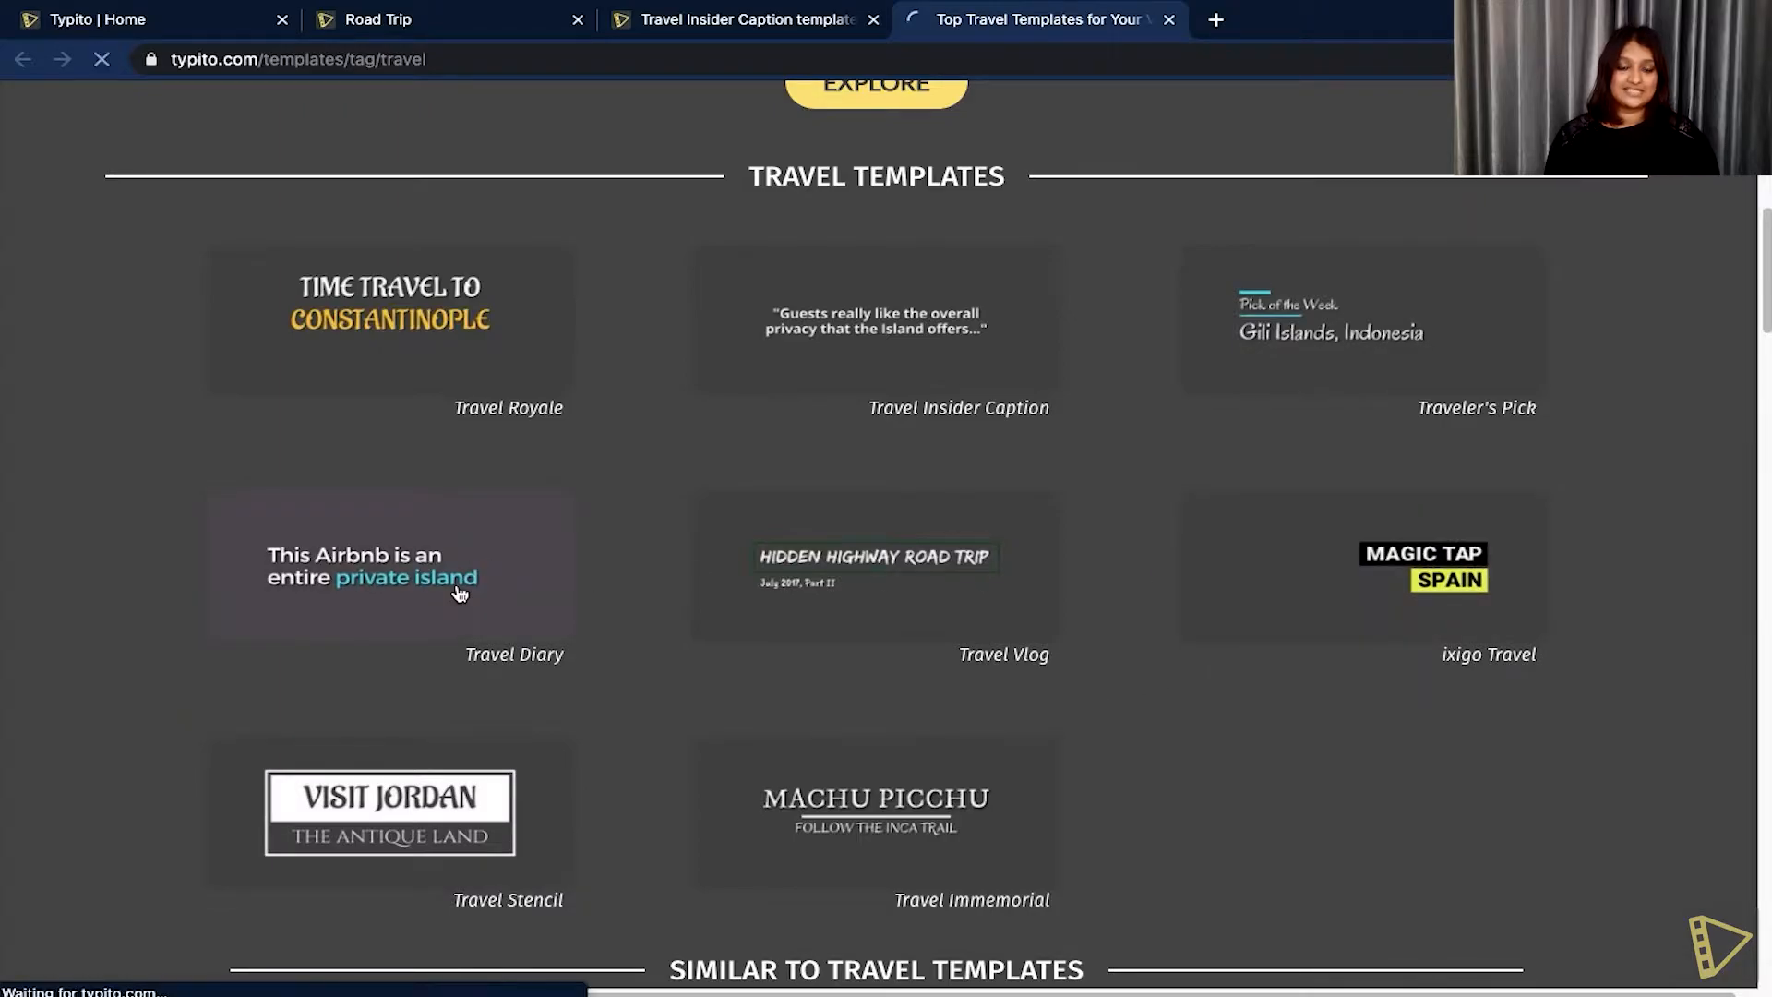
{"action": "left_click", "coordinate": [389, 565]}
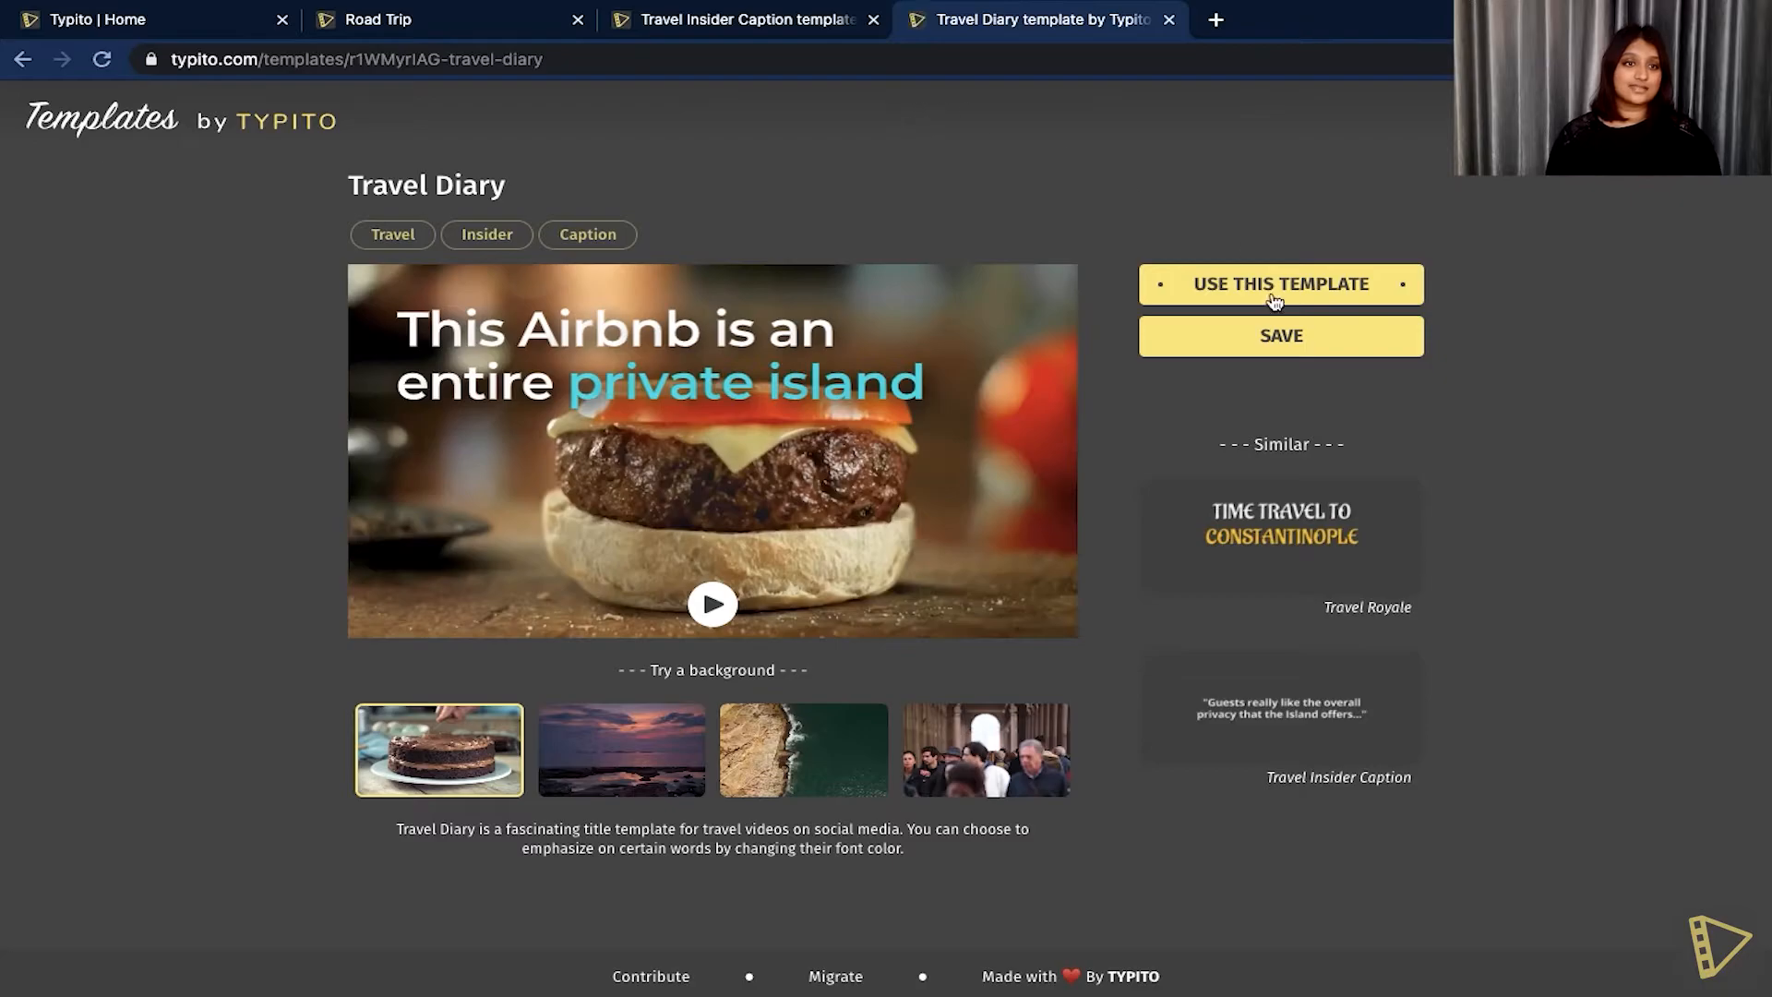
{"action": "left_click", "coordinate": [1281, 336]}
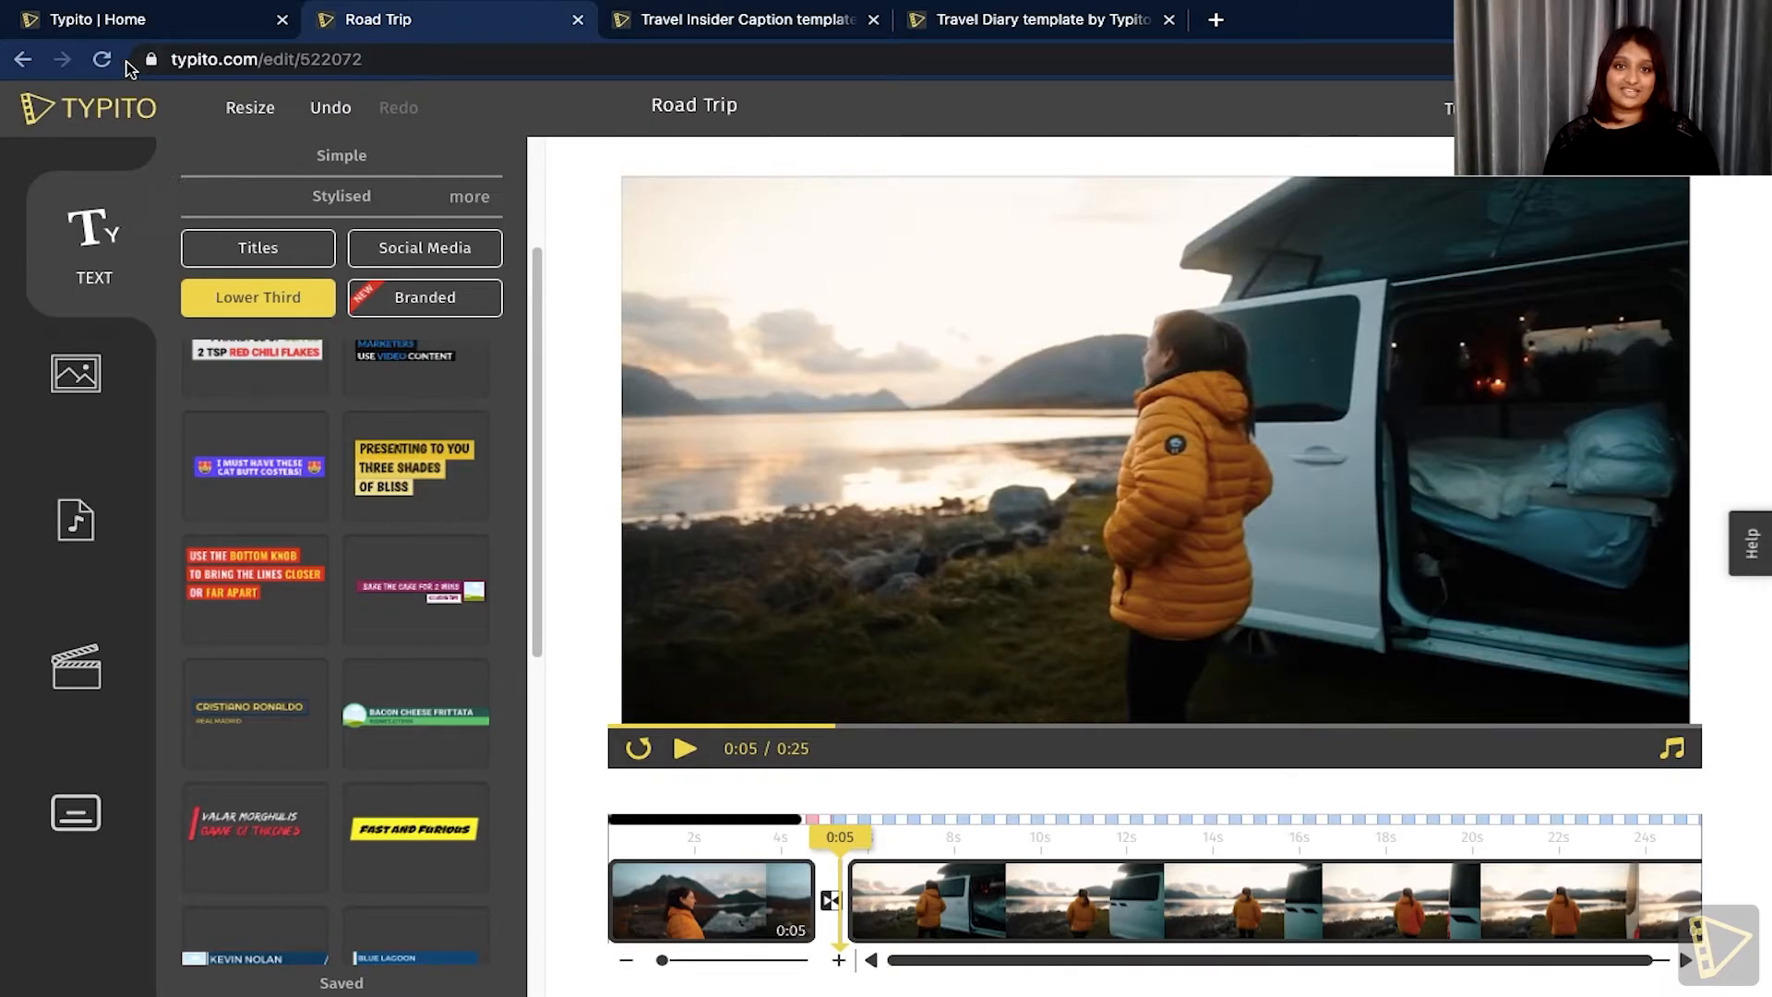
- Add the saved Airbnb private-island caption to the second clip at 0:06 and level its rotation
{"action": "left_click", "coordinate": [100, 59]}
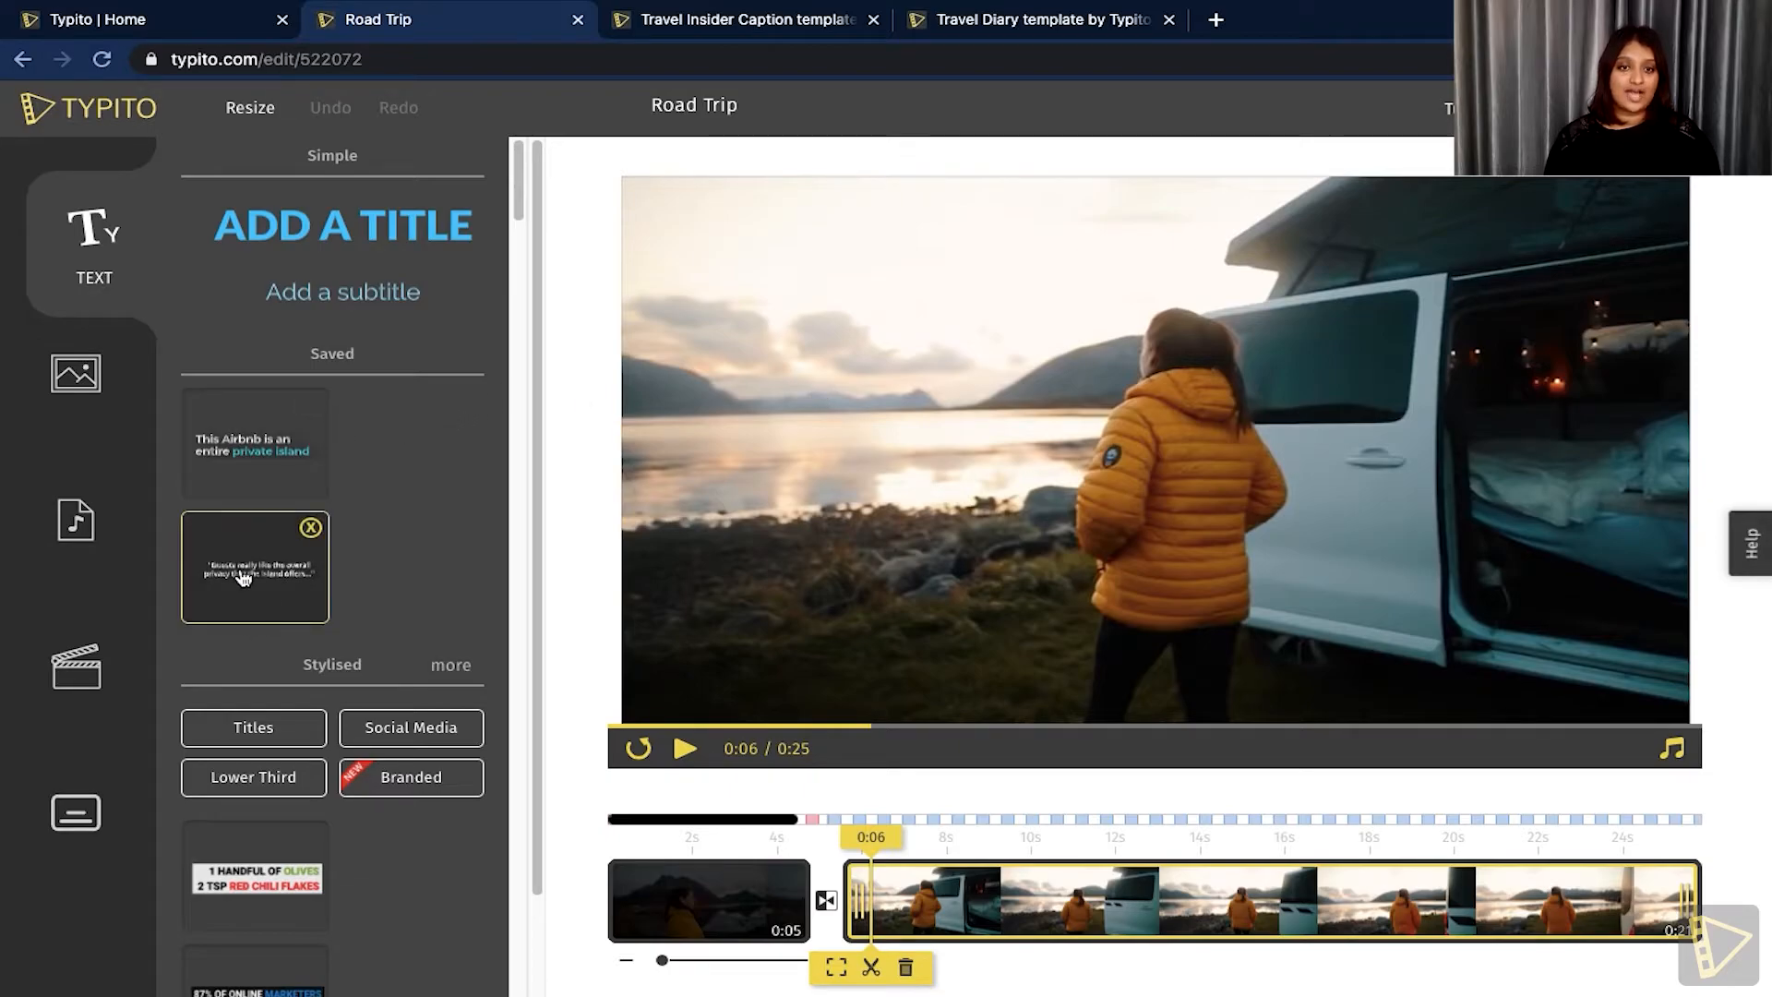
{"action": "left_click", "coordinate": [254, 564]}
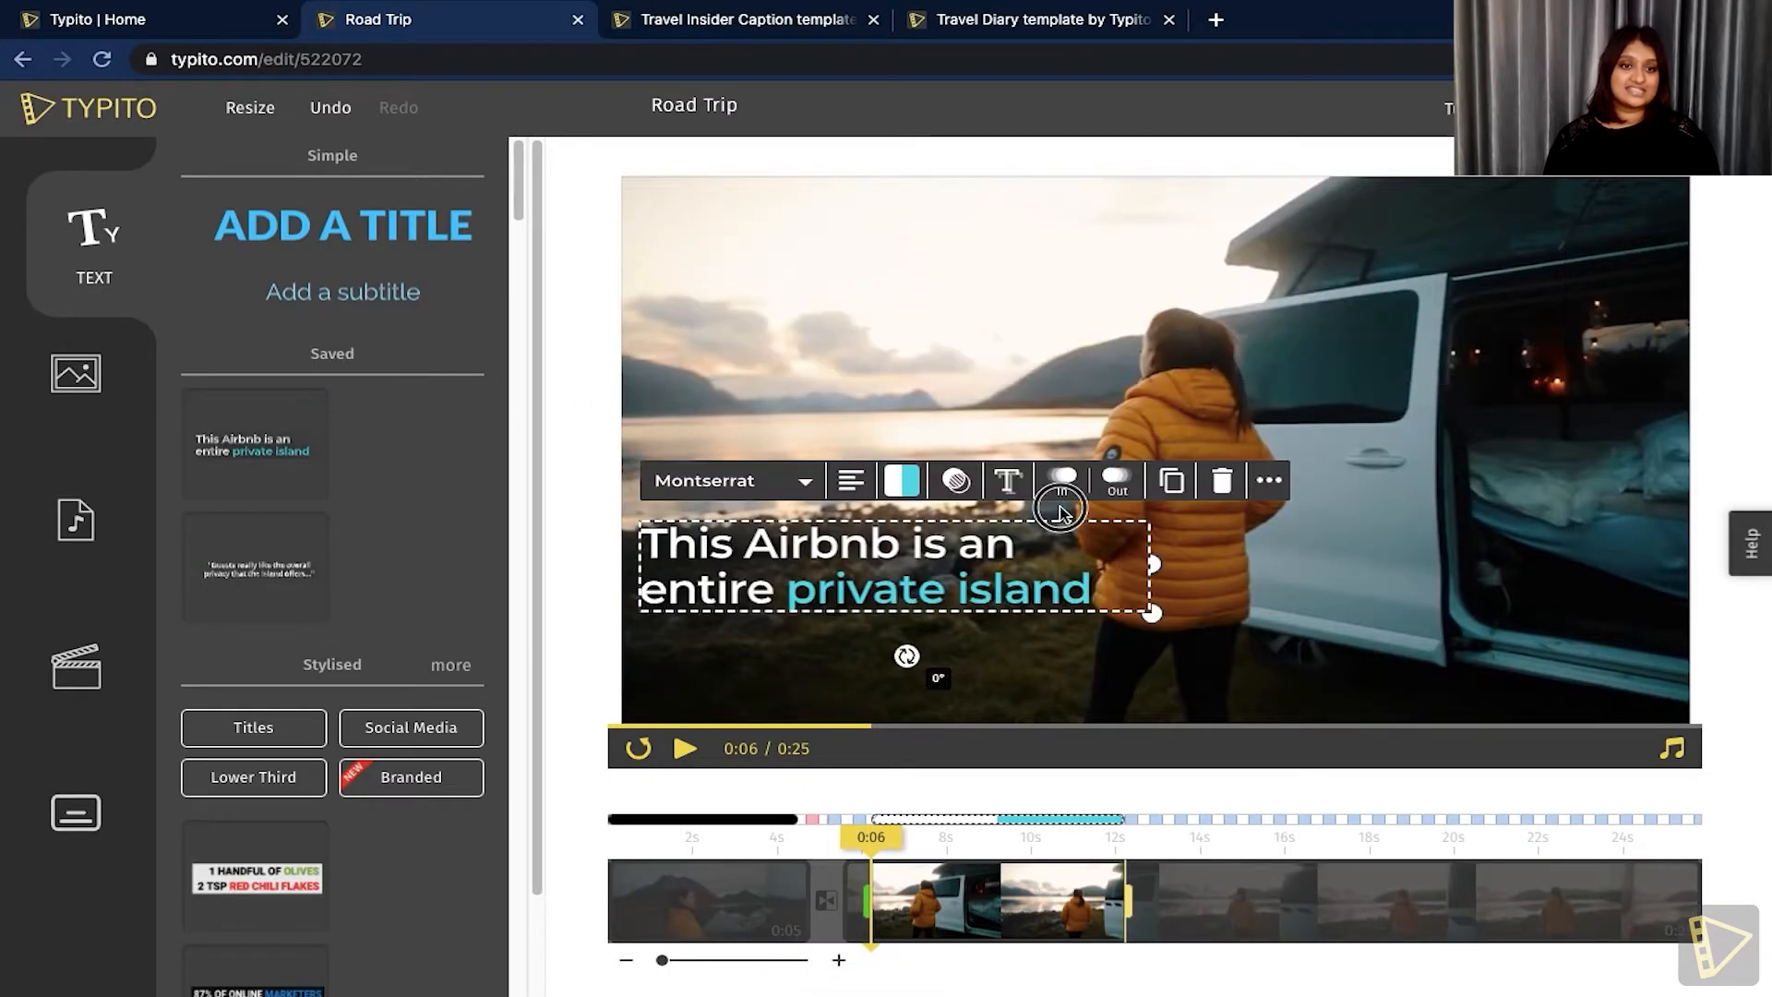
{"action": "left_click", "coordinate": [903, 480]}
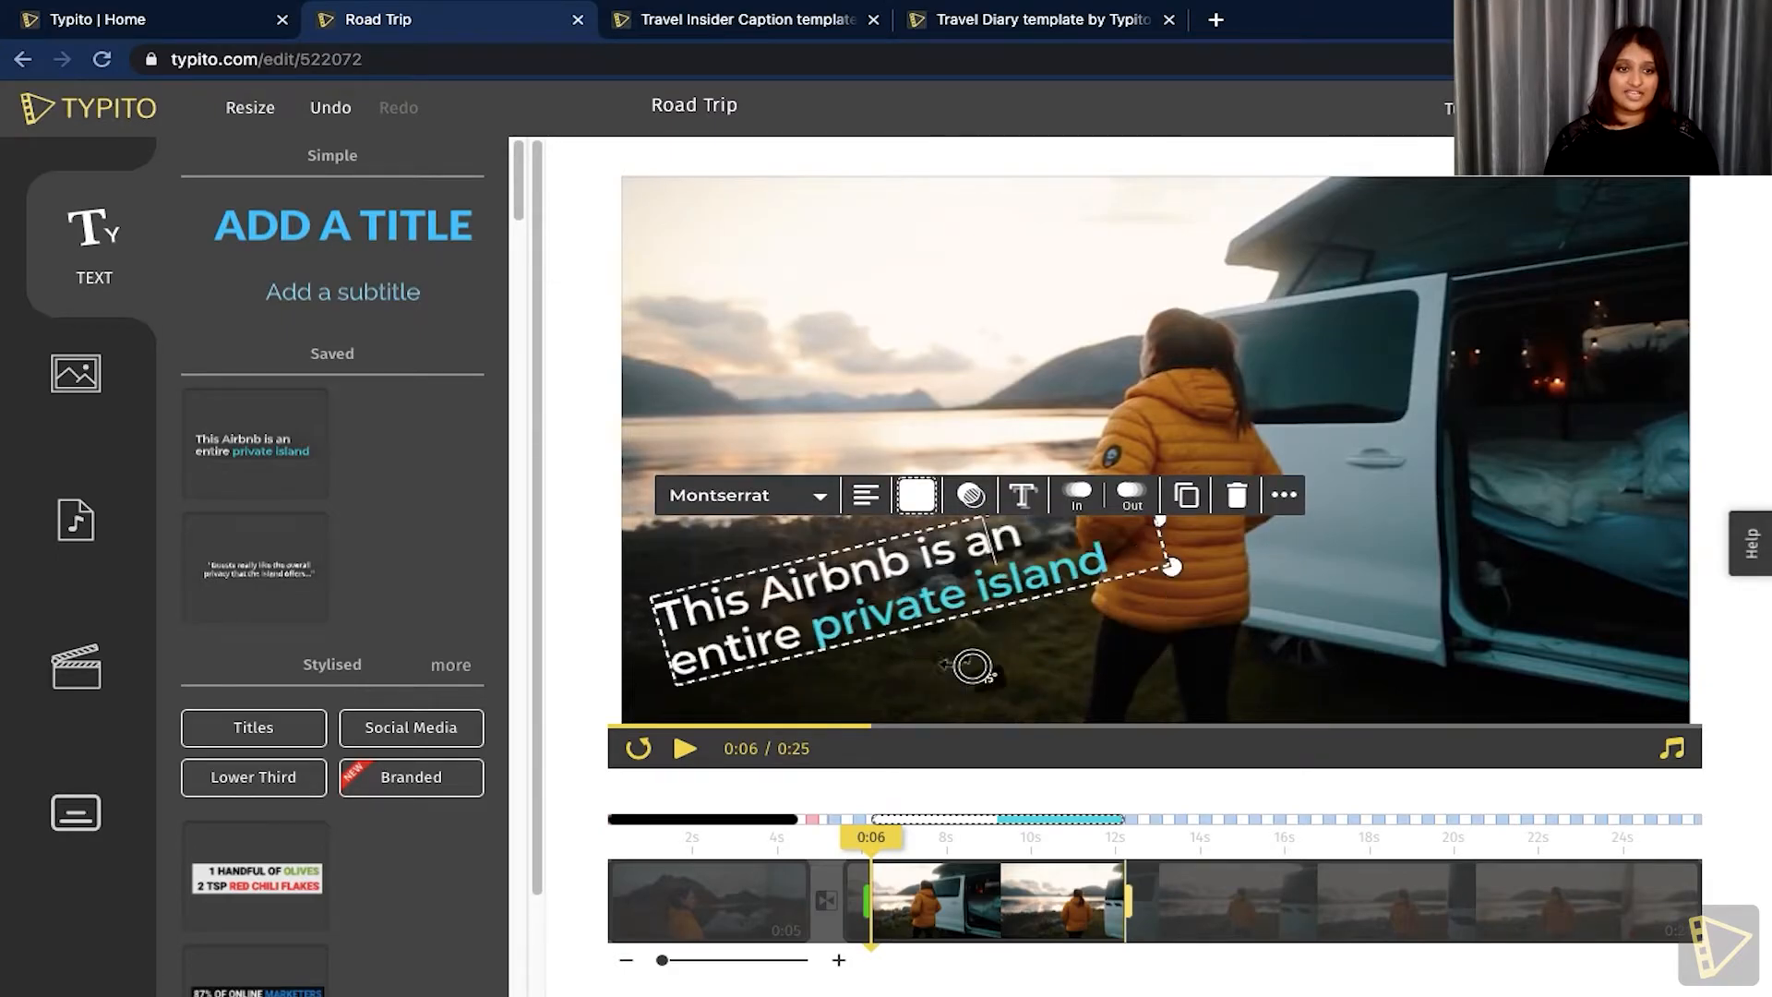
{"action": "left_click_drag", "start_coordinate": [973, 665], "coordinate": [927, 674]}
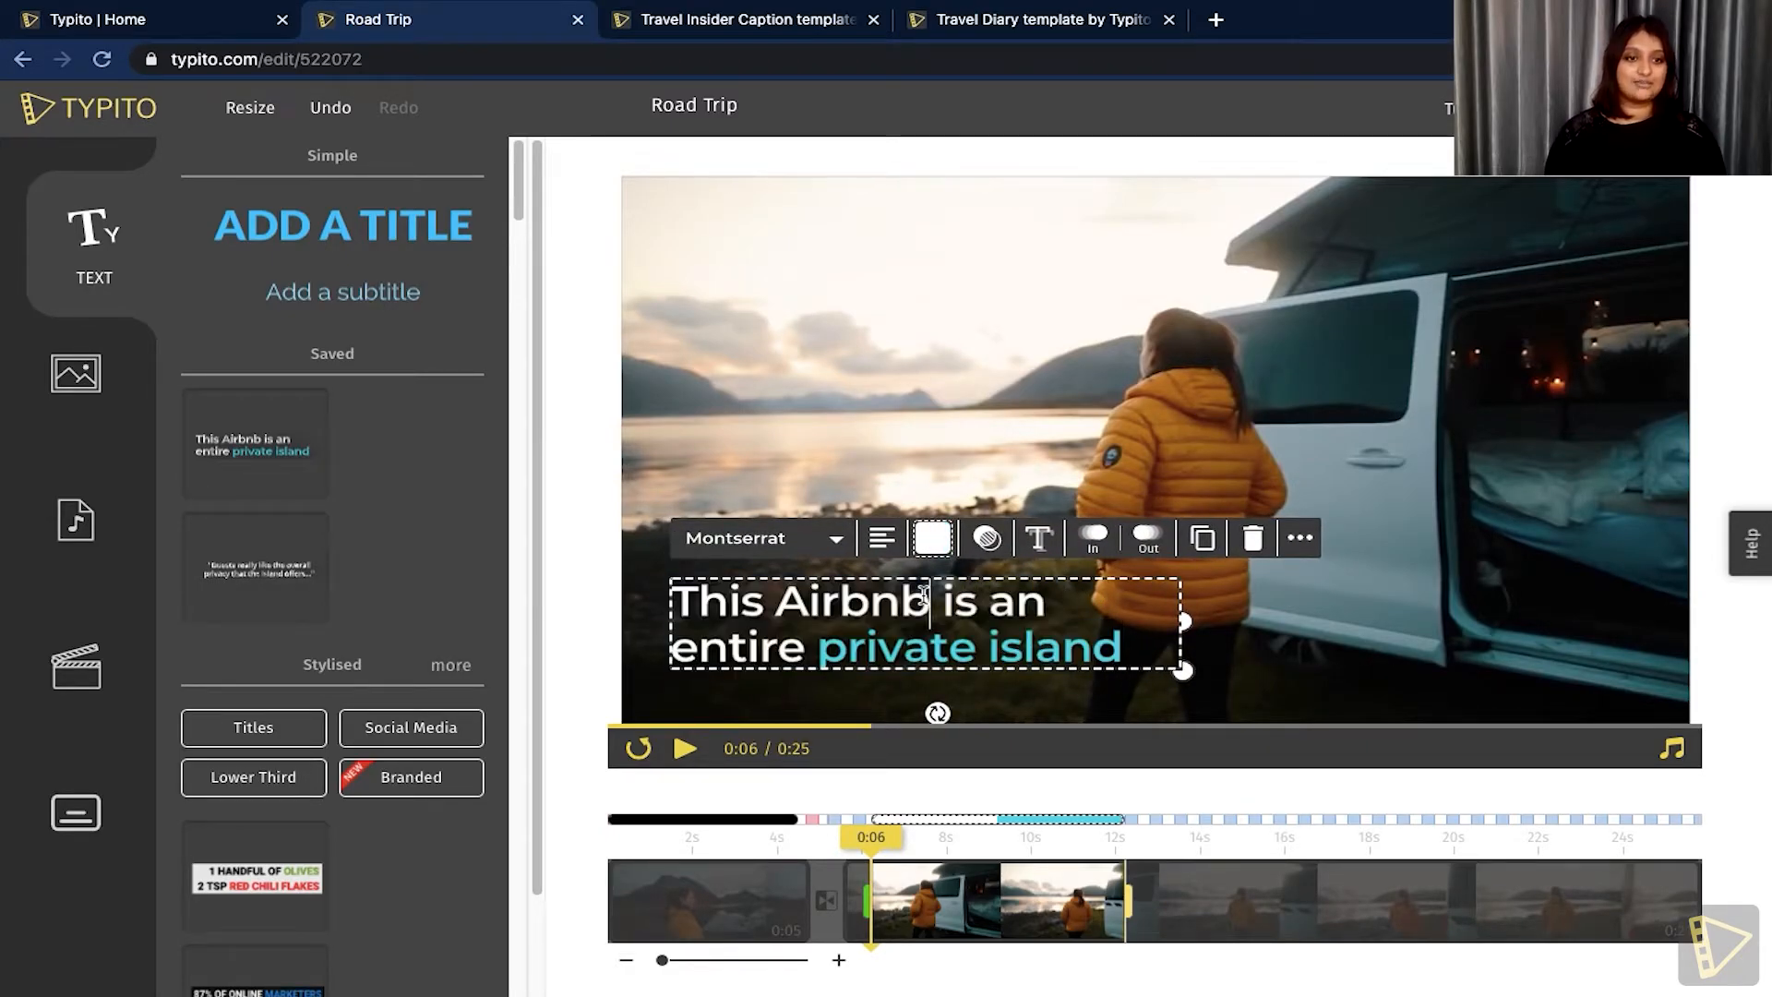
- Replace the caption's text with 'Moorings Cabins, Maine'
{"action": "left_click", "coordinate": [933, 537]}
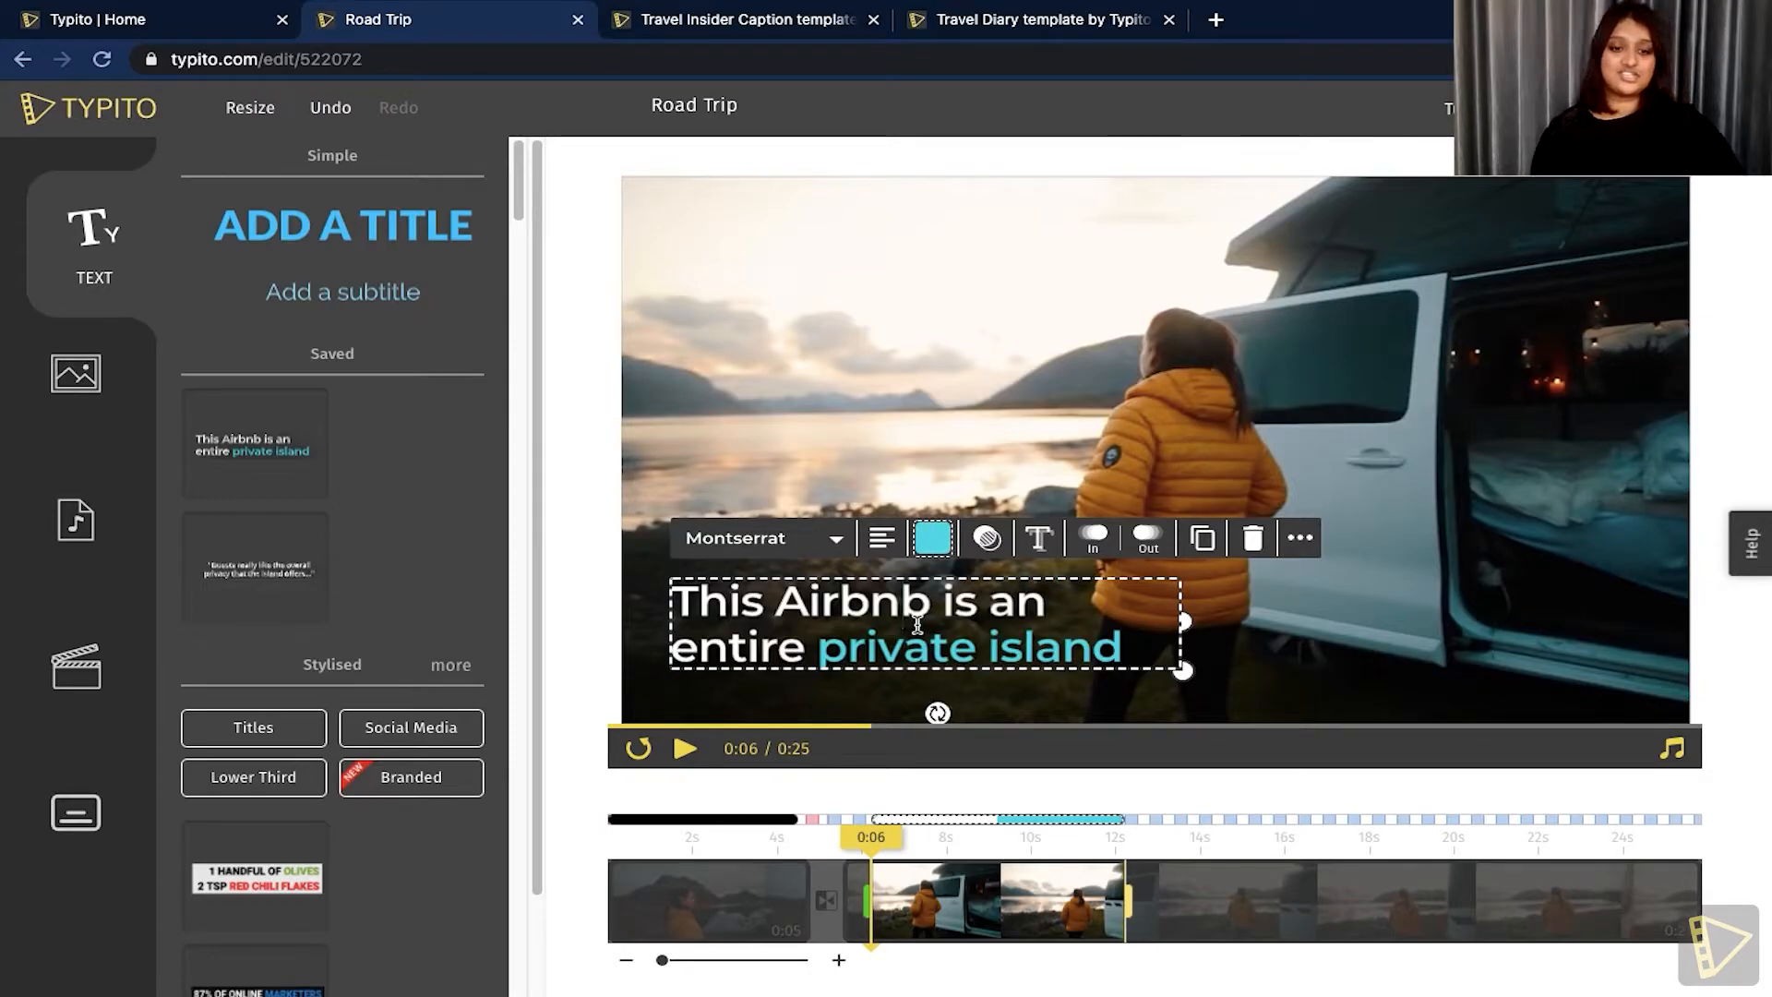
{"action": "triple_click", "coordinate": [882, 622]}
{"action": "type", "text": "M"}
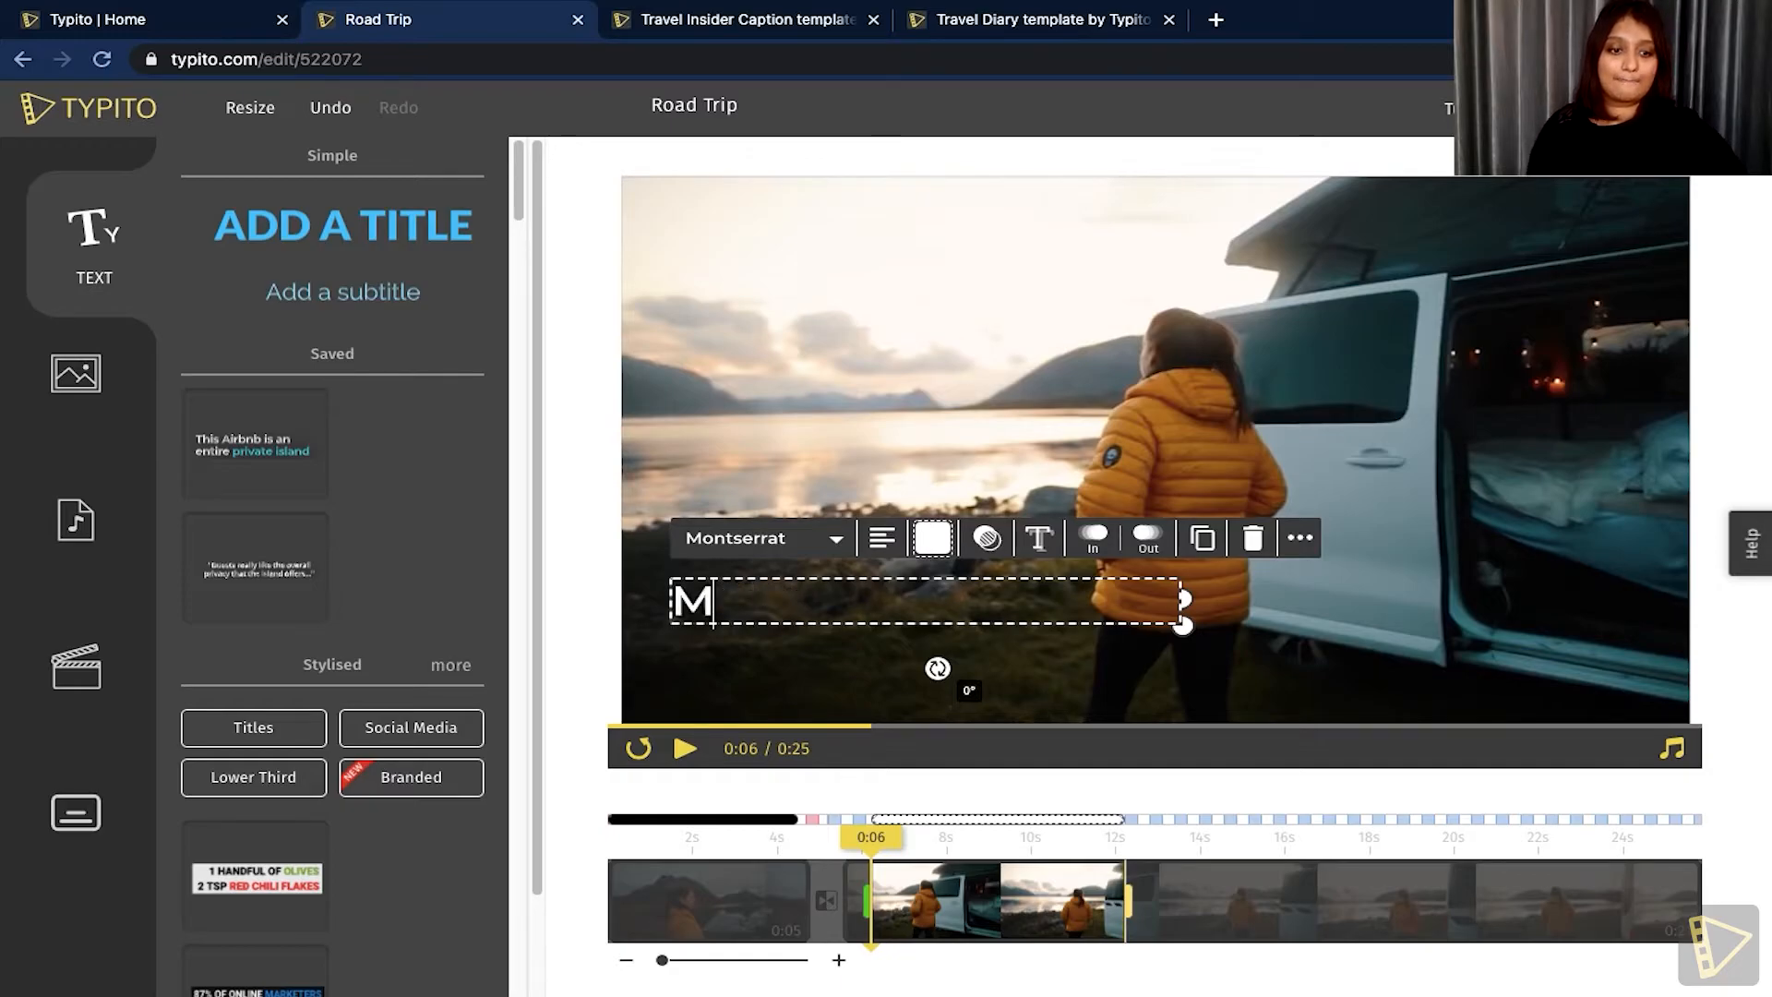
{"action": "type", "text": "oorings"}
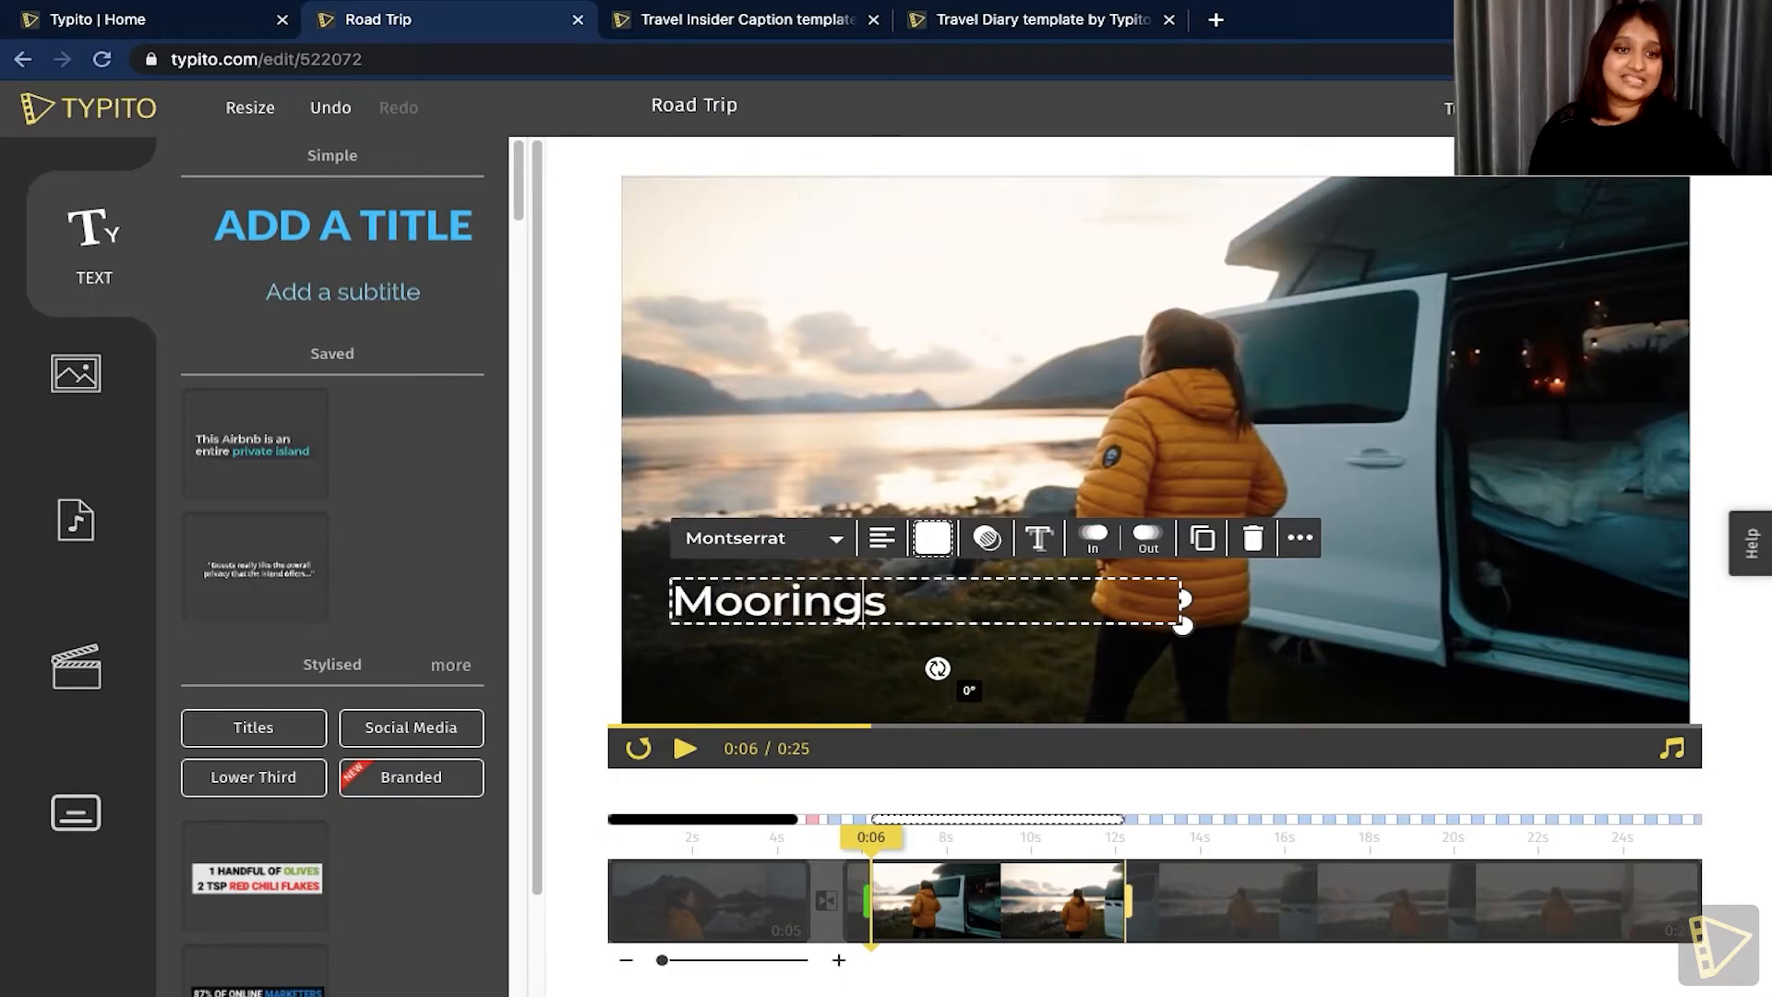
{"action": "type", "text": "Cabi"}
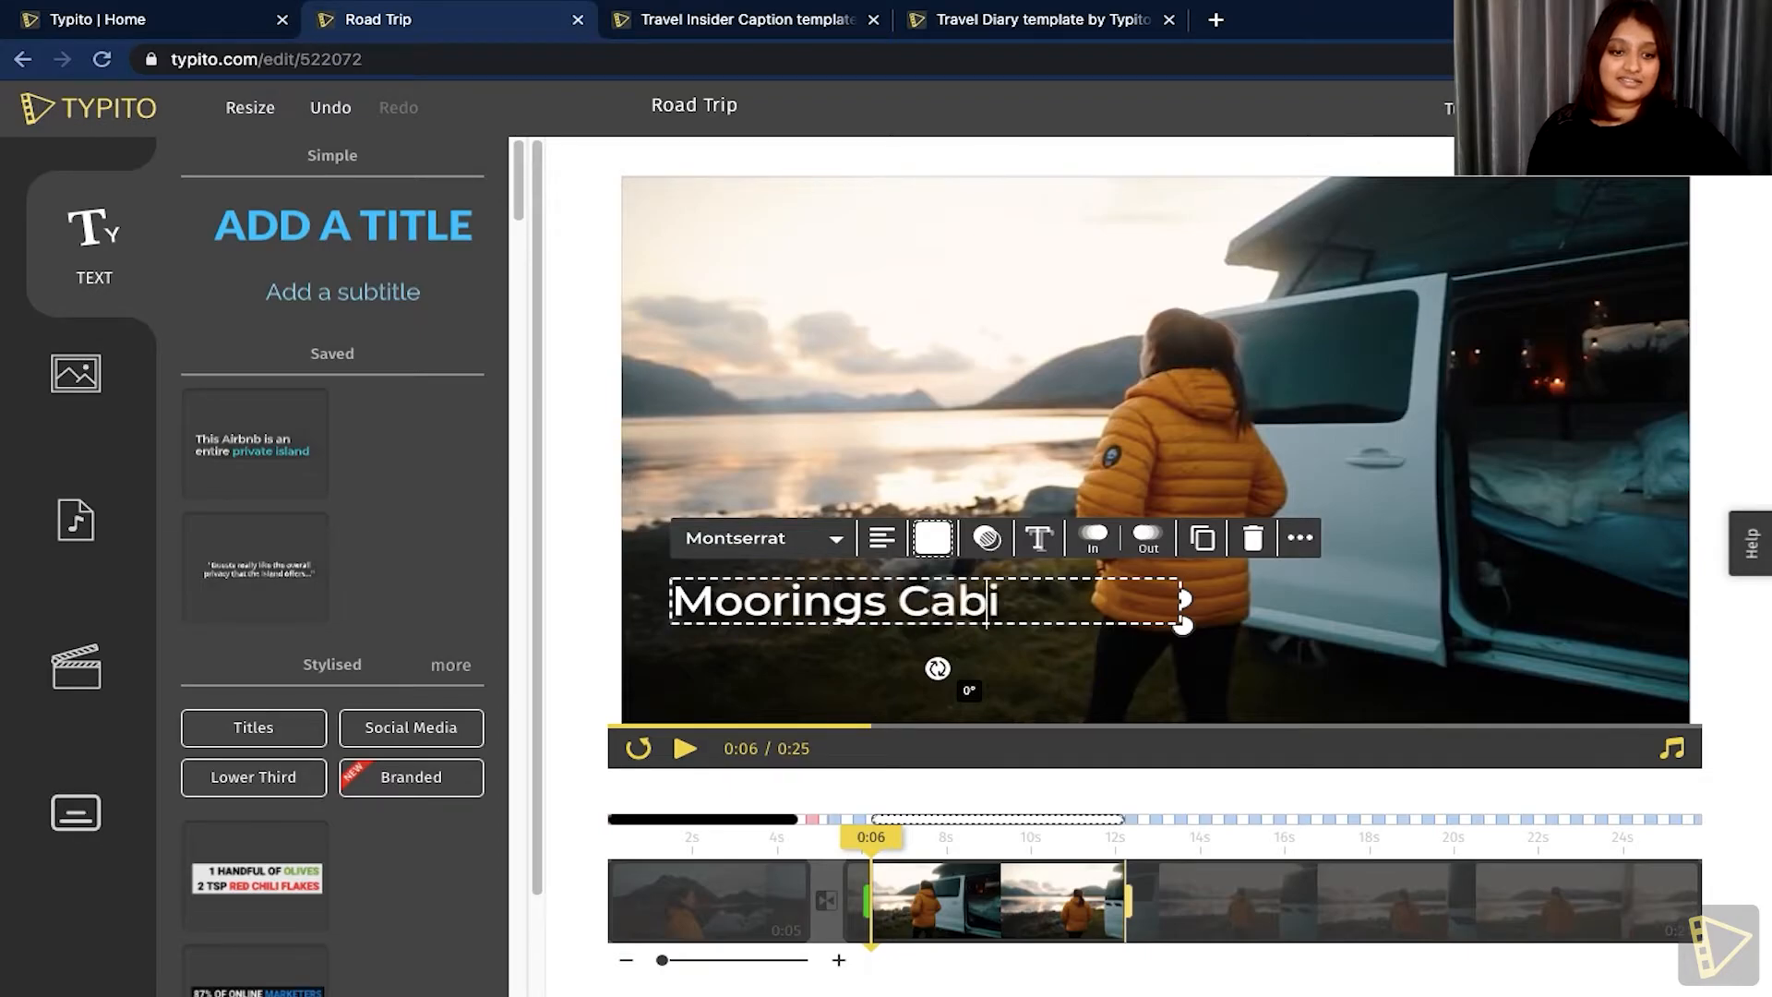
{"action": "type", "text": "ns, <\\"}
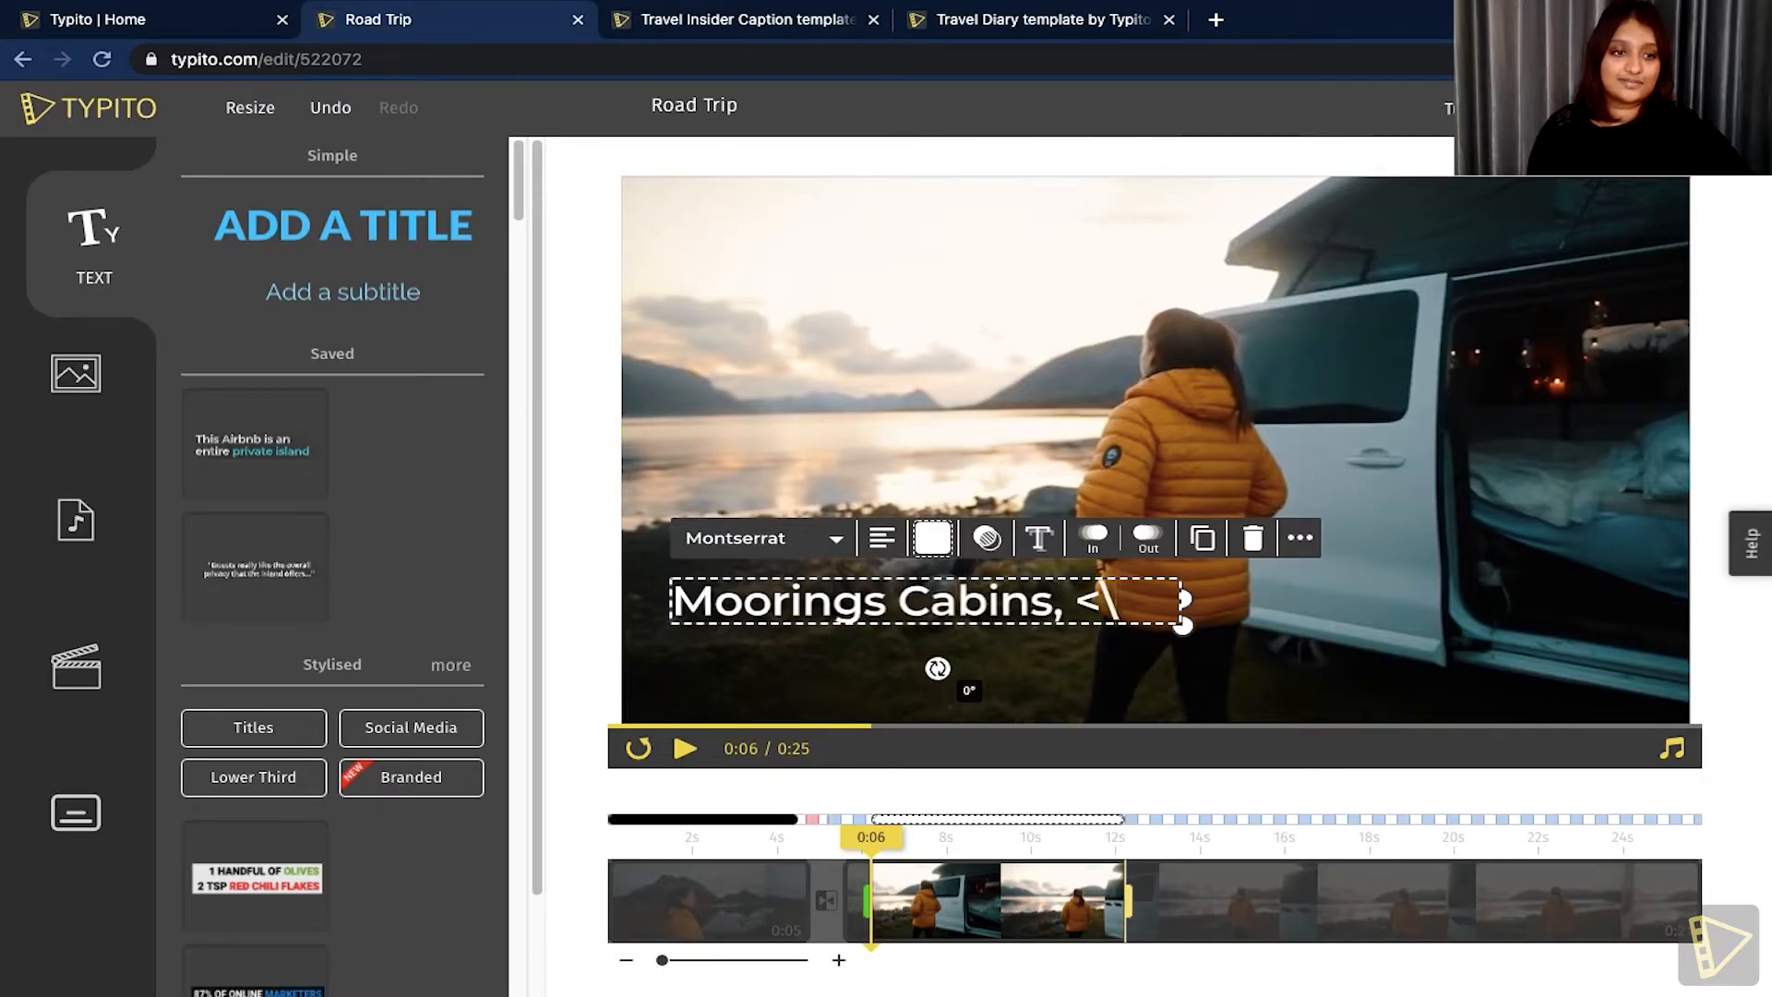
{"action": "type", "text": "Maine"}
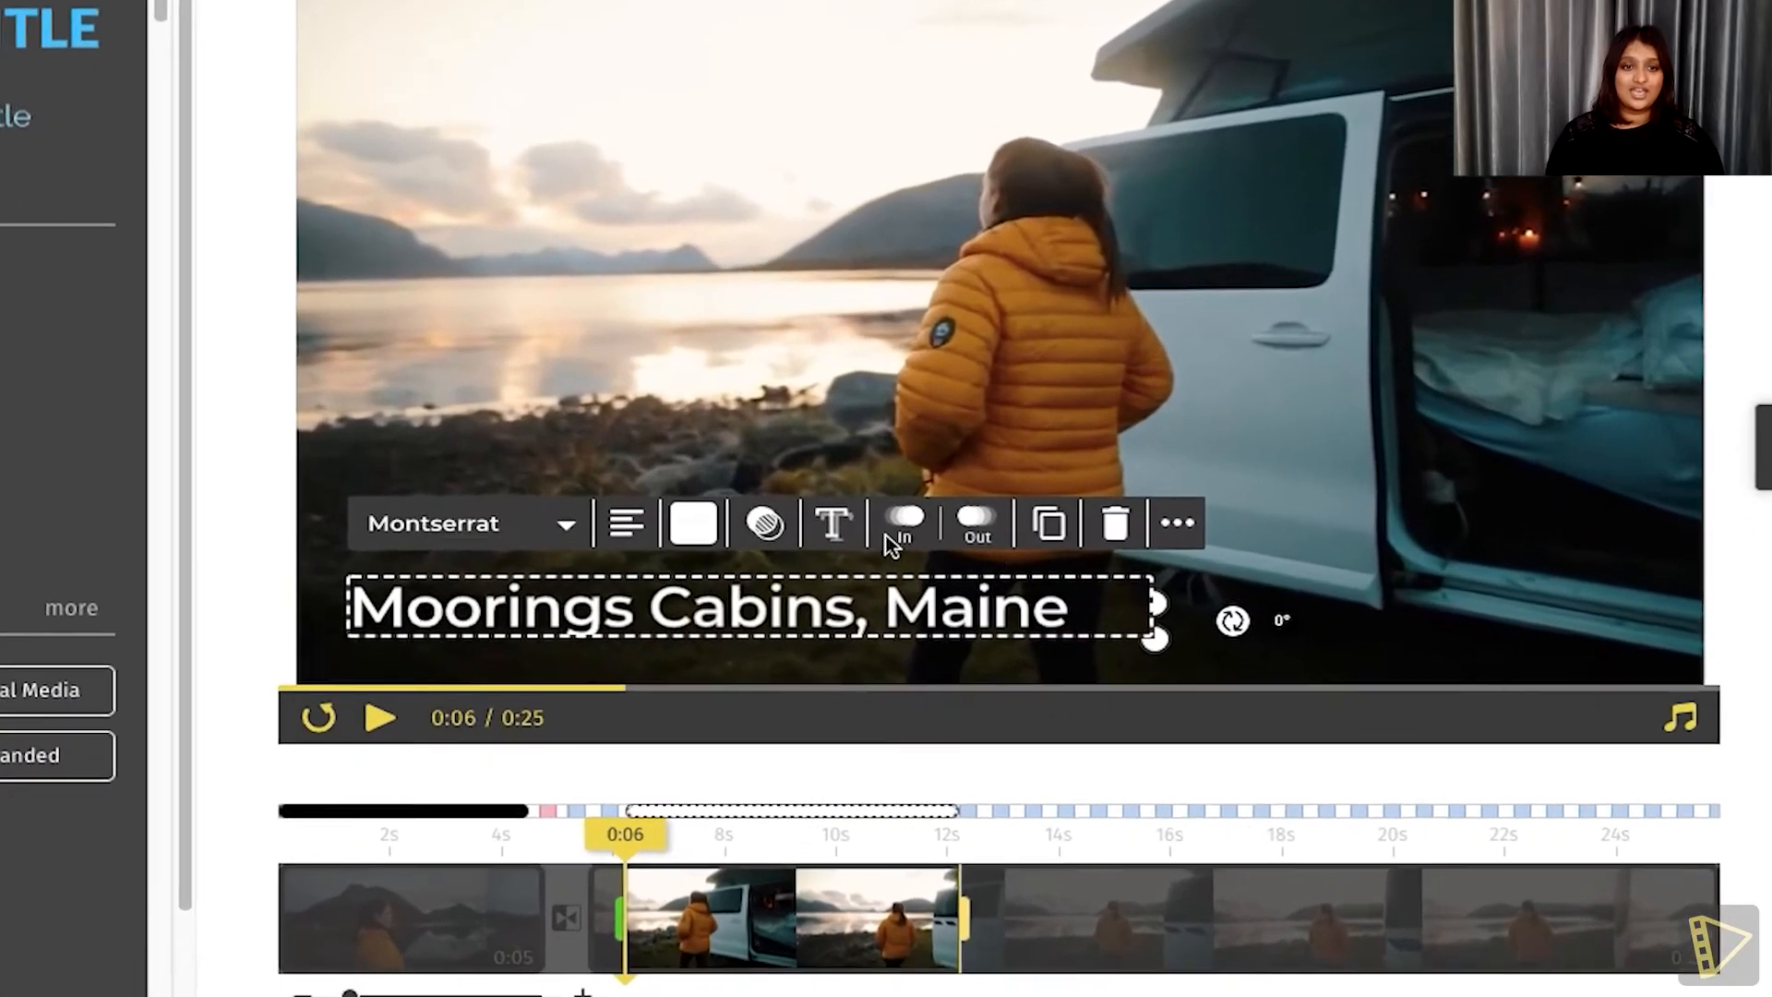
- Give the caption a Reveal In Left entrance animation at Normal speed
{"action": "left_click", "coordinate": [467, 522]}
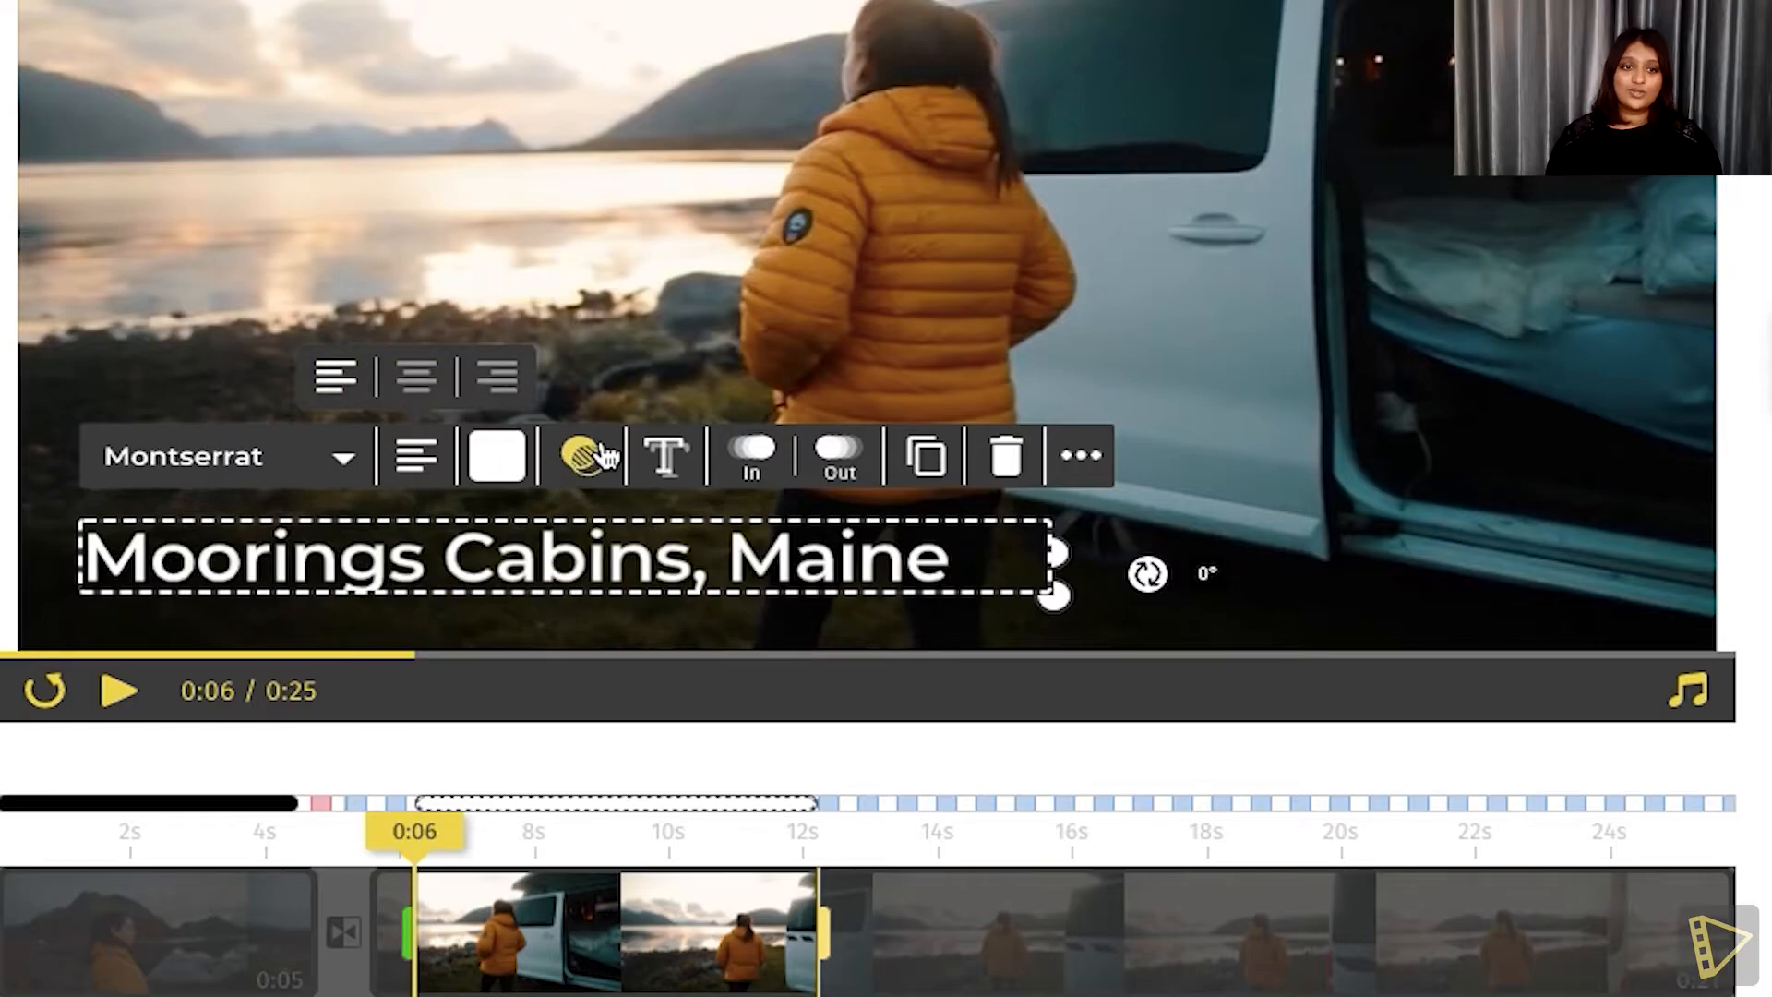
{"action": "left_click", "coordinate": [581, 456]}
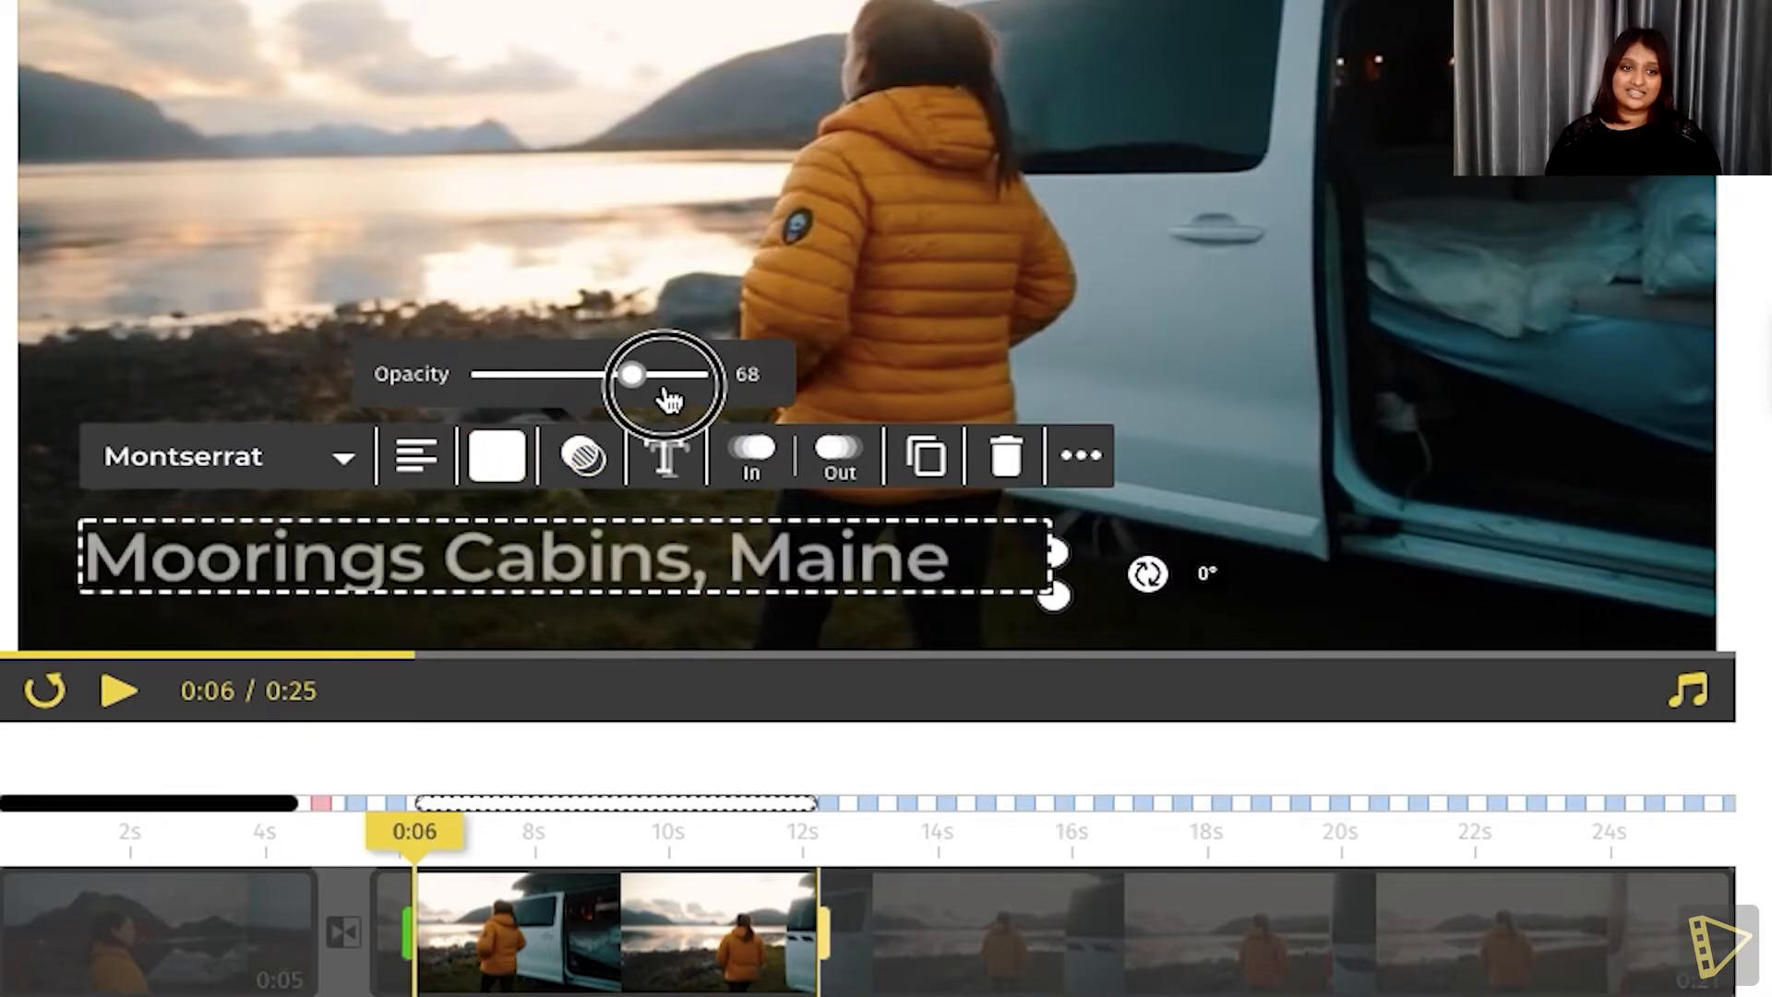
{"action": "left_click", "coordinate": [748, 456]}
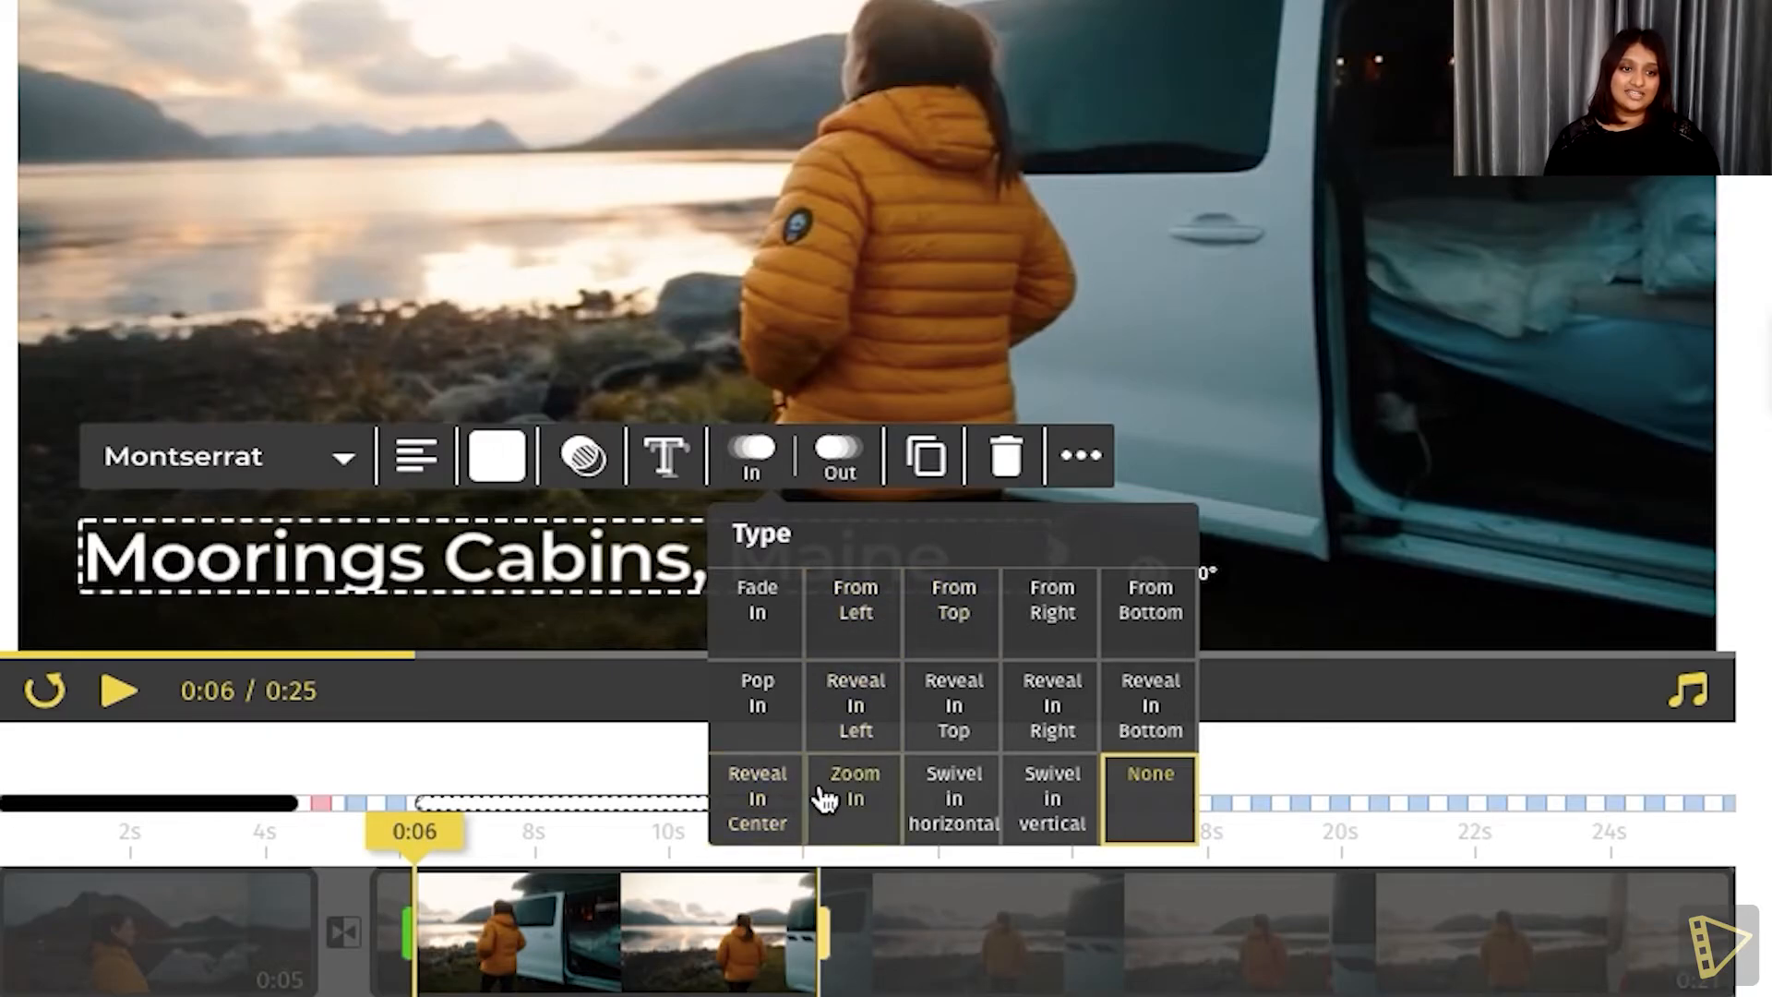
{"action": "left_click", "coordinate": [855, 704]}
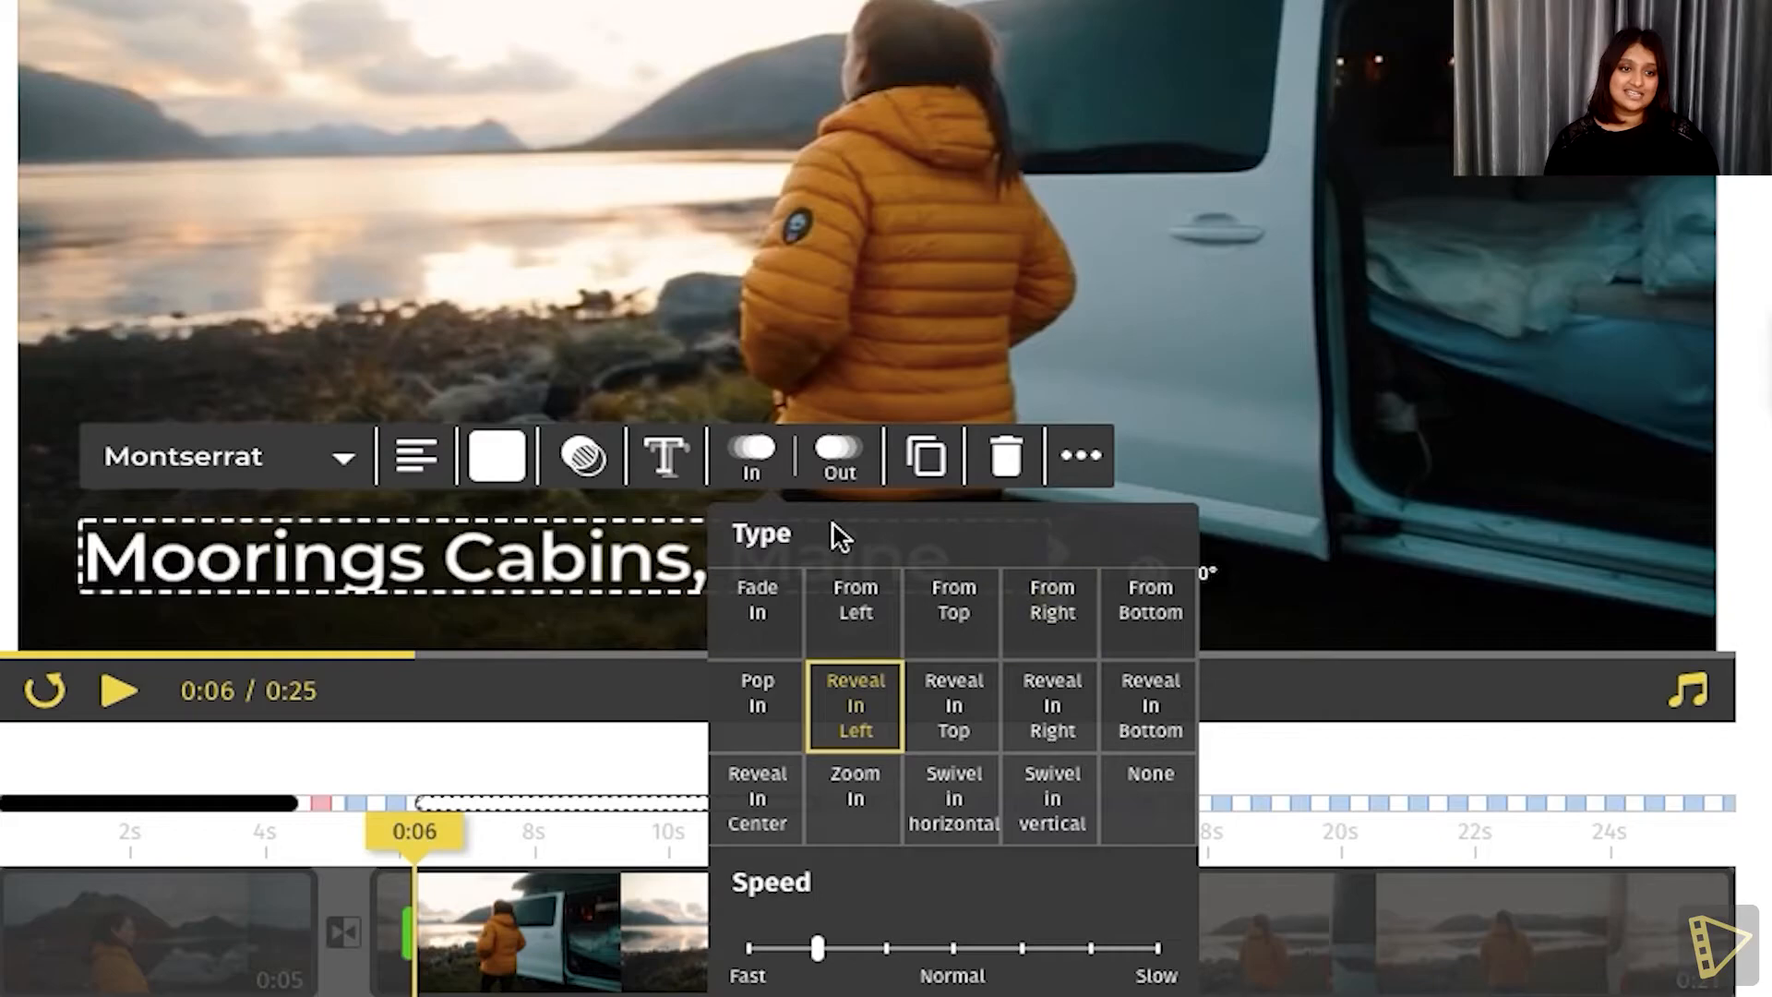
{"action": "left_click", "coordinate": [838, 456]}
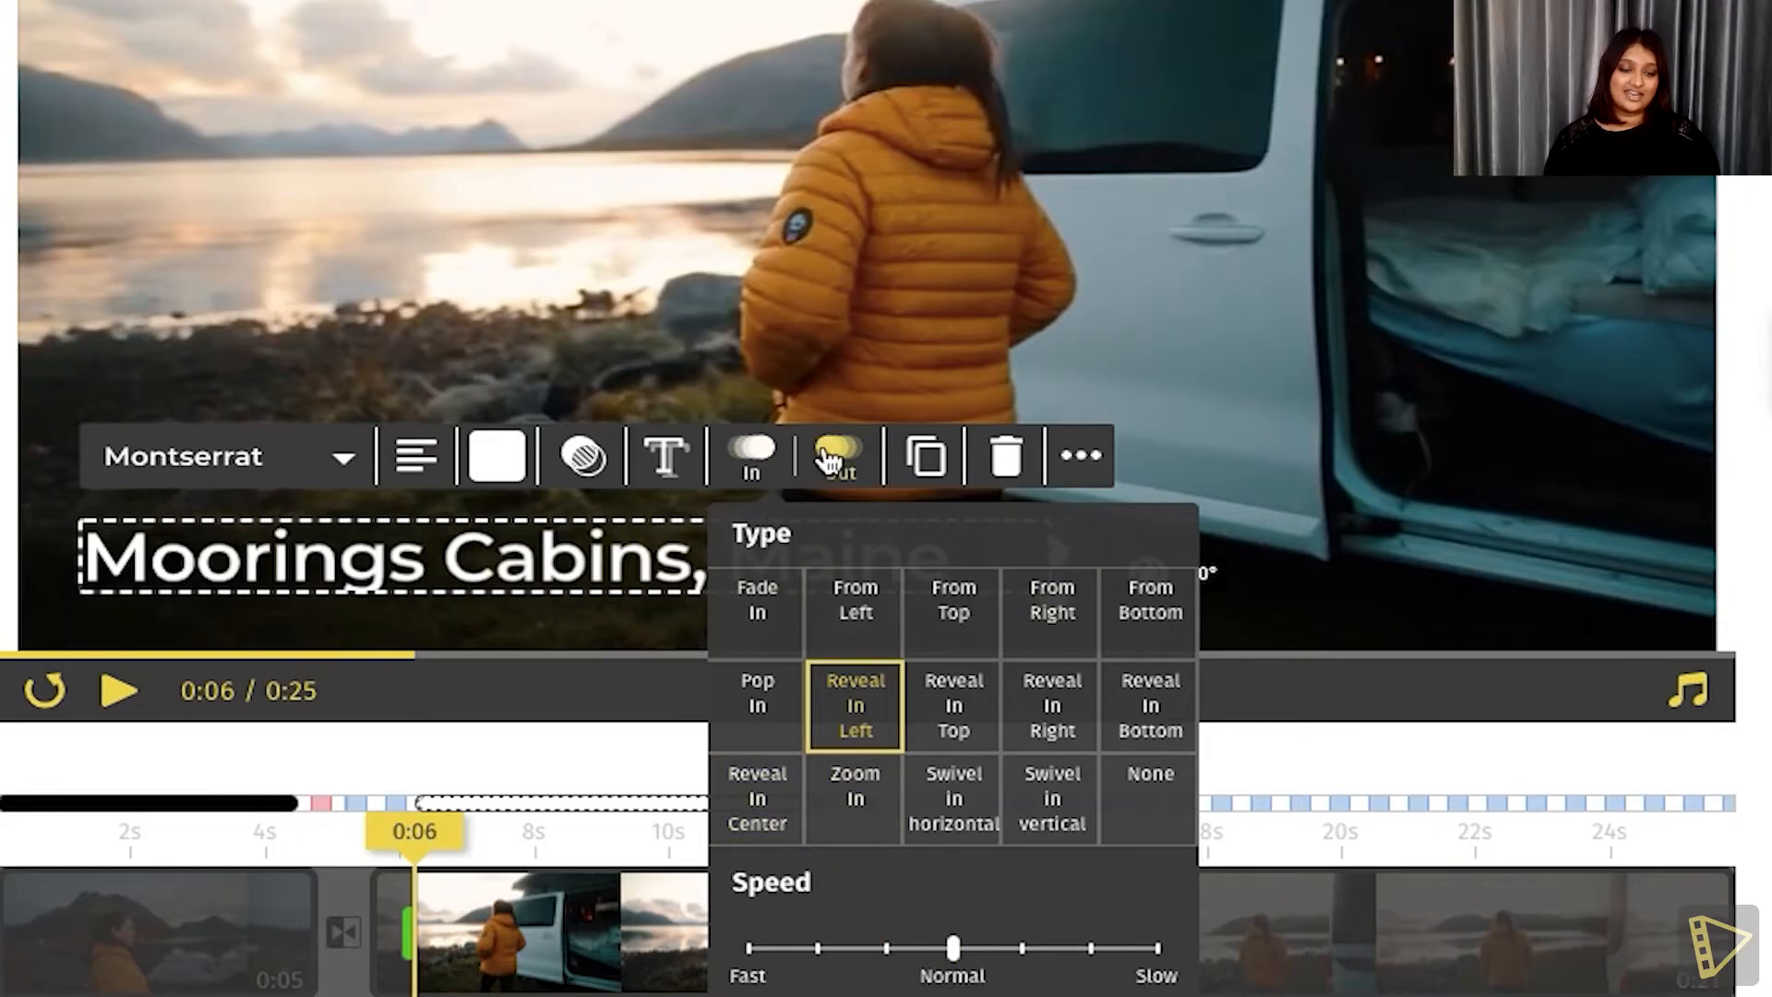
{"action": "left_click", "coordinate": [838, 456]}
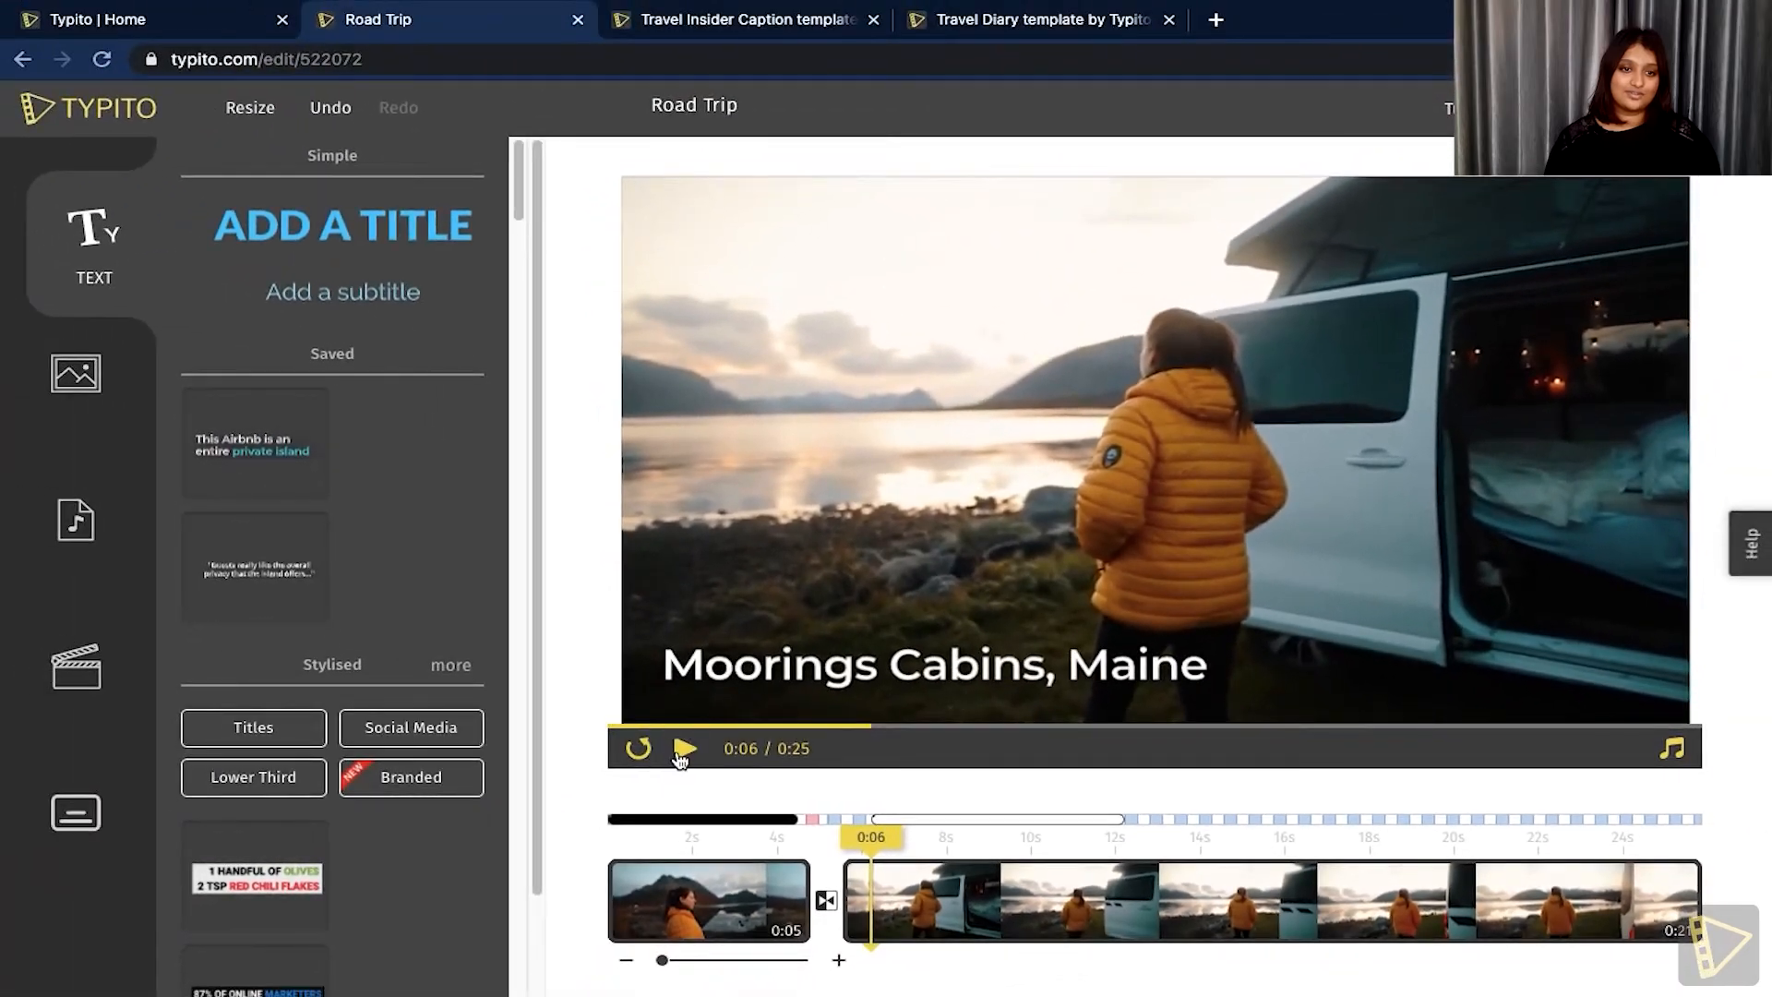
- Preview the caption and drag its end handle to change how long it stays on screen
{"action": "left_click", "coordinate": [685, 747]}
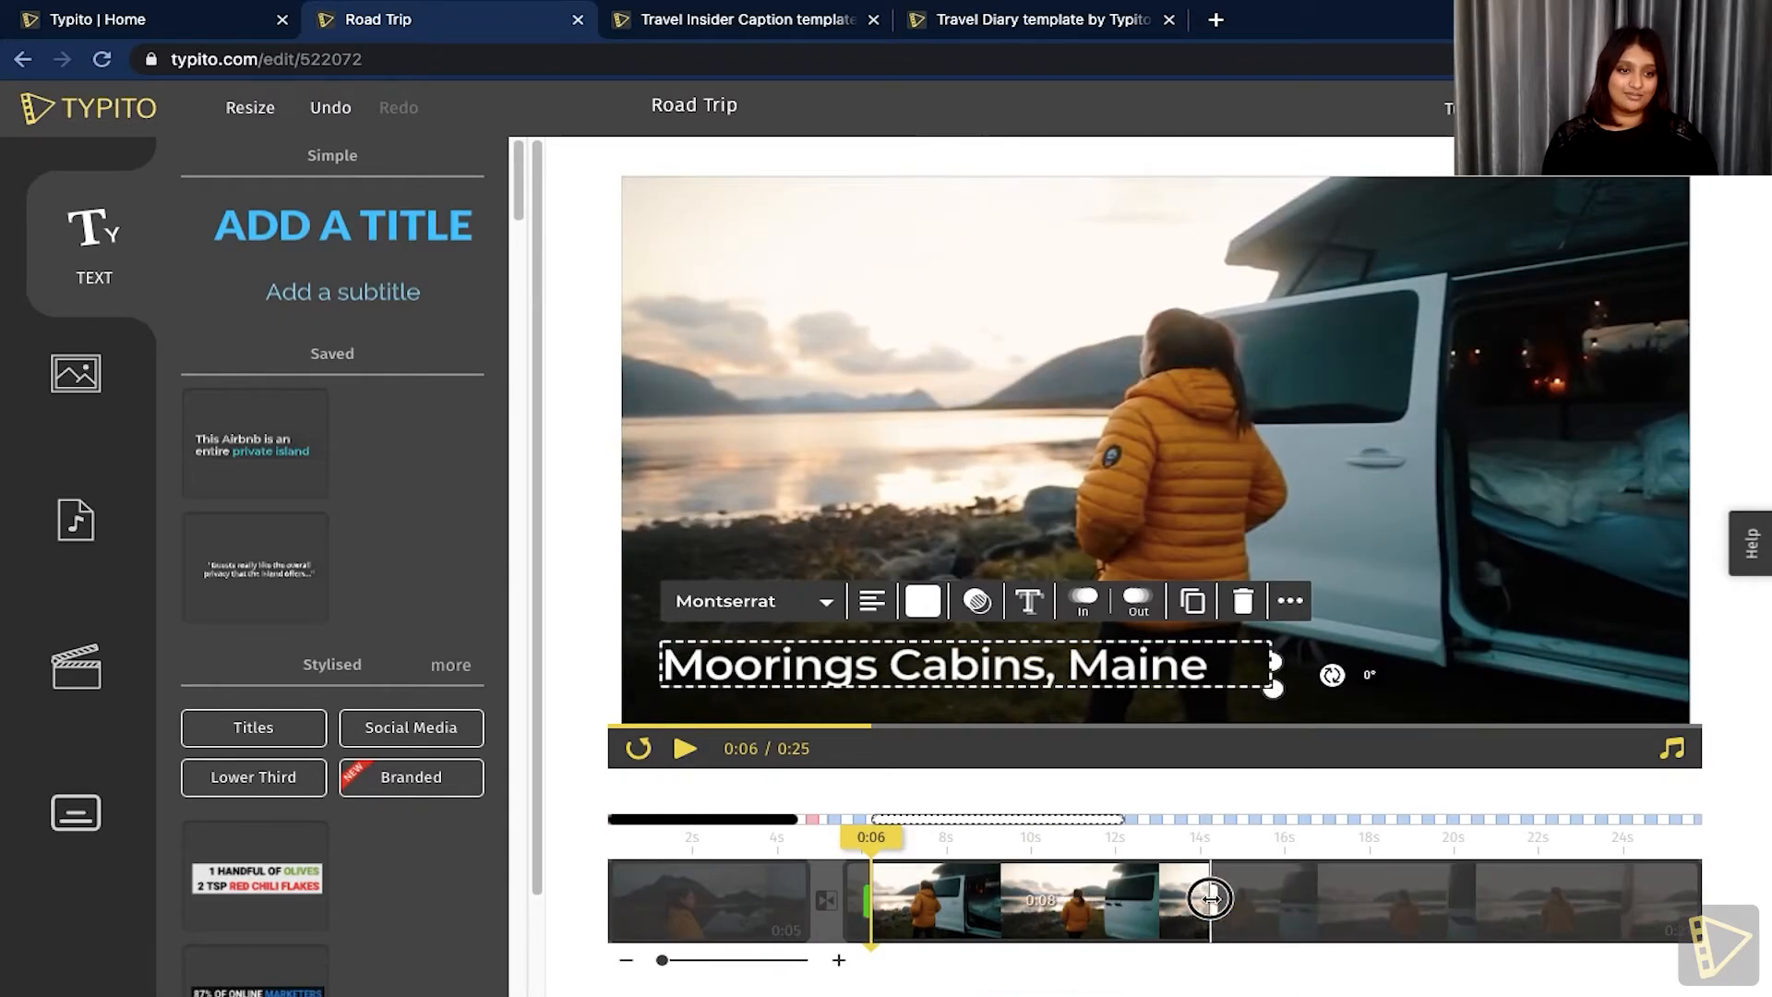
{"action": "left_click_drag", "start_coordinate": [1210, 899], "coordinate": [1045, 901]}
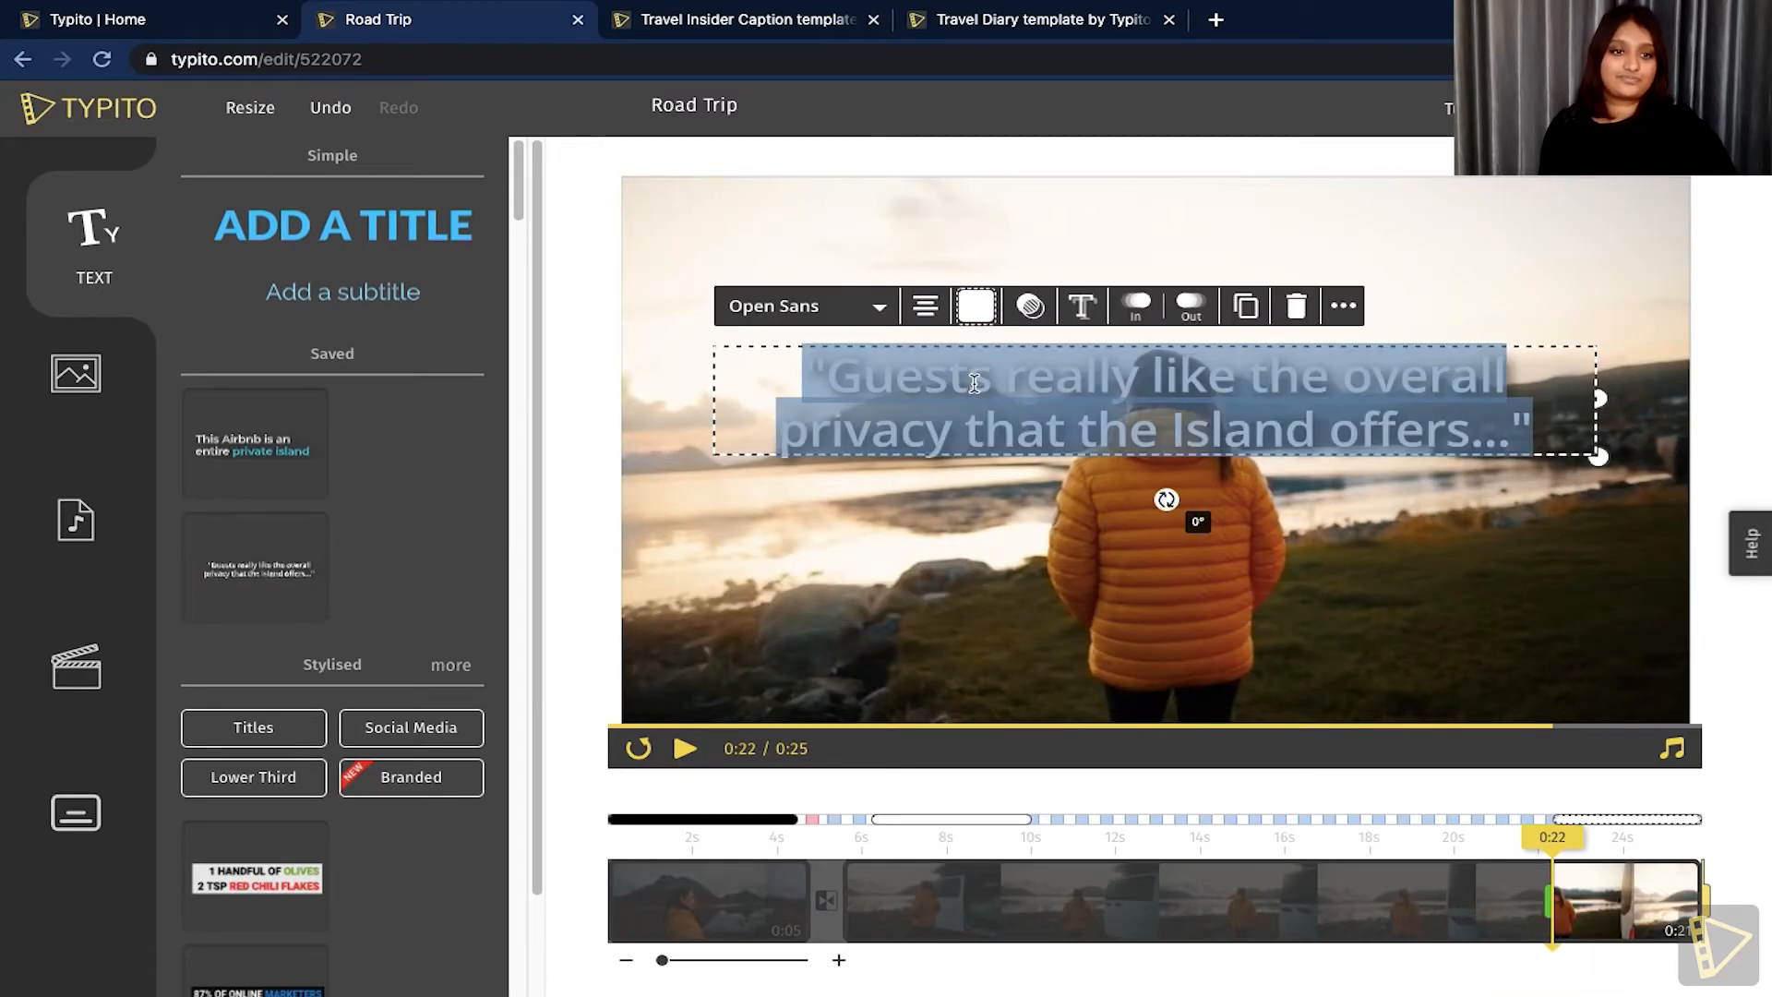
- Enter the quote "The World is a book and those who do not travel read only a page" and colour it black
{"action": "type", "text": "The World is a book and those who do not travel read only a page."}
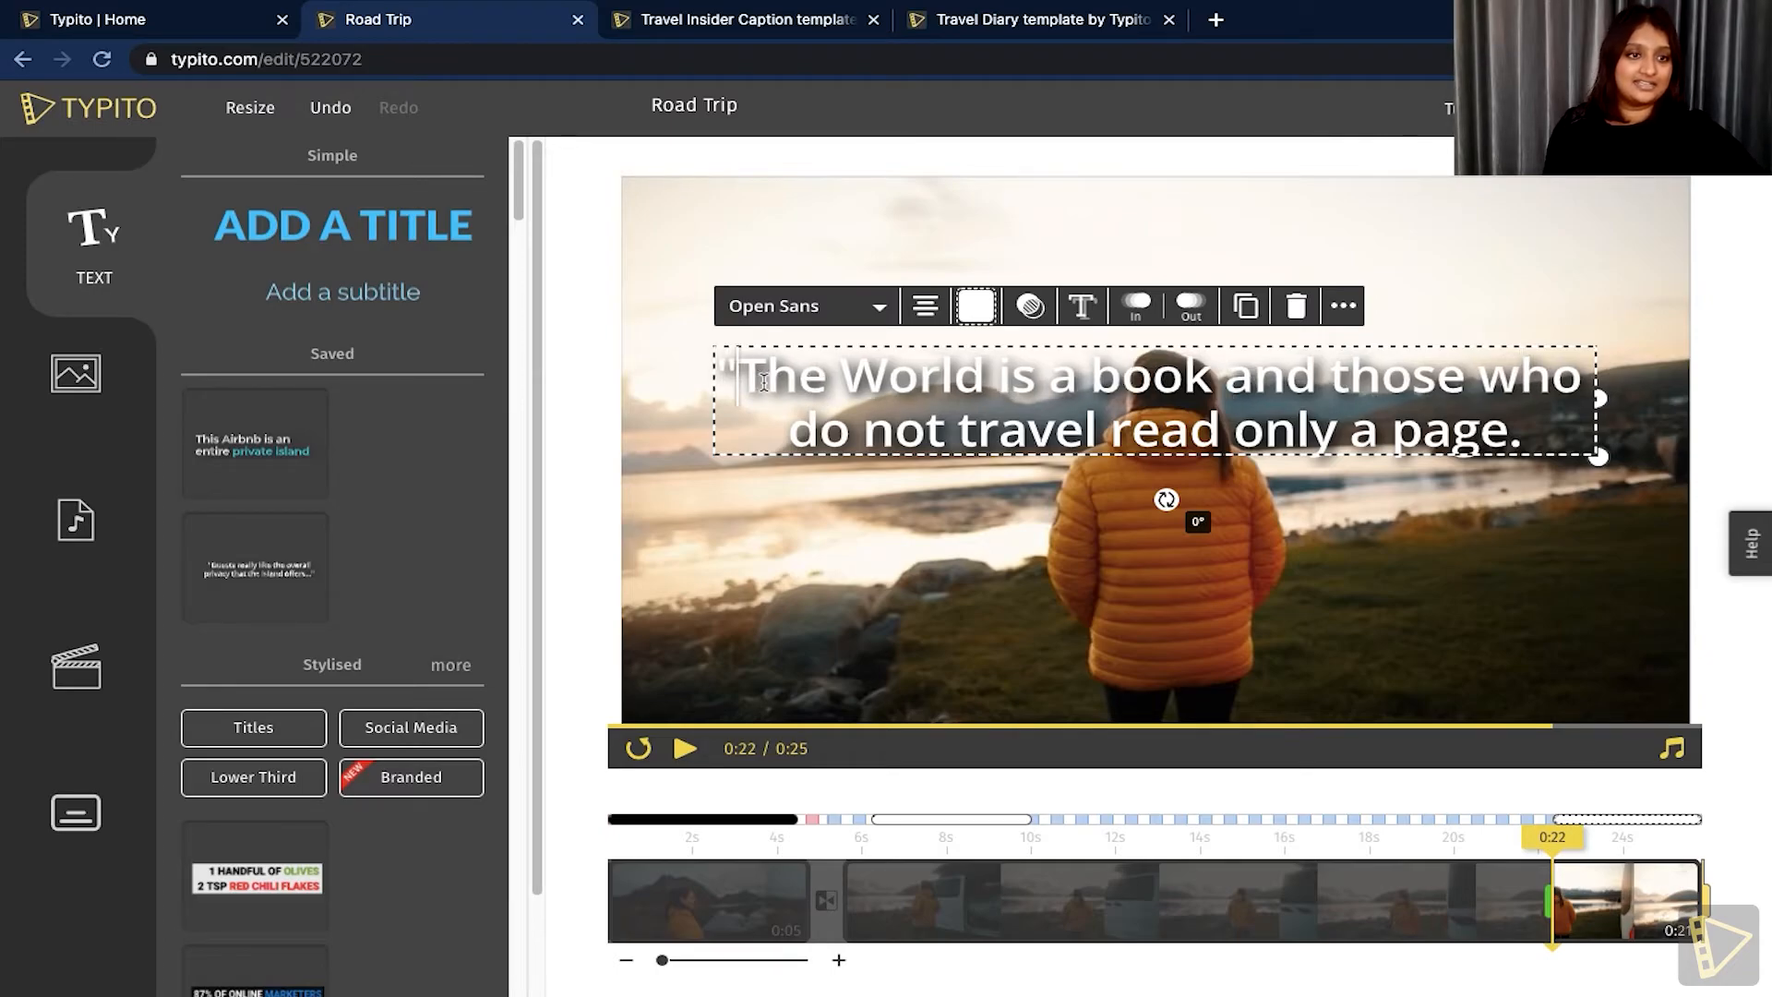
{"action": "type", "text": "'"}
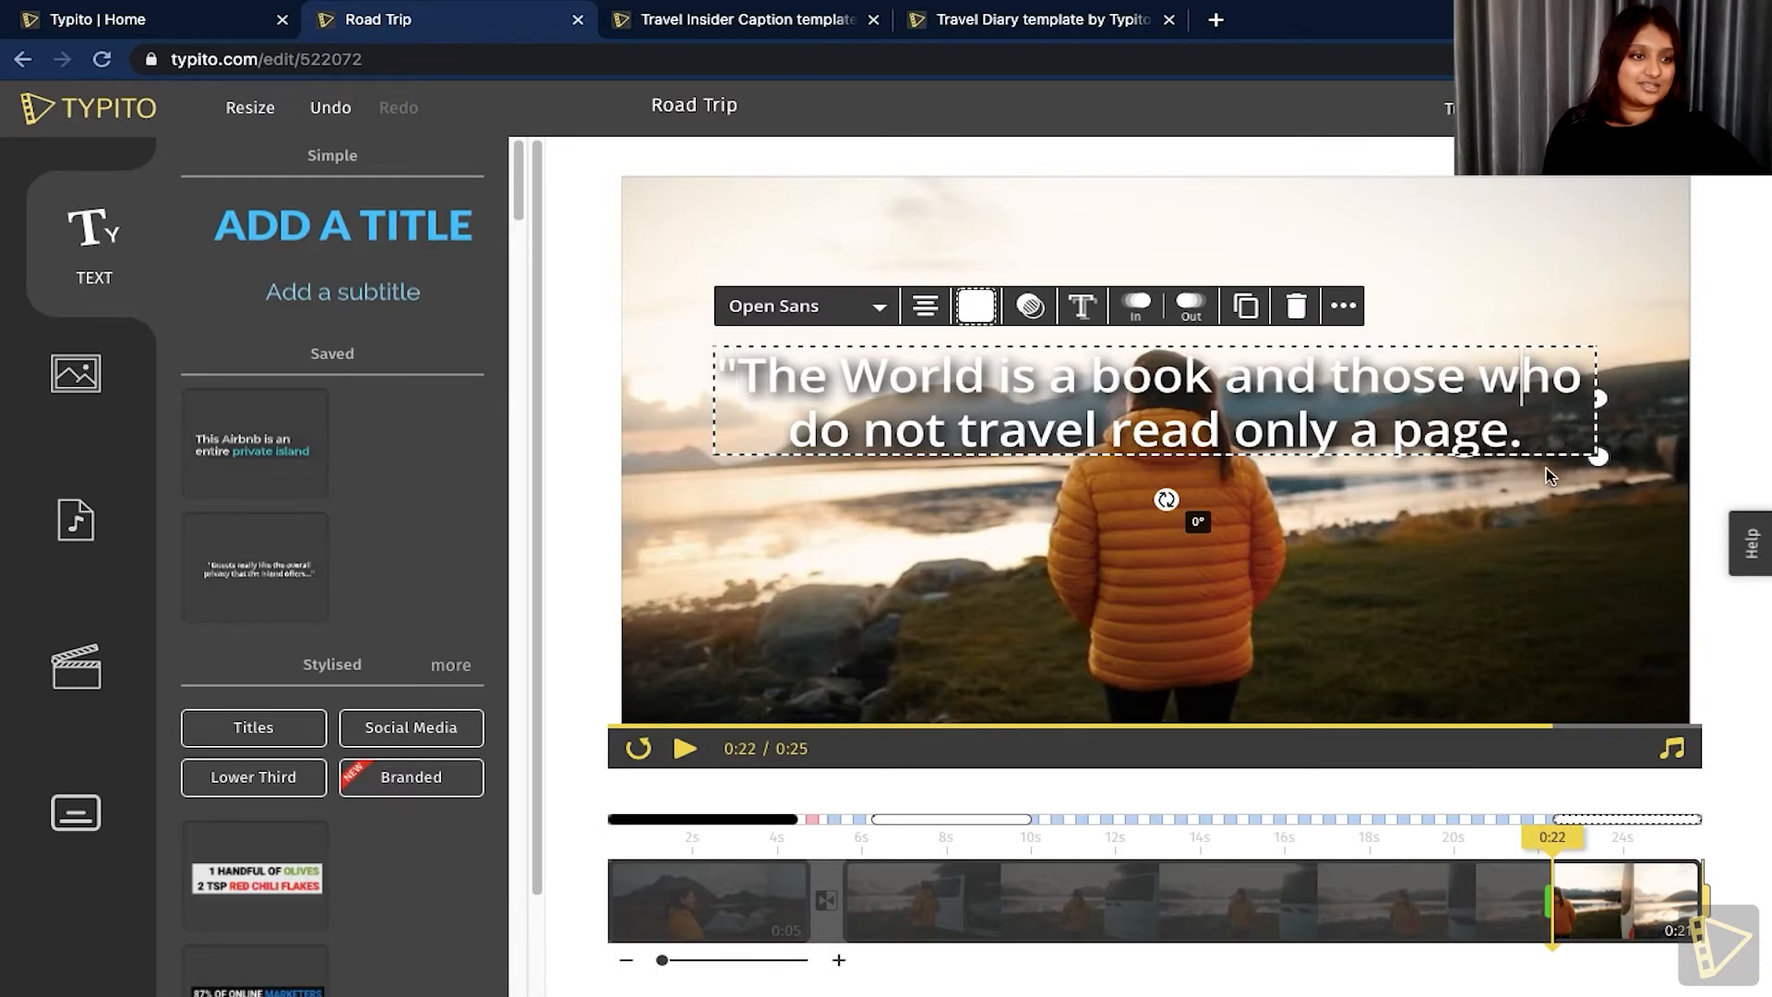
{"action": "type", "text": "\""}
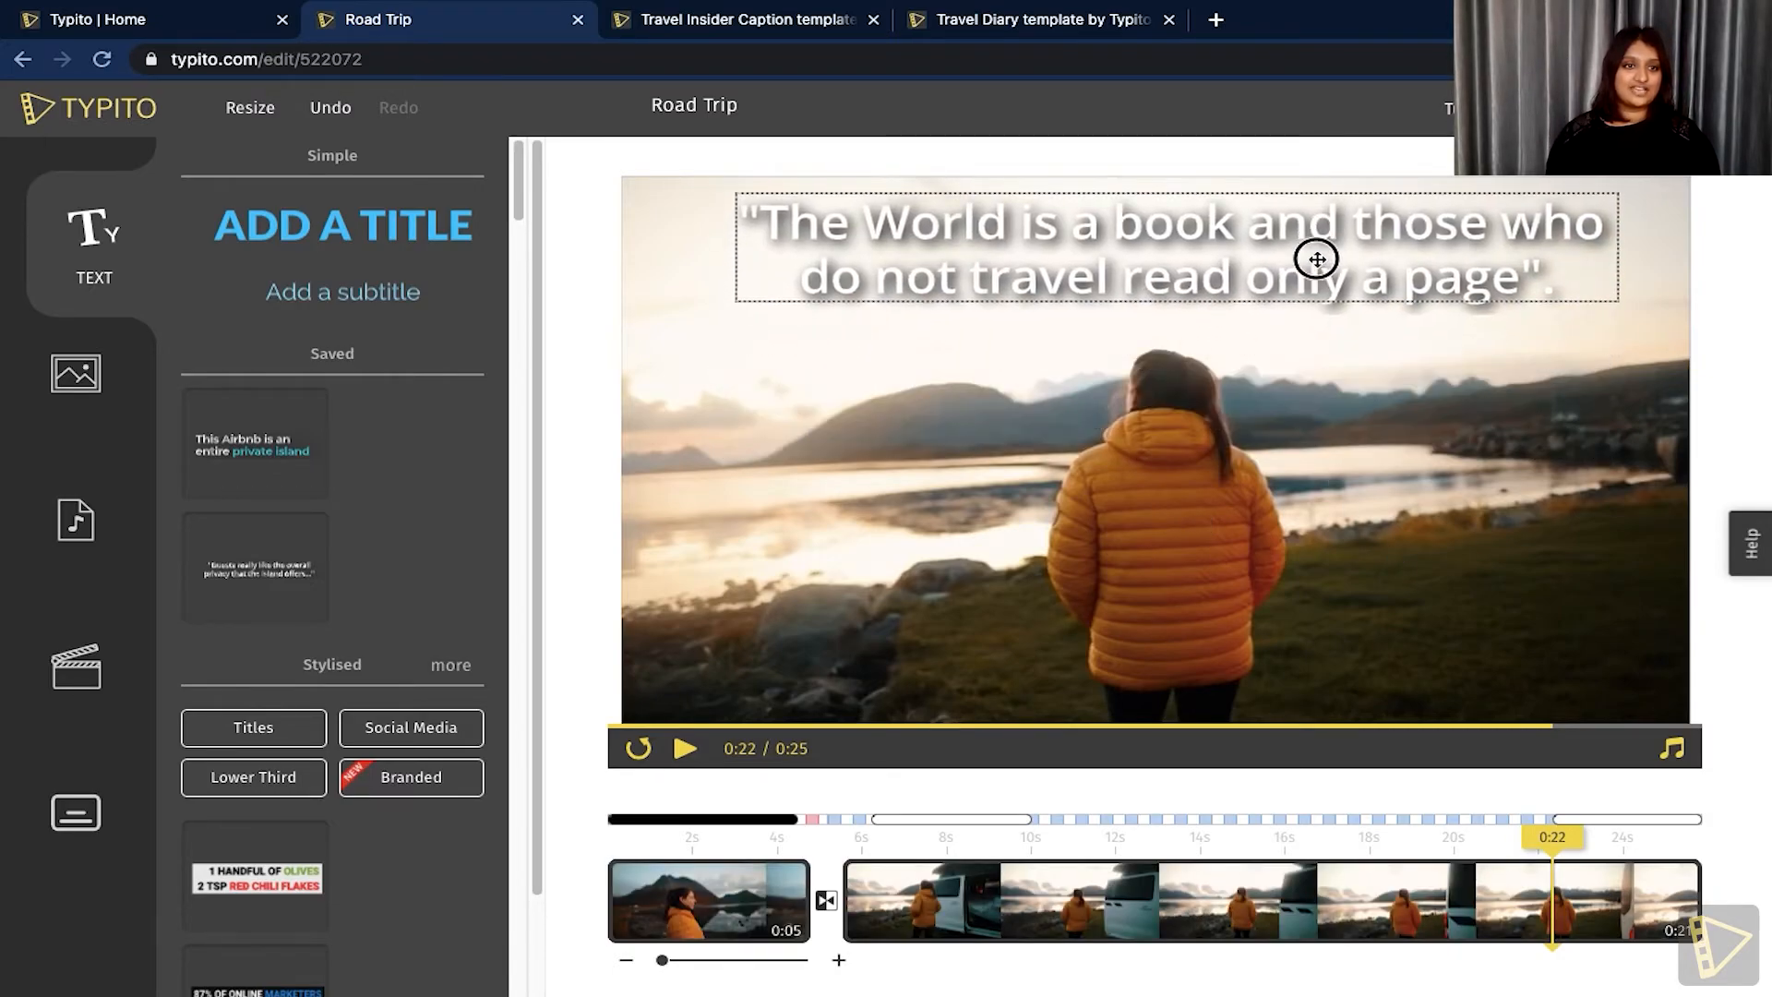
{"action": "left_click", "coordinate": [984, 172]}
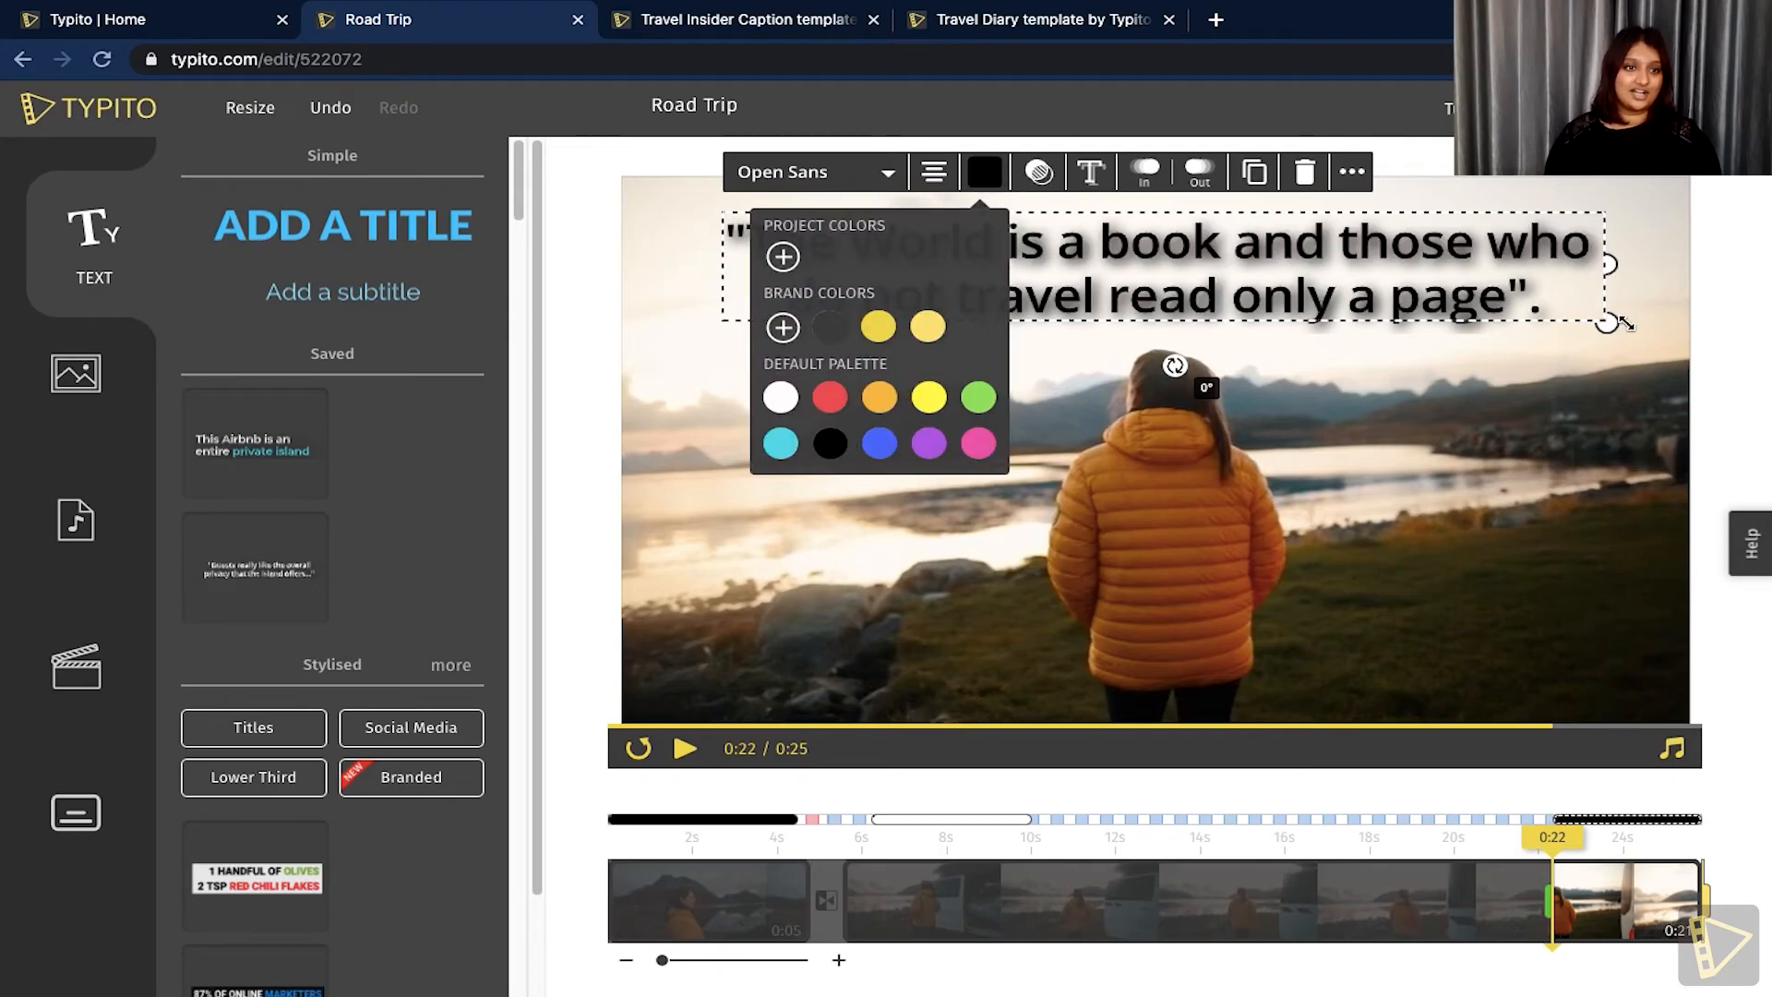
{"action": "left_click", "coordinate": [982, 172]}
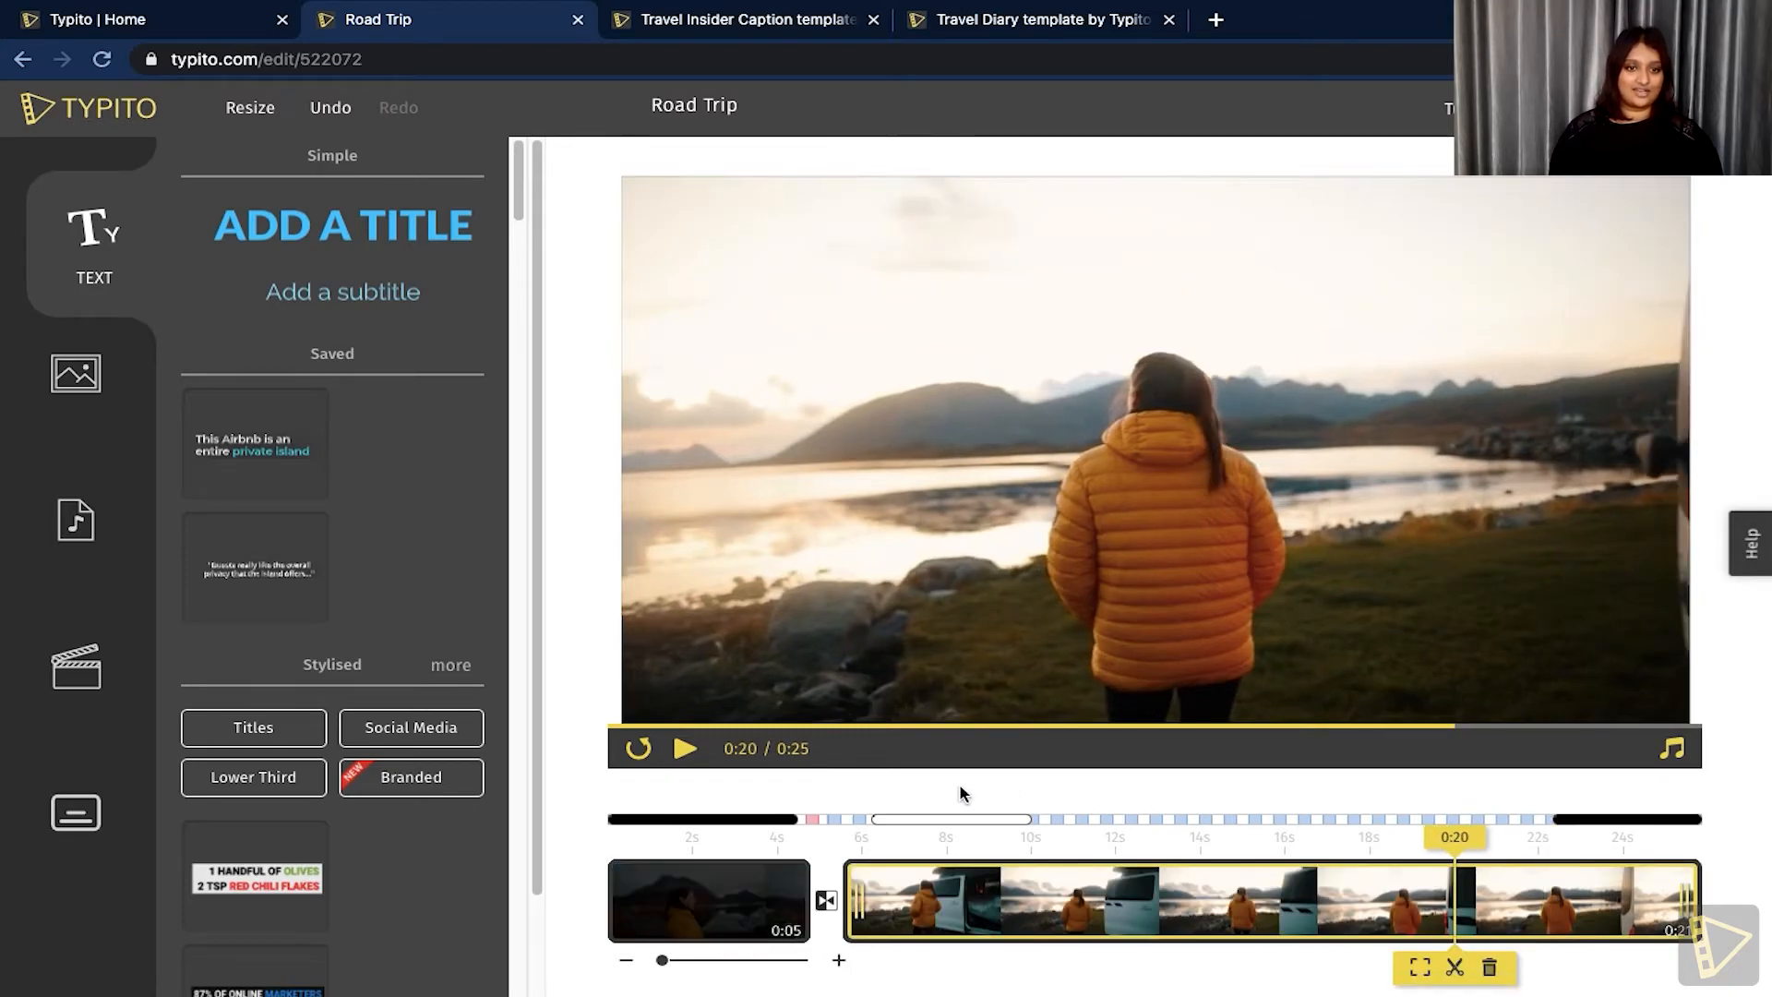
- Give the quote a Reveal In Center entrance and an exit animation, previewing the result
{"action": "left_click", "coordinate": [685, 747]}
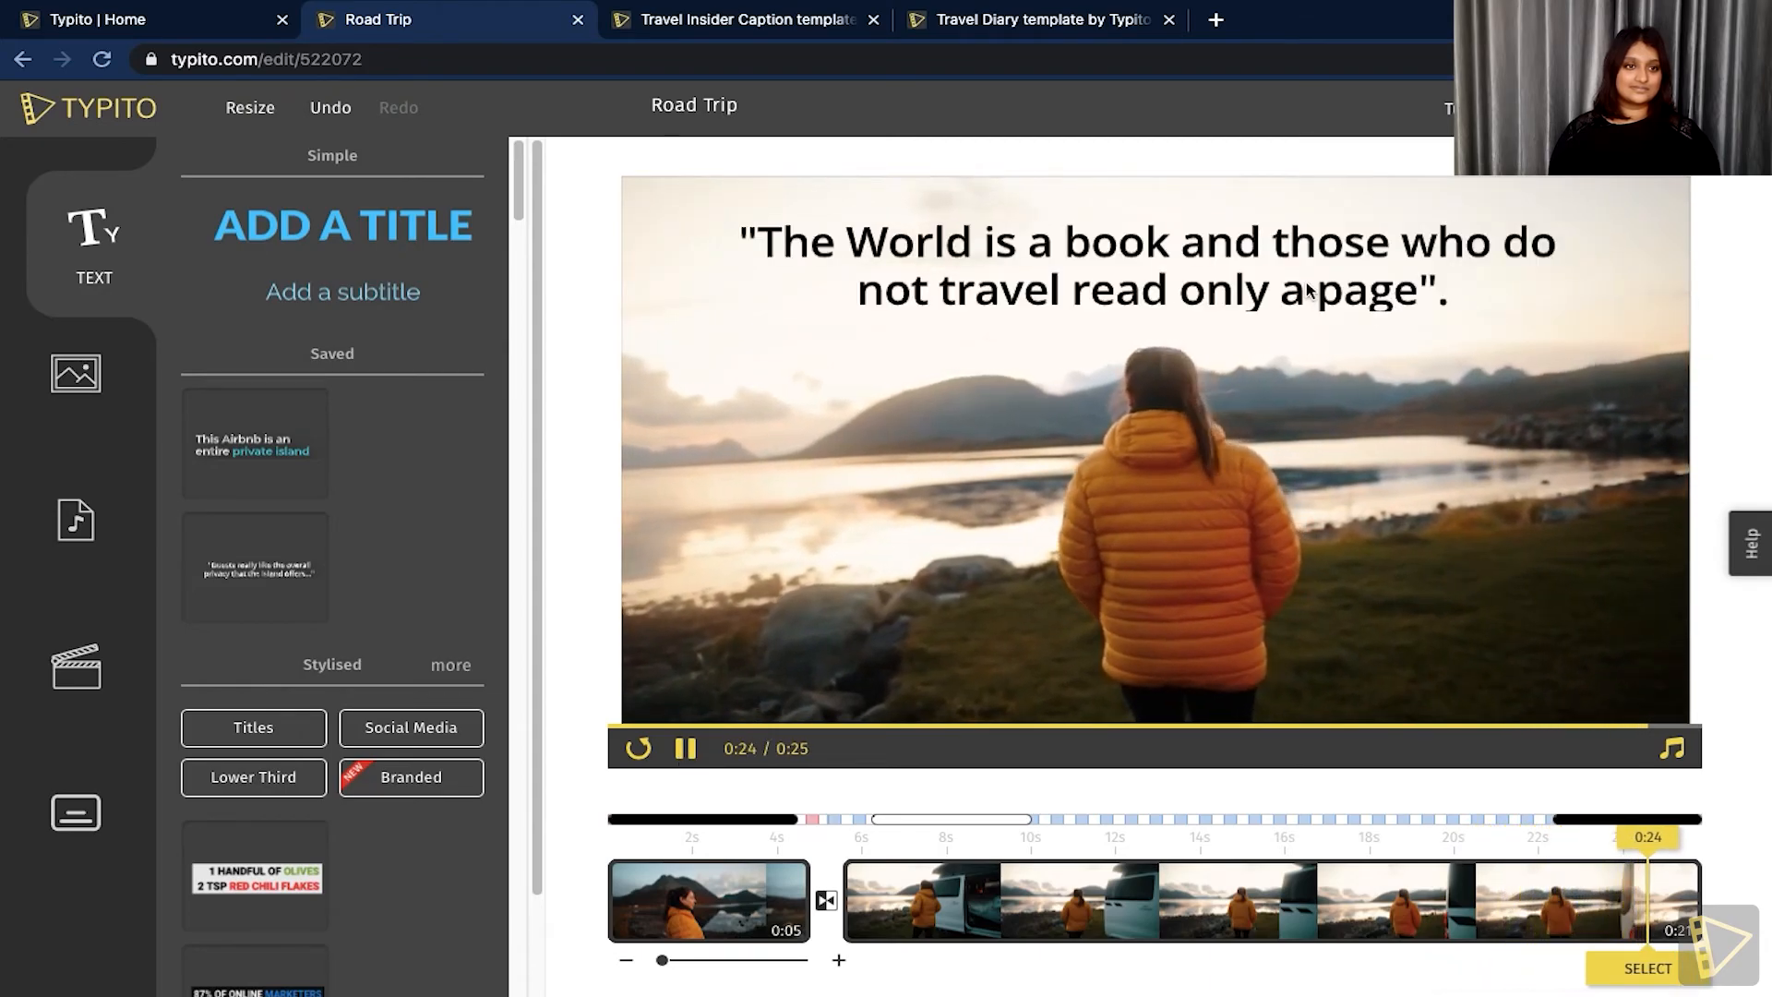
{"action": "left_click", "coordinate": [1146, 264]}
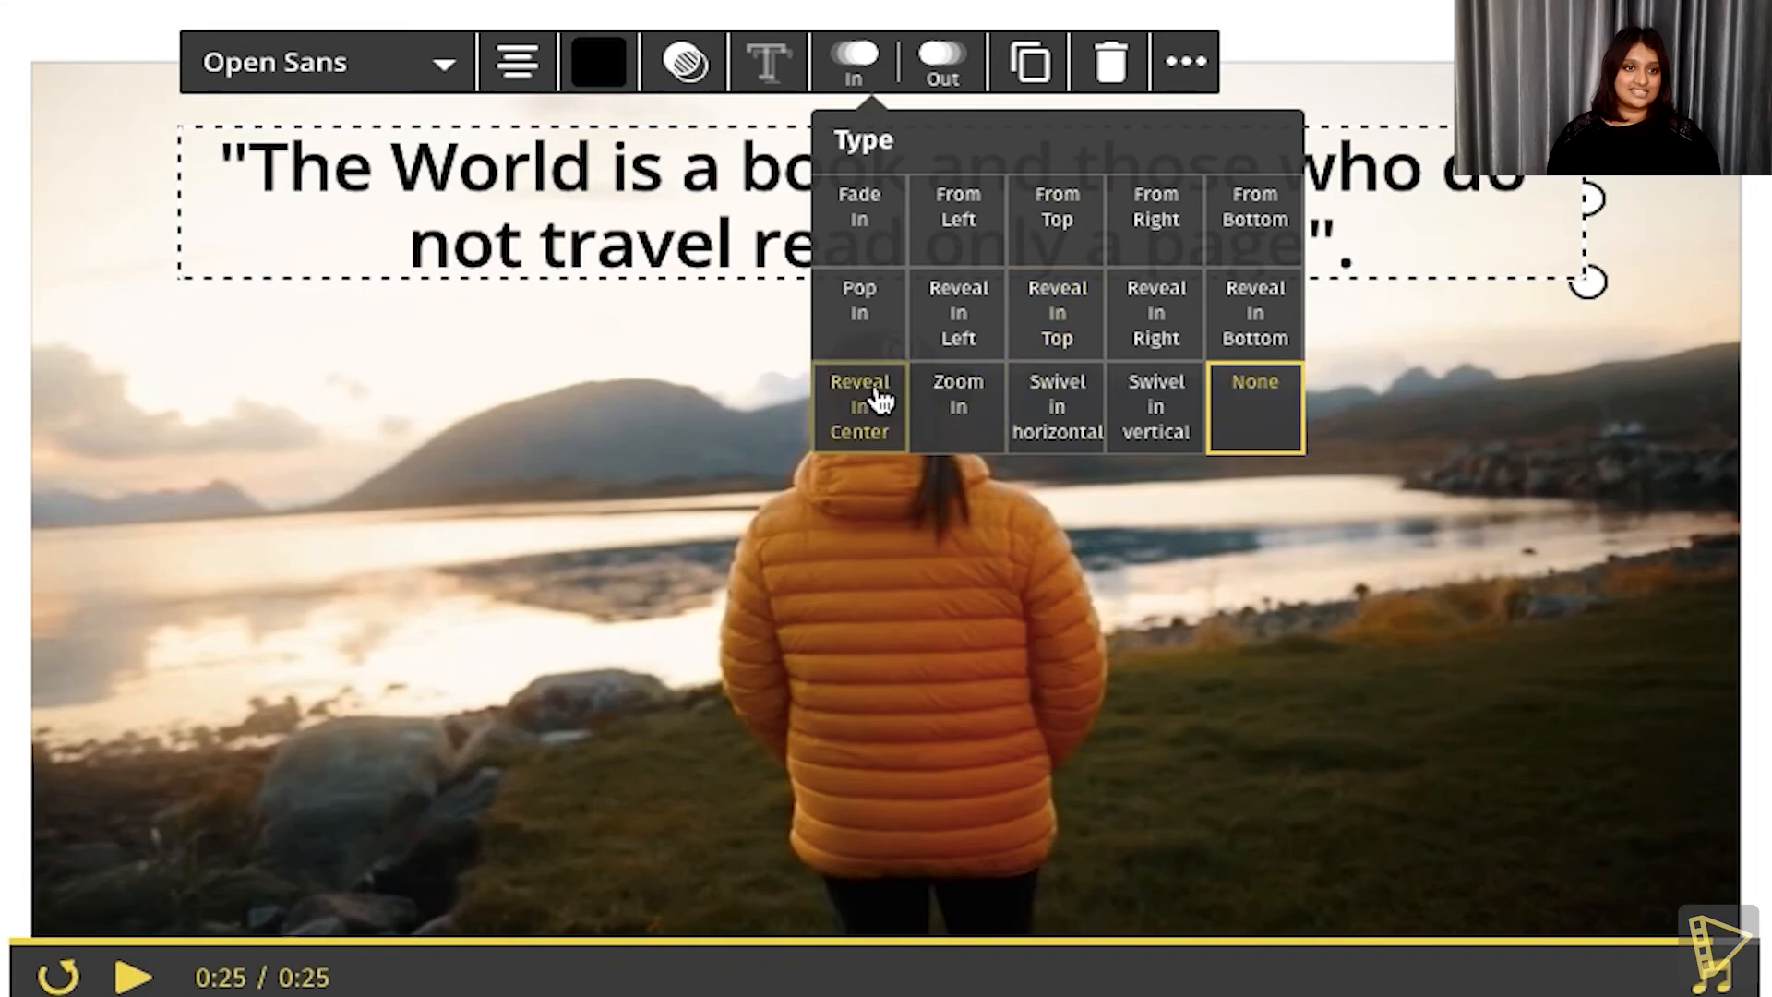
{"action": "left_click", "coordinate": [941, 63]}
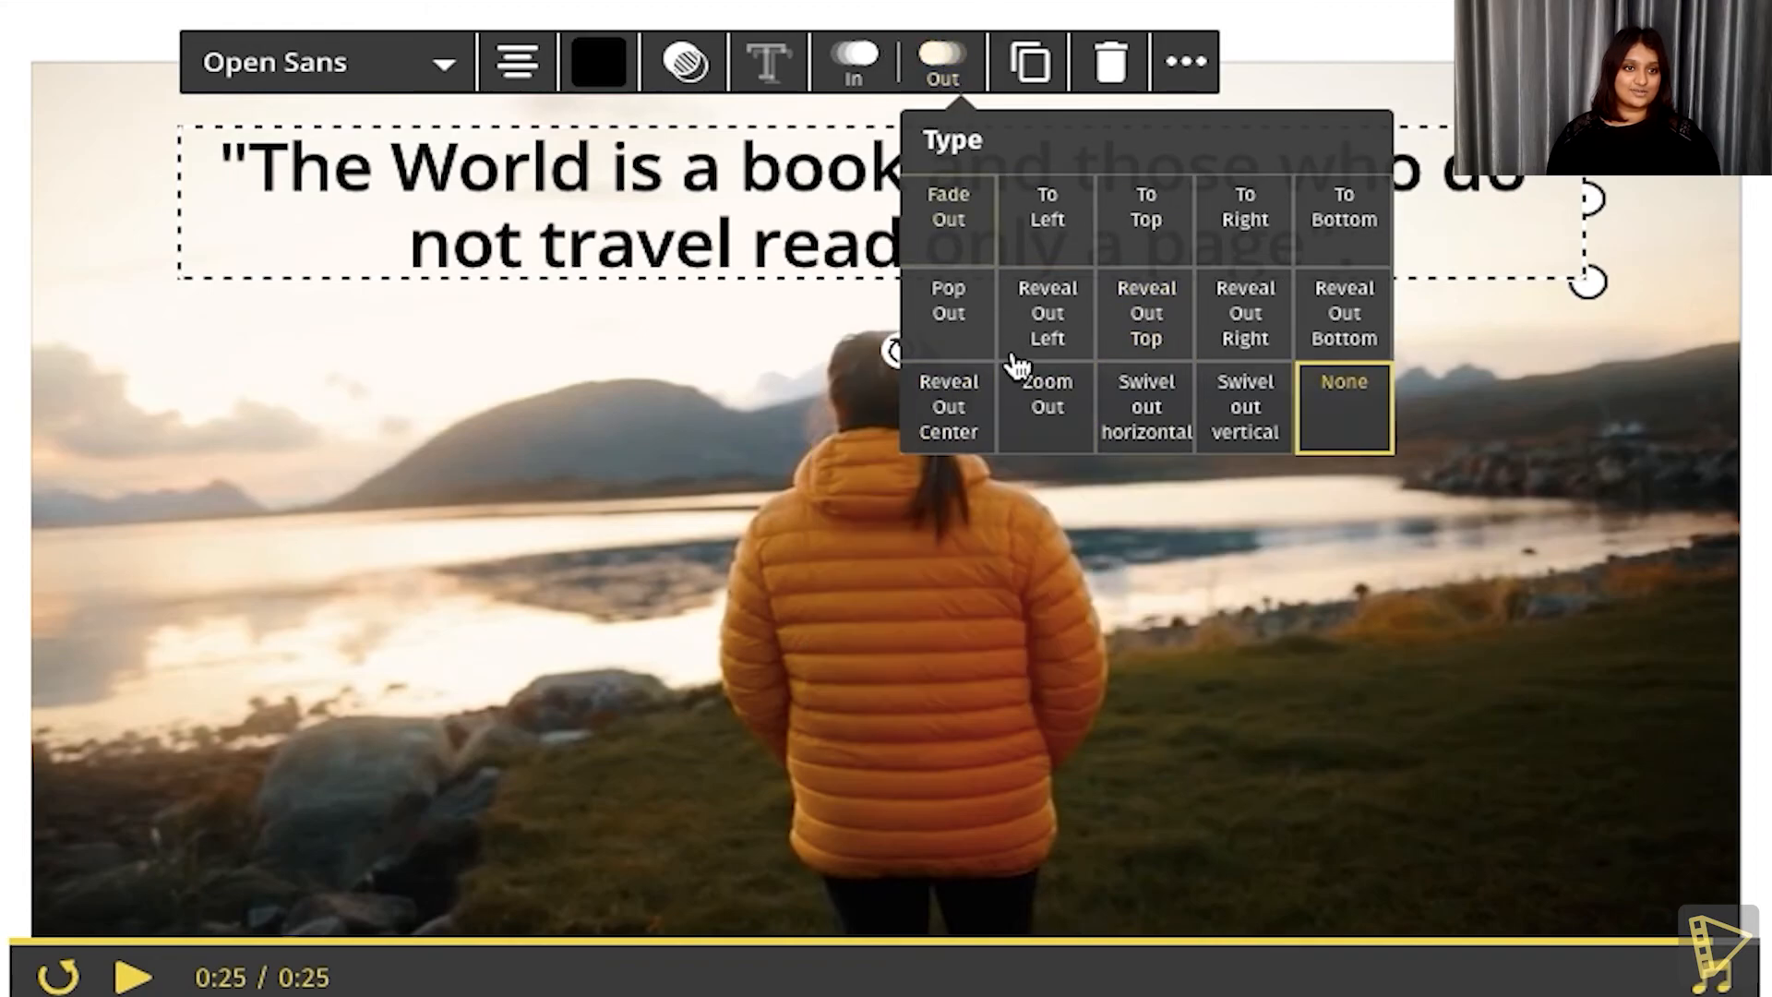
{"action": "left_click", "coordinate": [949, 406]}
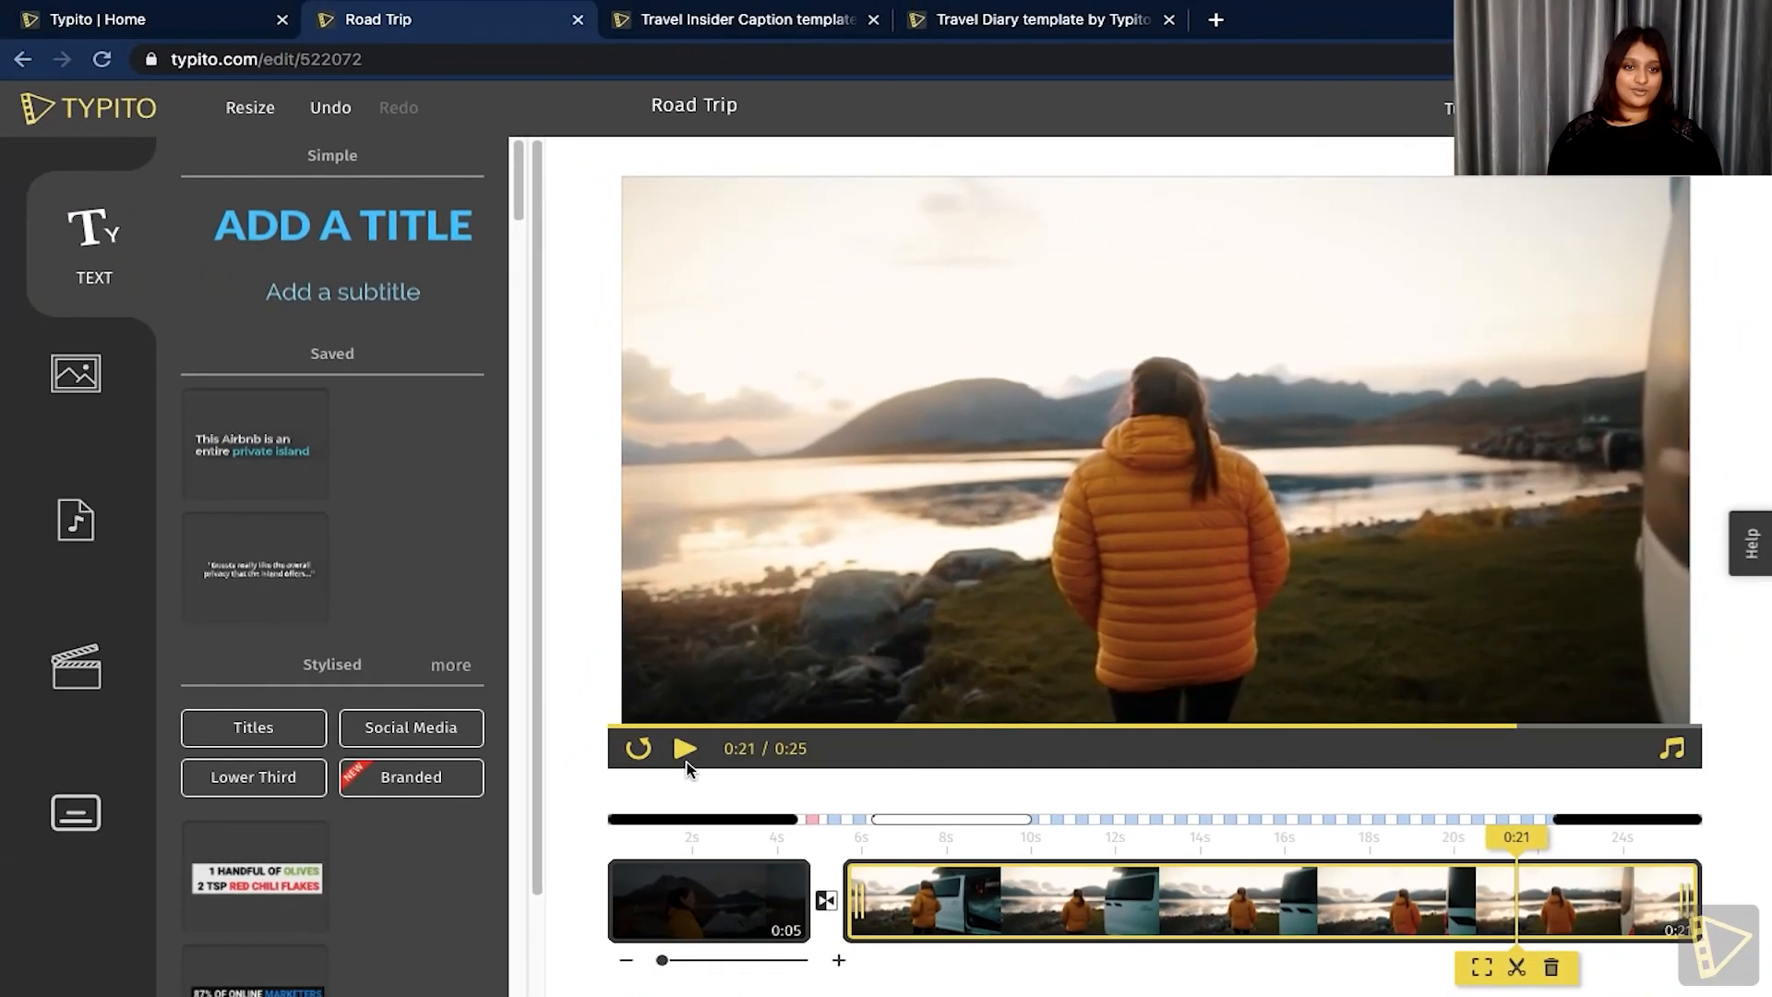
{"action": "left_click", "coordinate": [685, 748]}
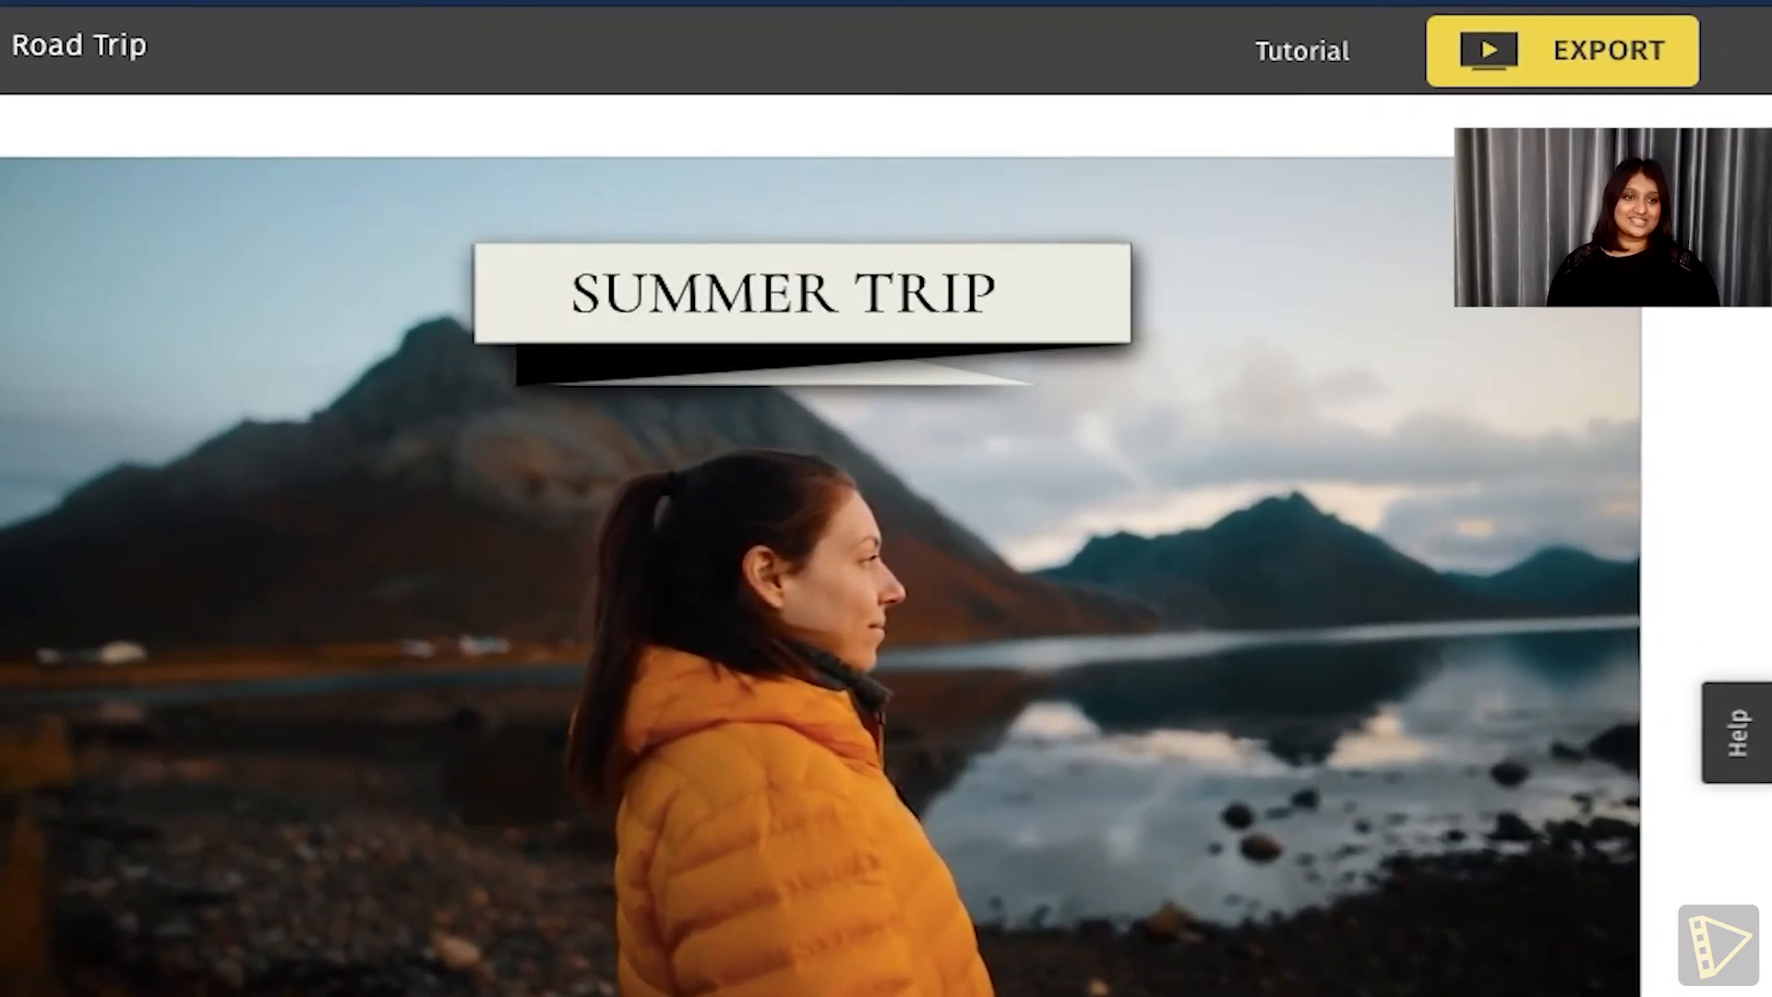
- Start the export to bring up the Begin Export confirmation for the Road Trip video
{"action": "left_click", "coordinate": [1564, 52]}
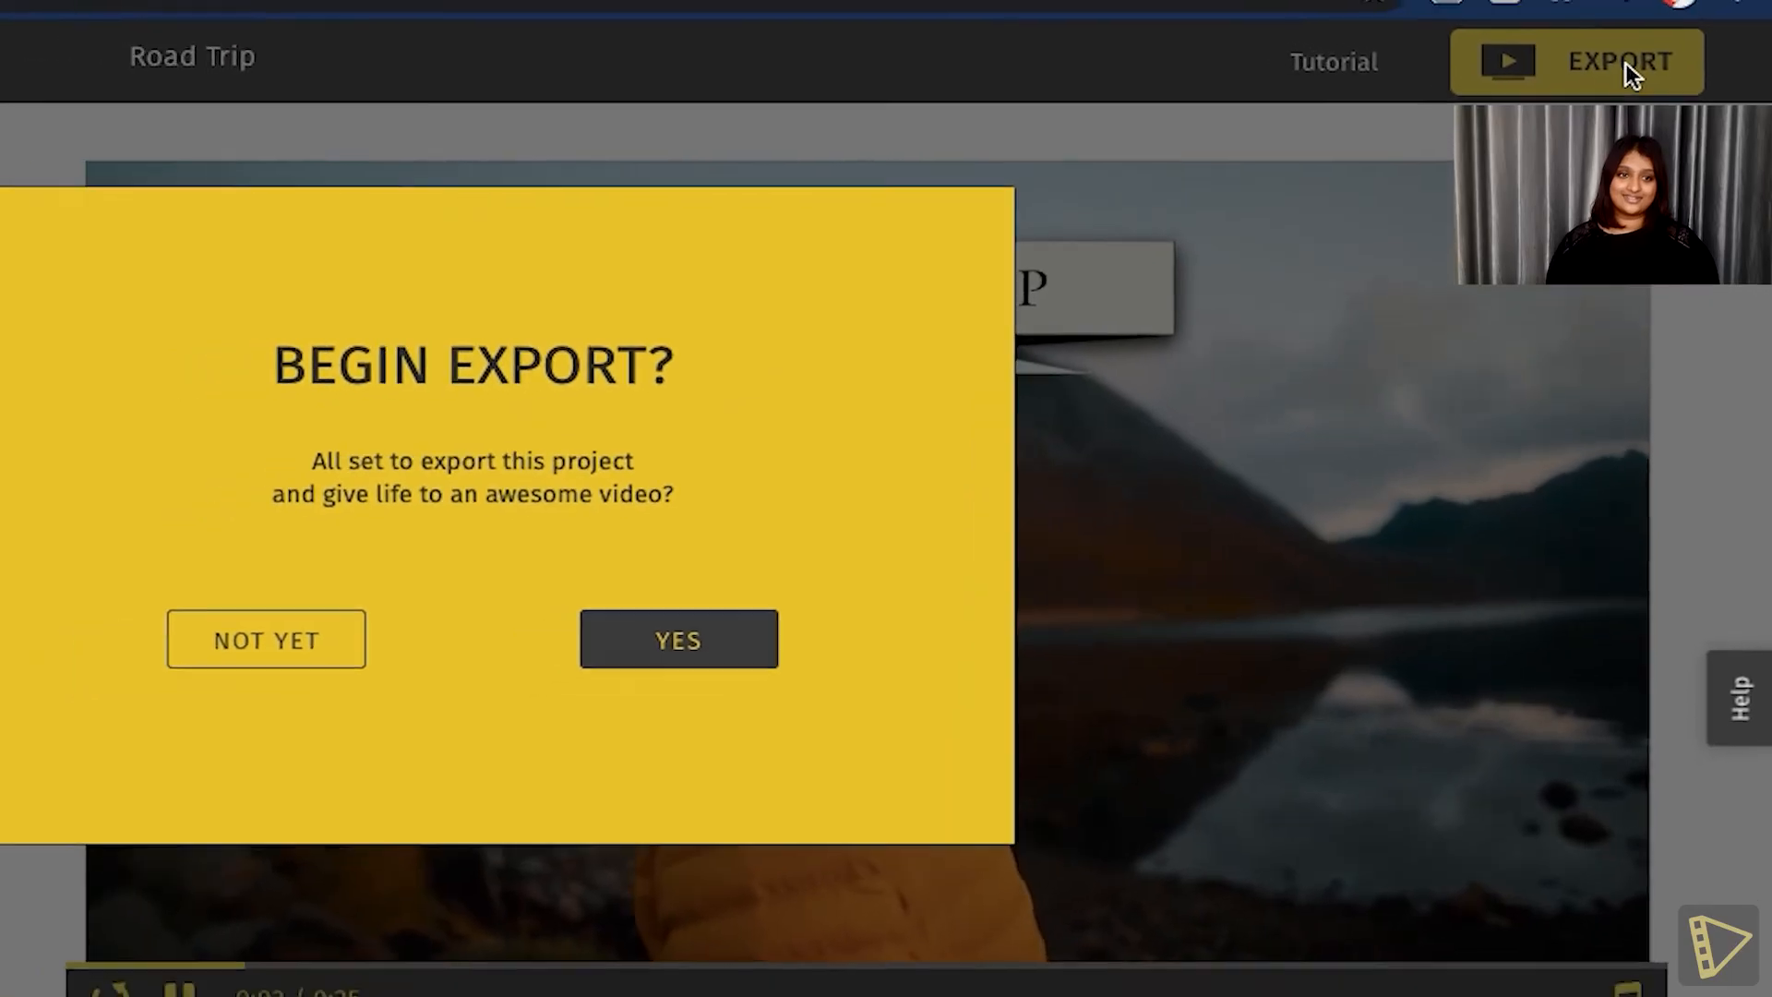